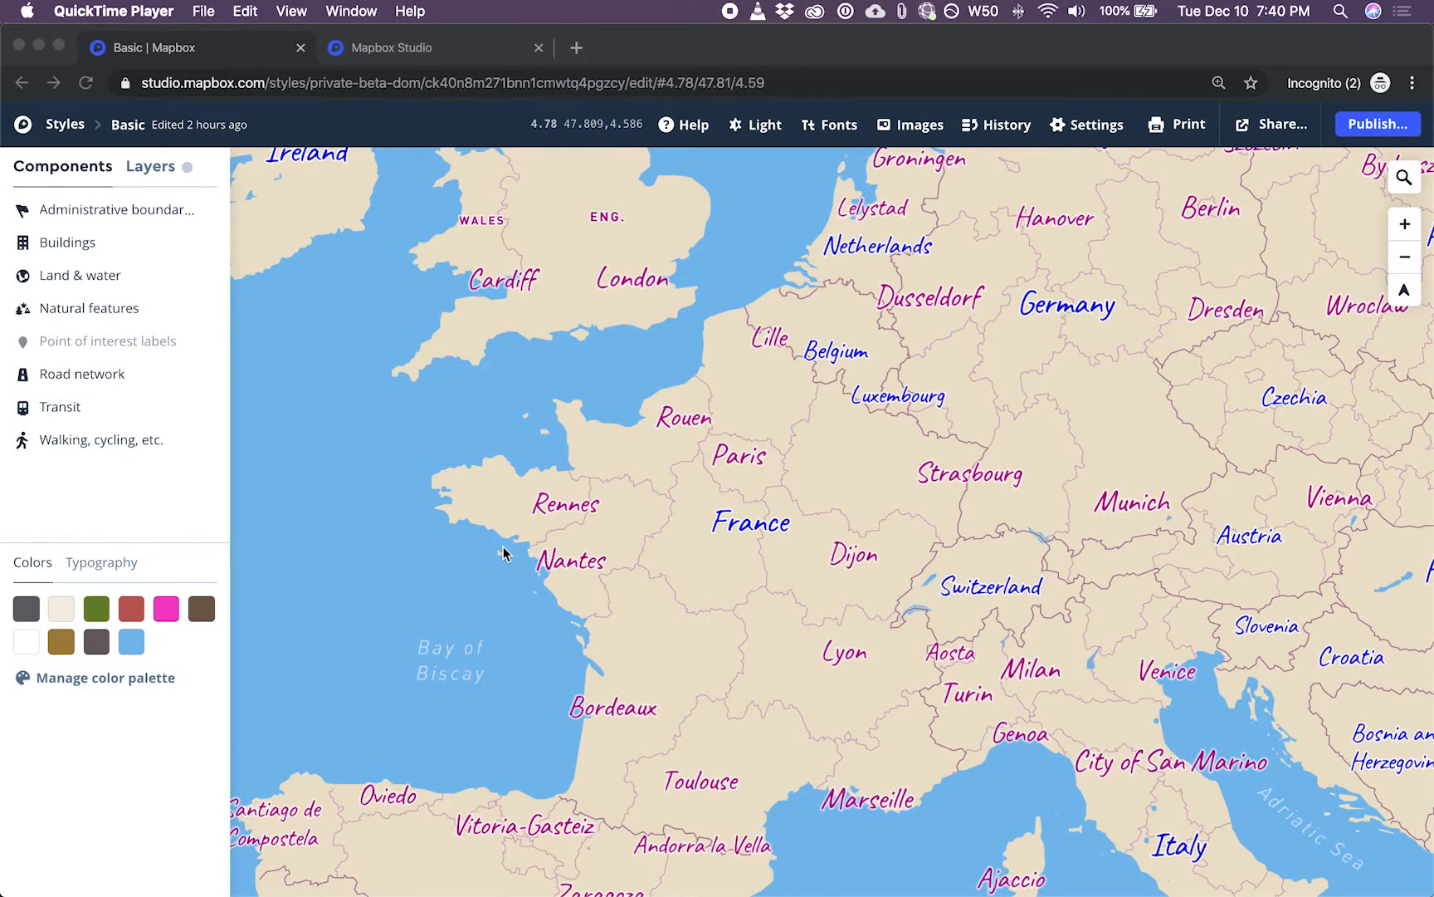
mouse_move(220, 431)
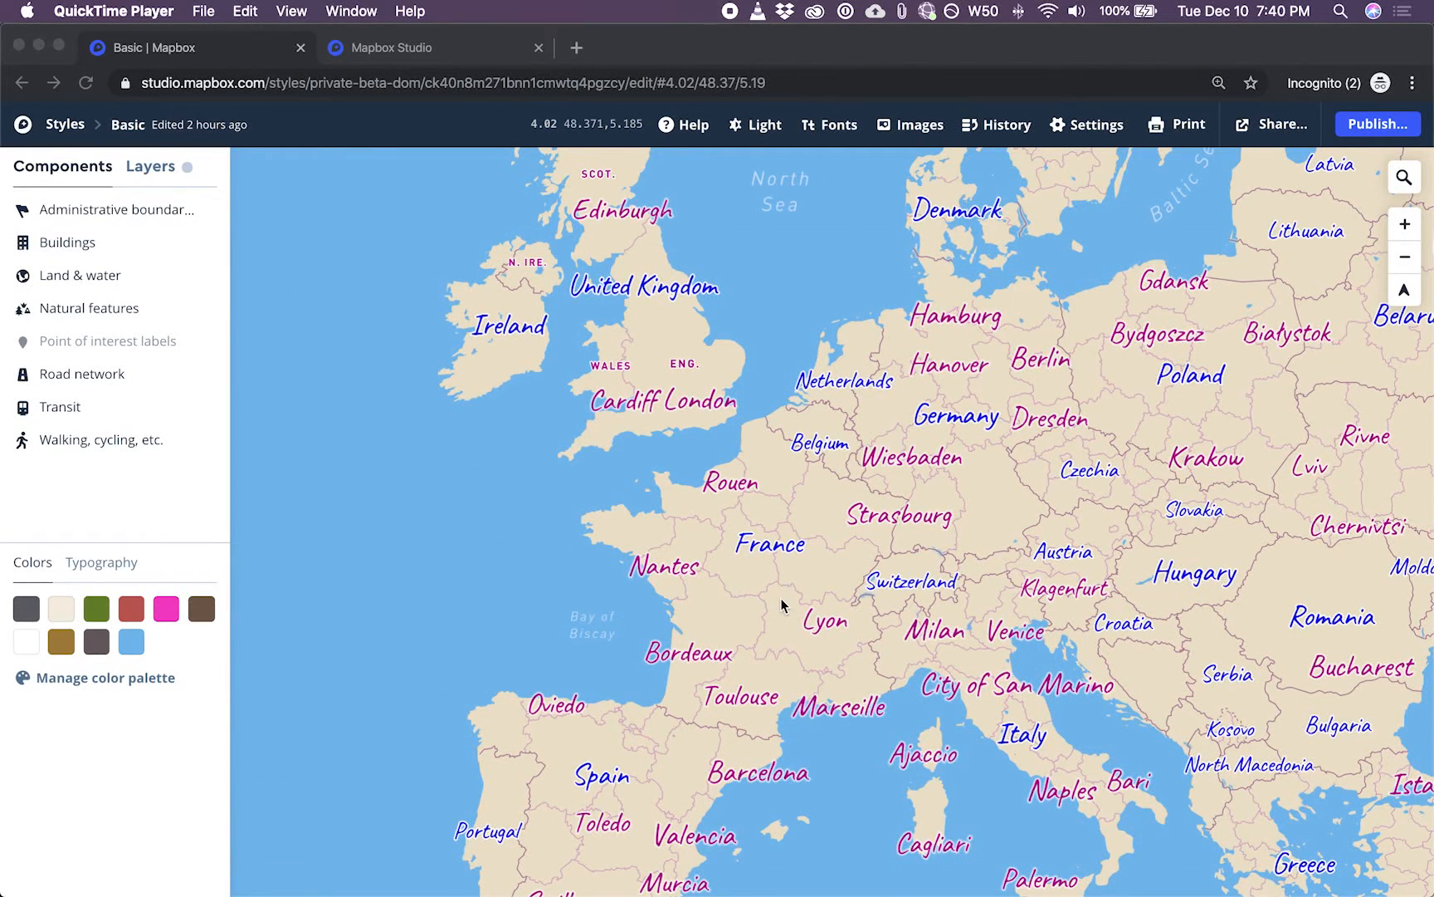
mouse_move(823, 534)
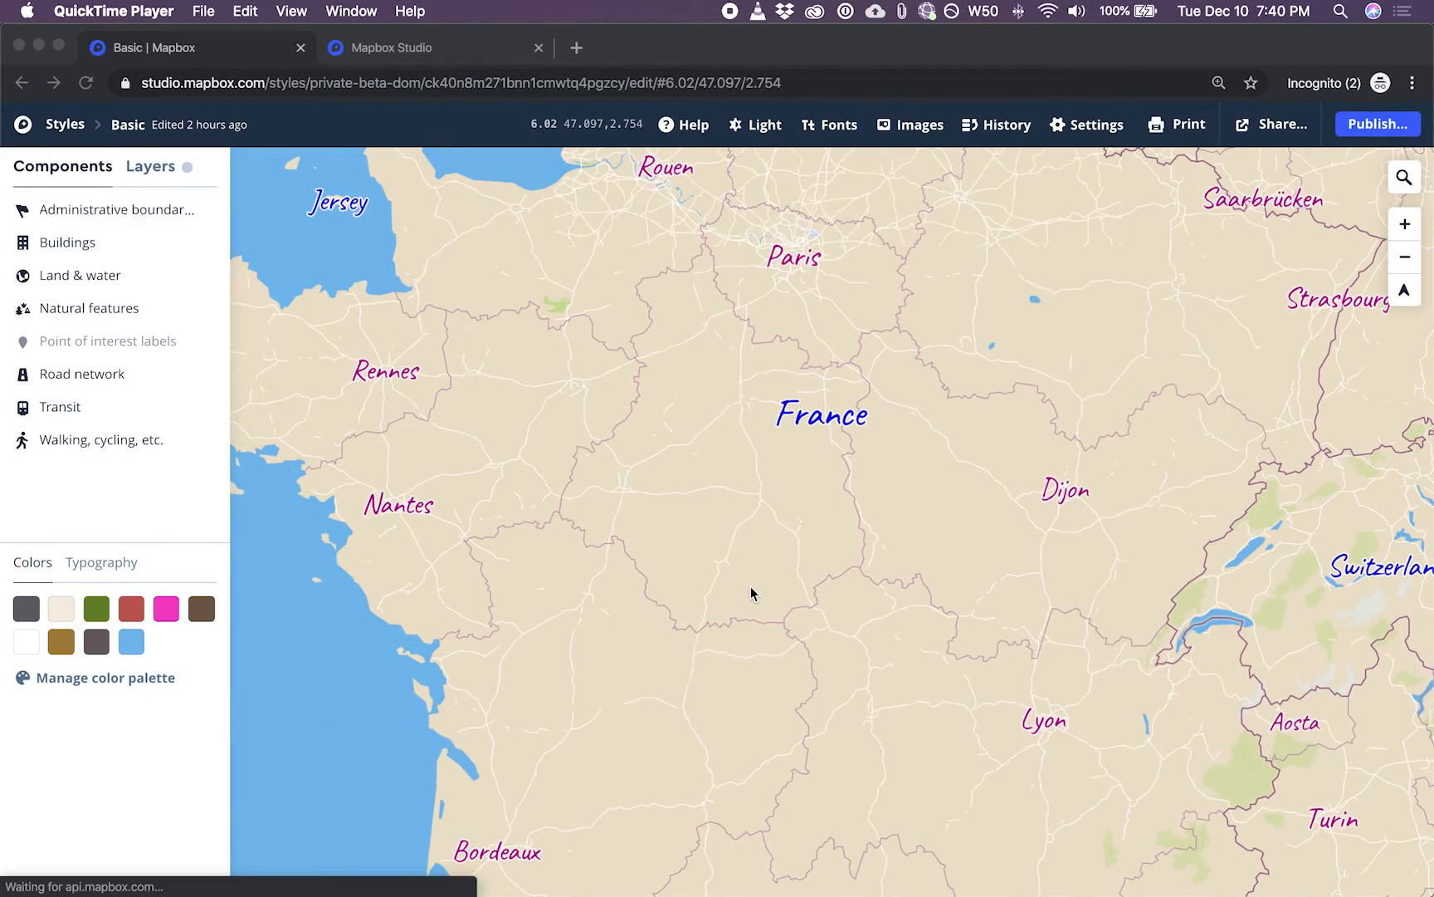
Create a new style from the Basic template via Customize Basic
scroll(down, 3)
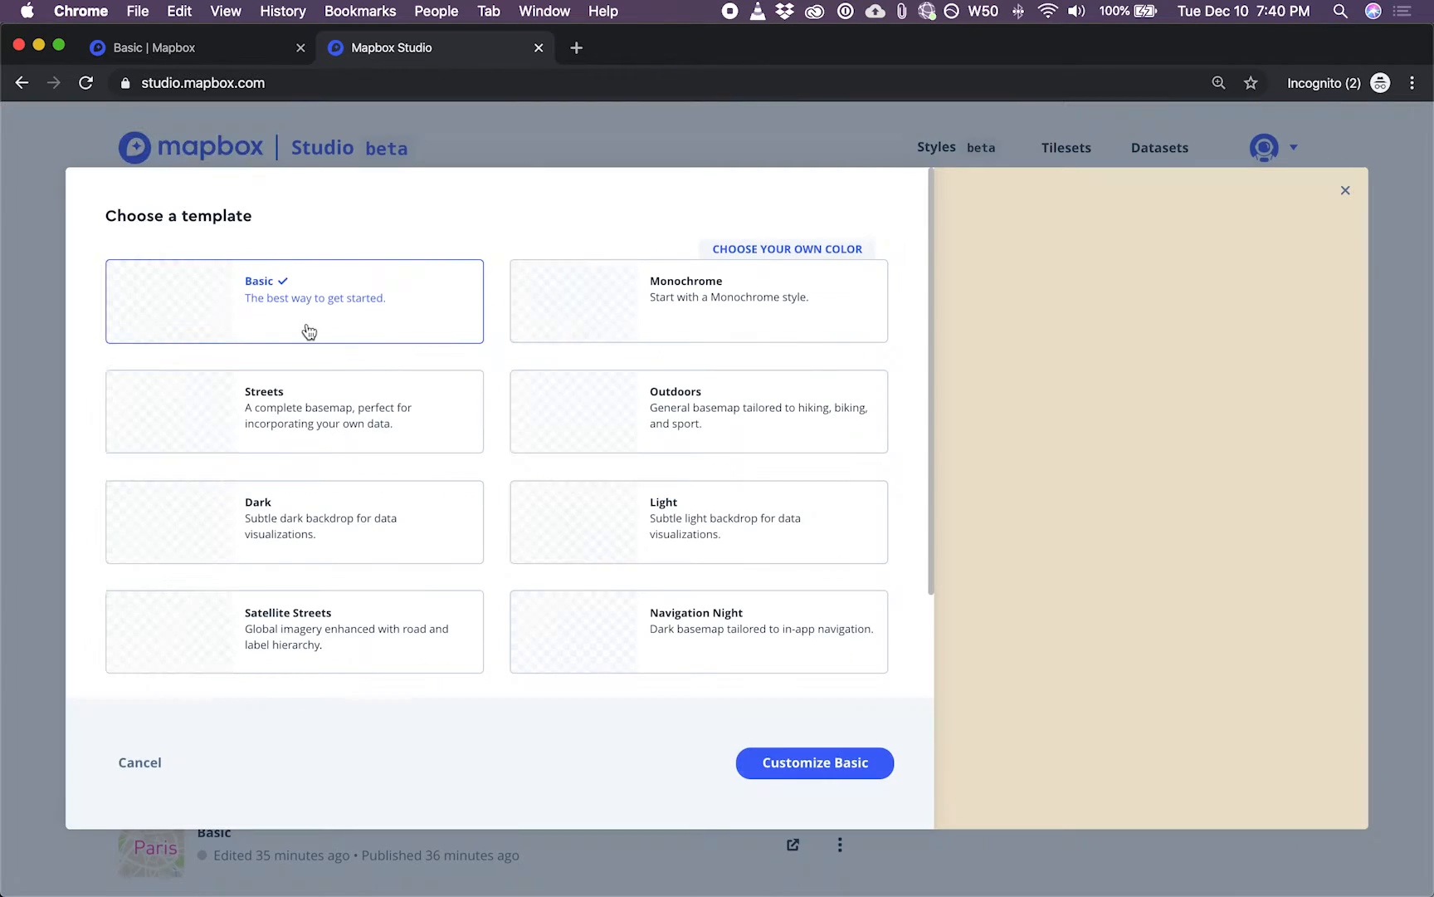
click(813, 762)
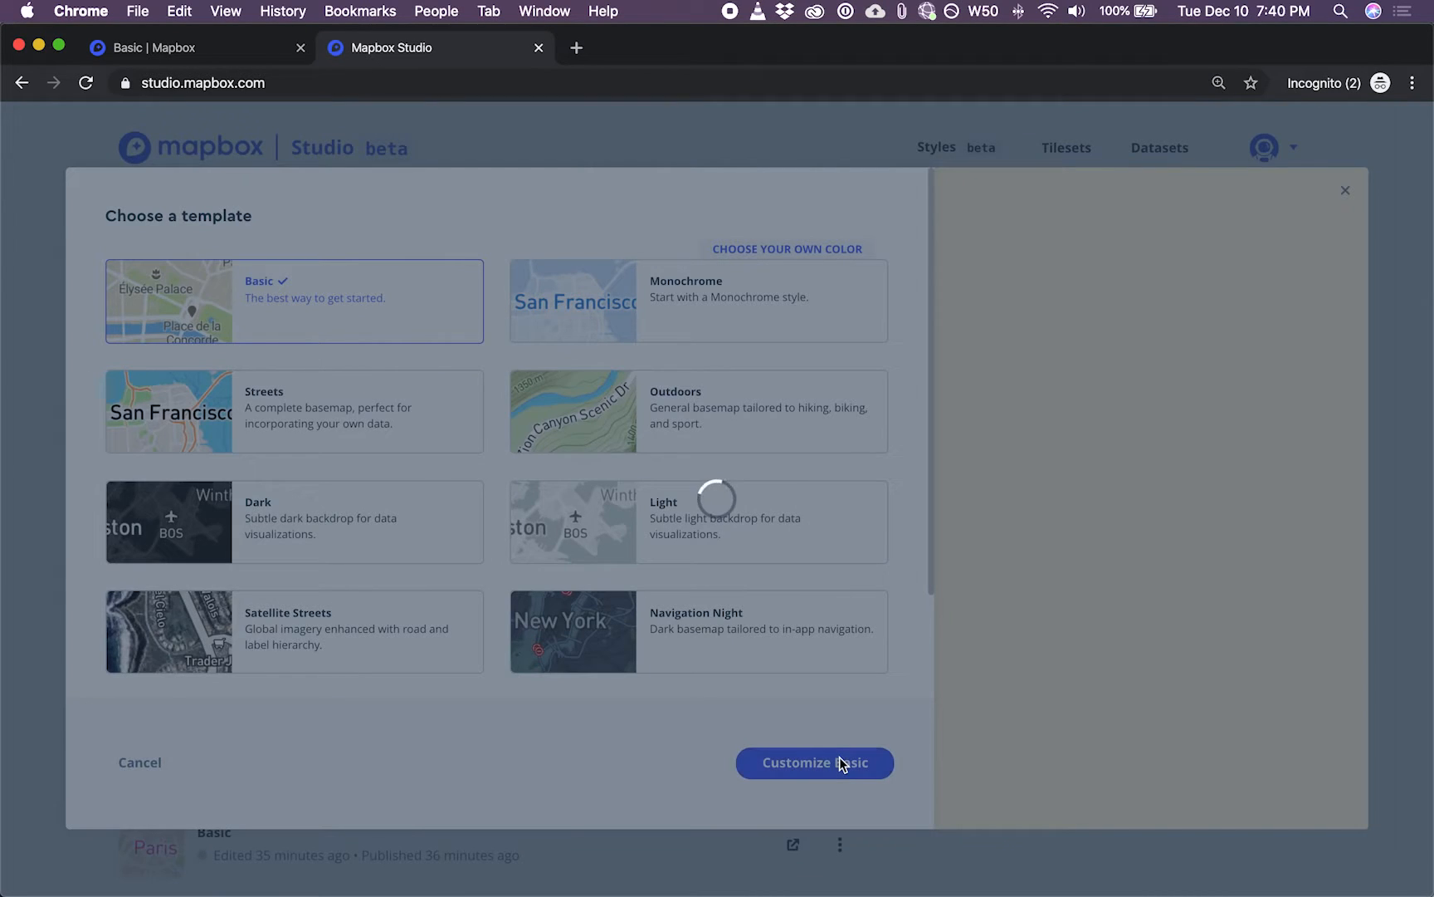
click(813, 762)
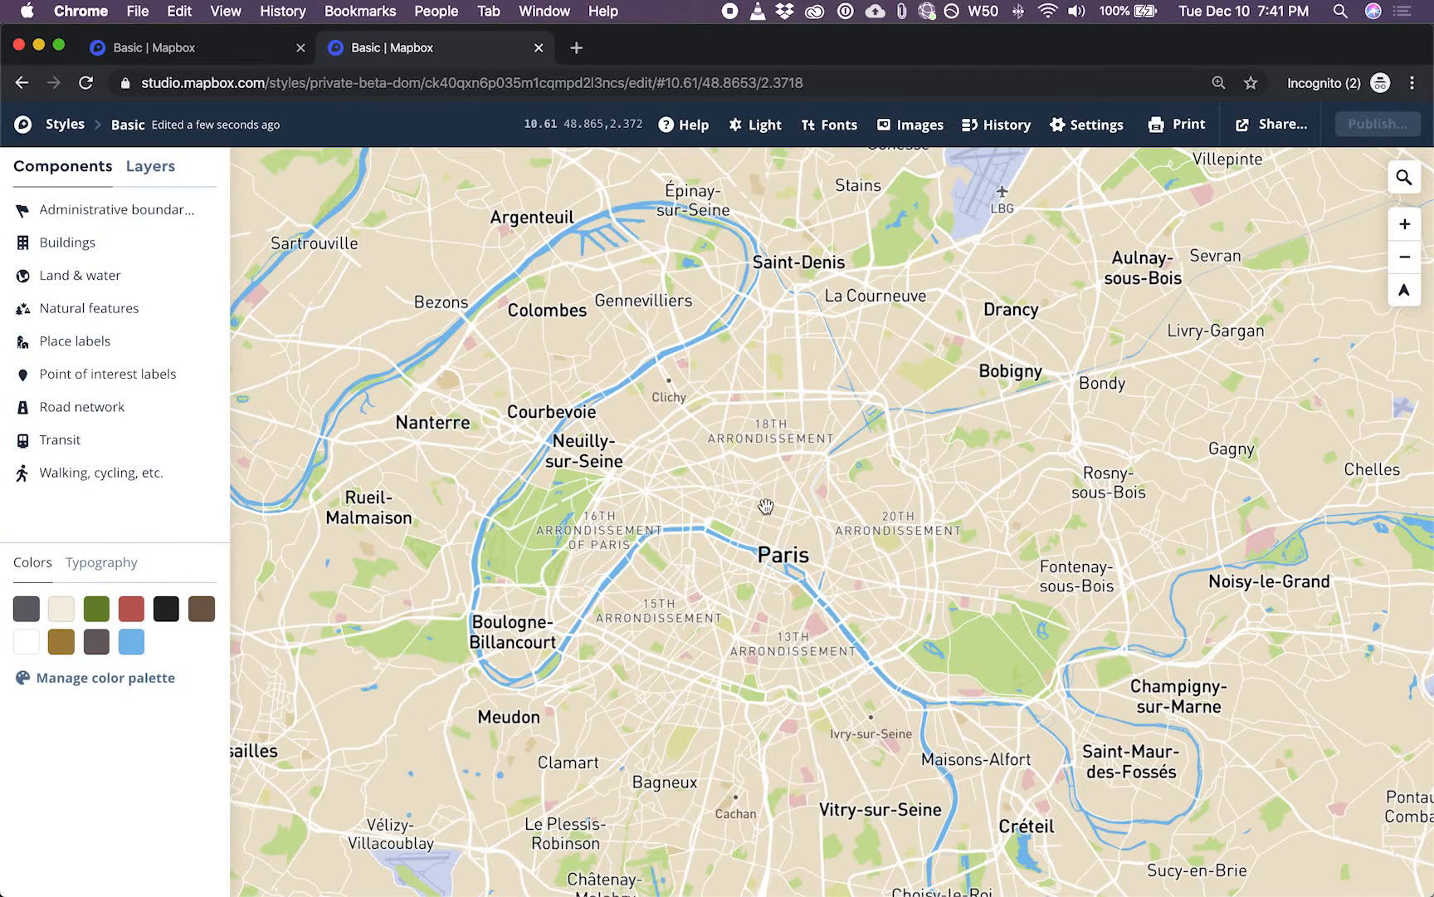
mouse_move(719, 559)
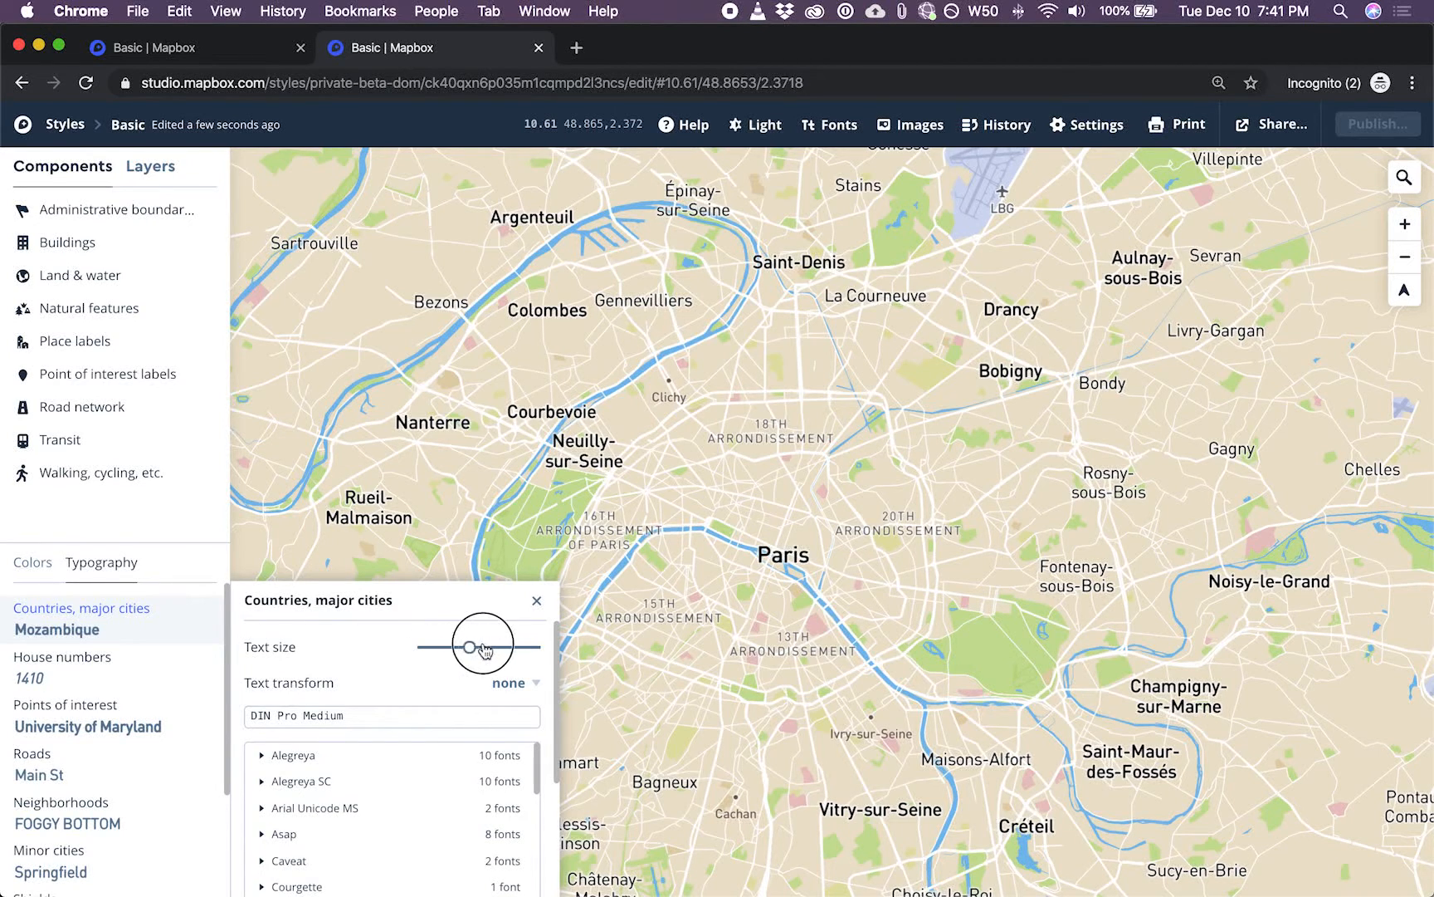
Enlarge country and major city labels and set them in Caveat Bold
drag(480, 643, 510, 647)
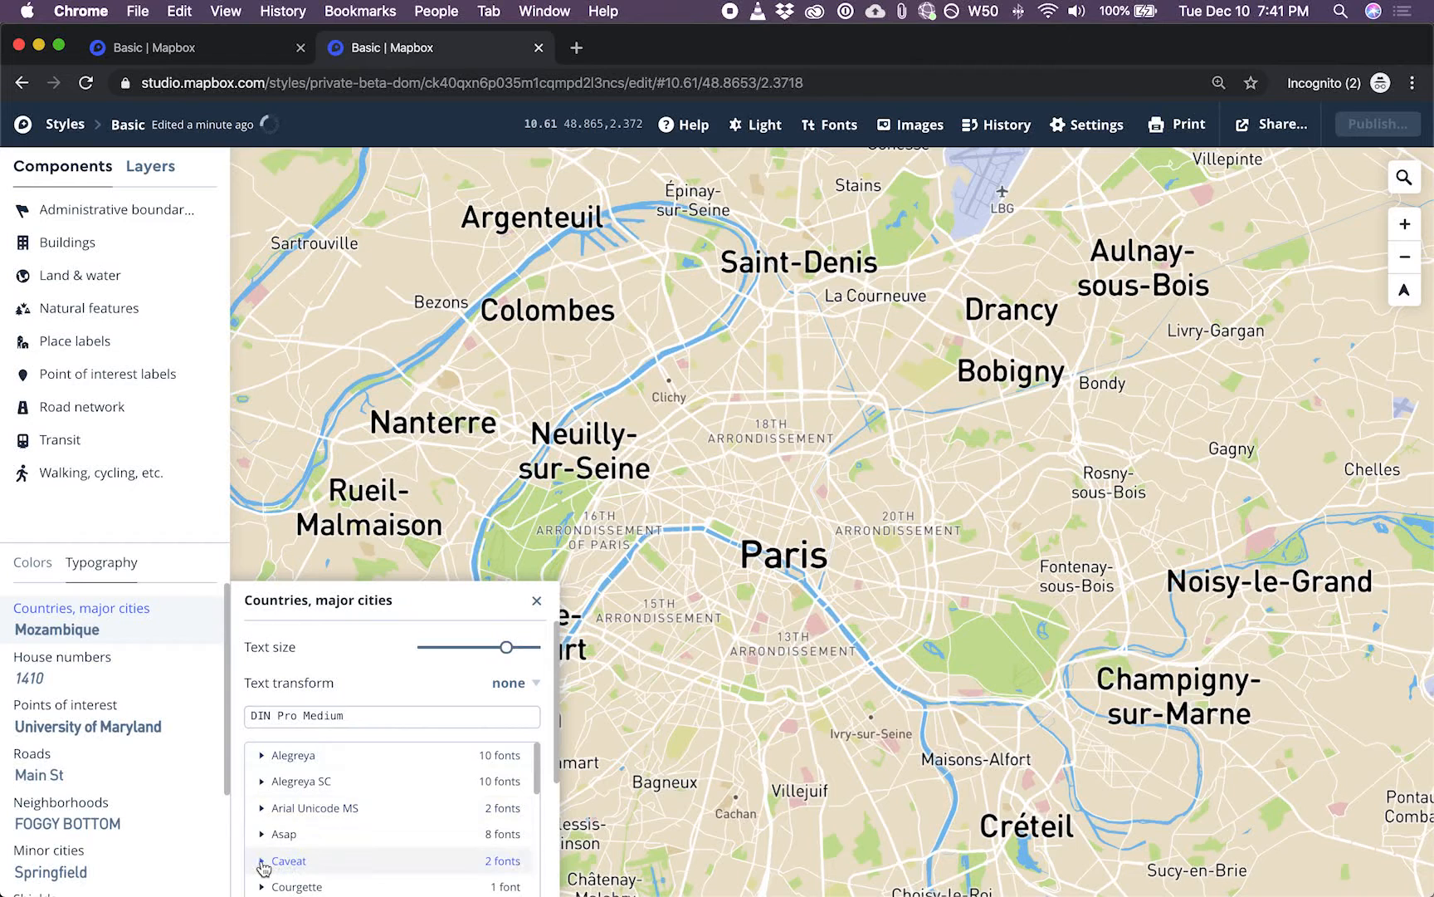
click(263, 862)
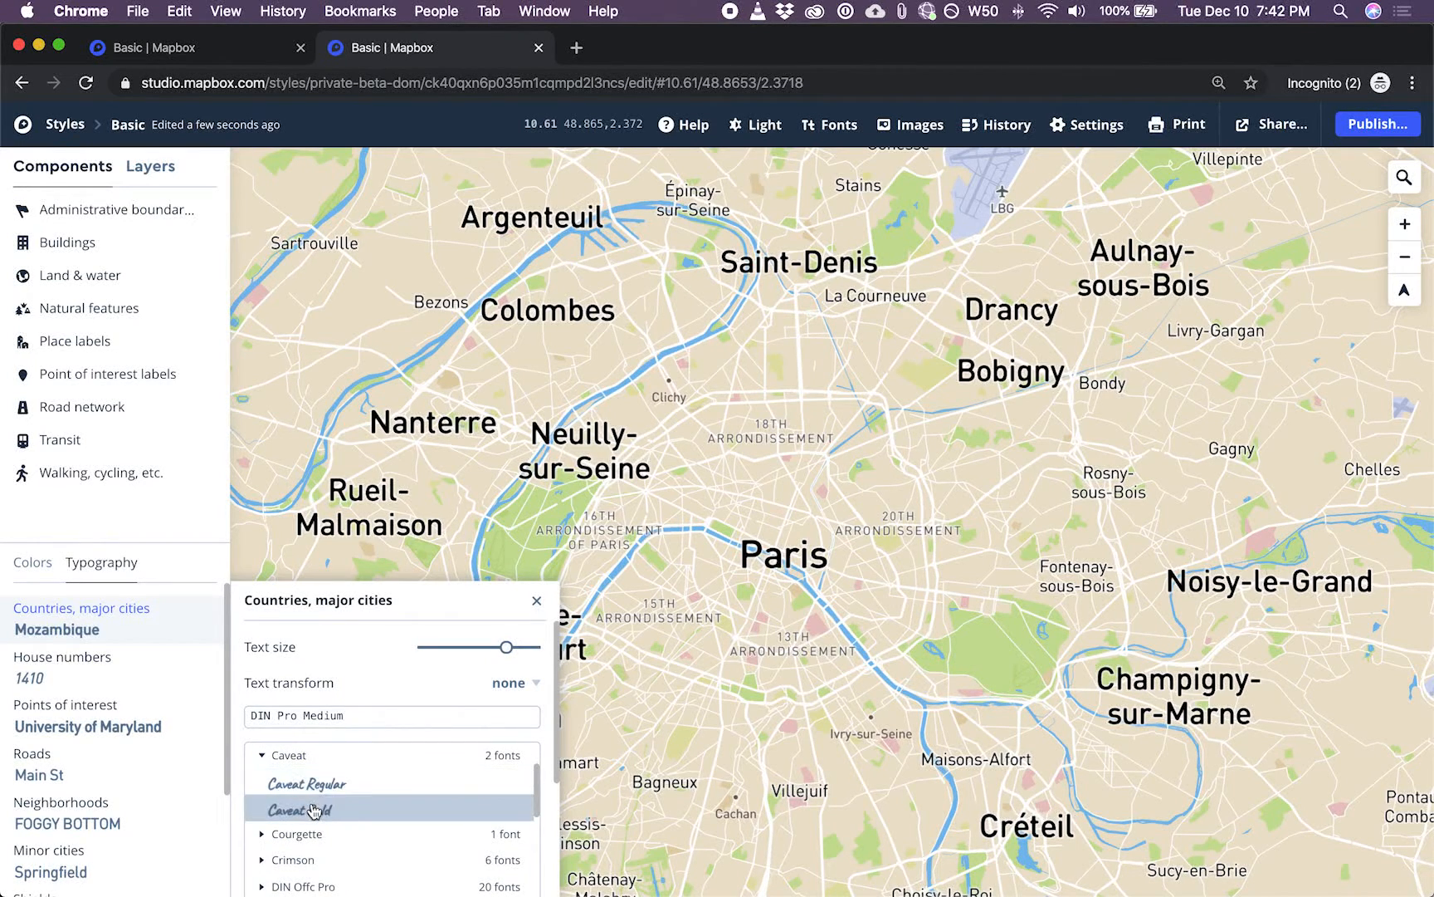
click(298, 808)
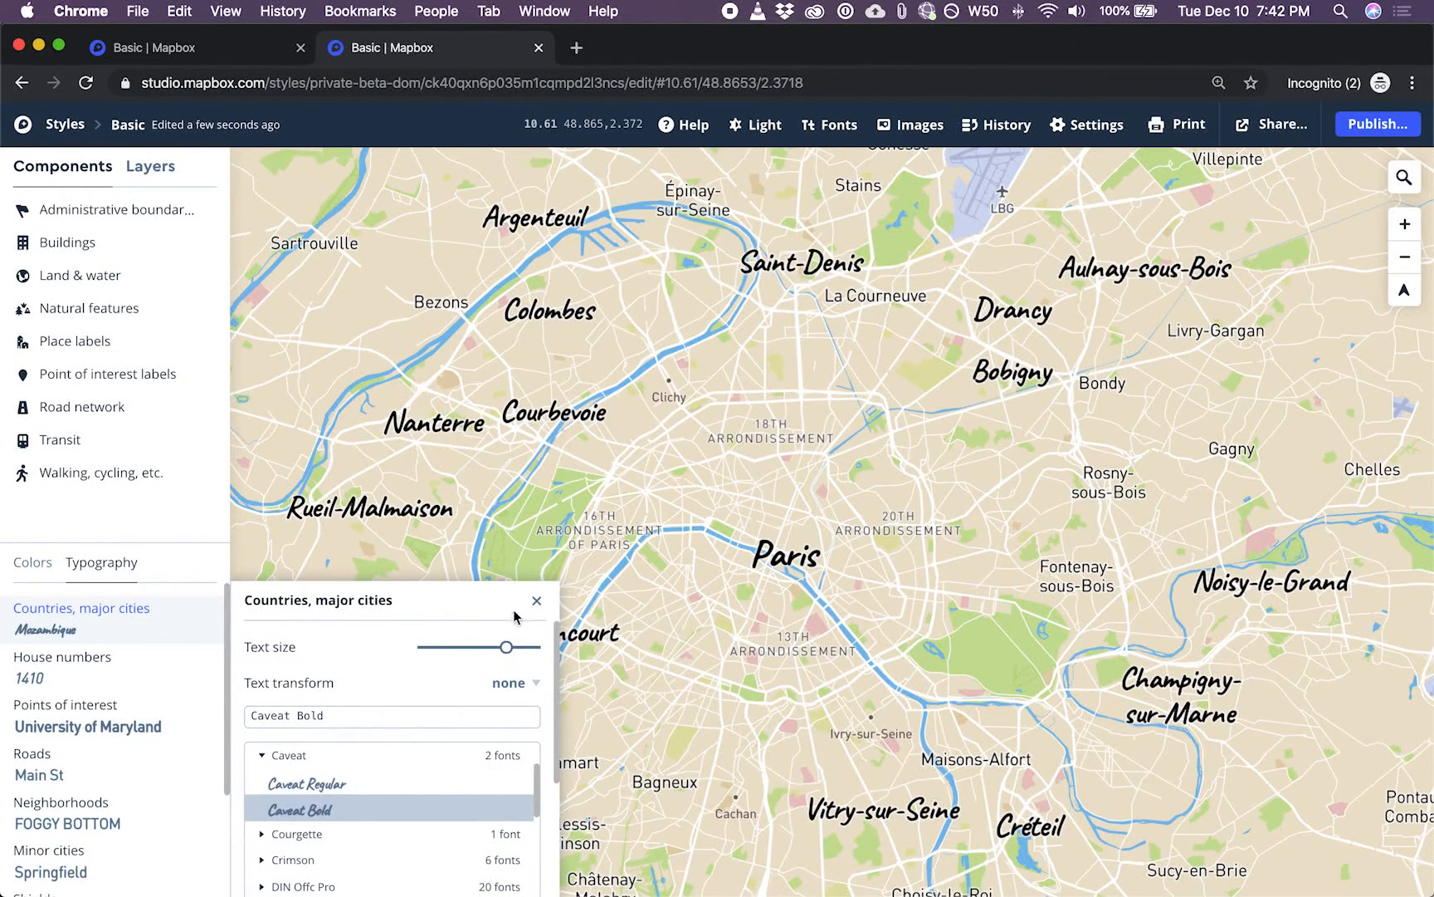
click(537, 599)
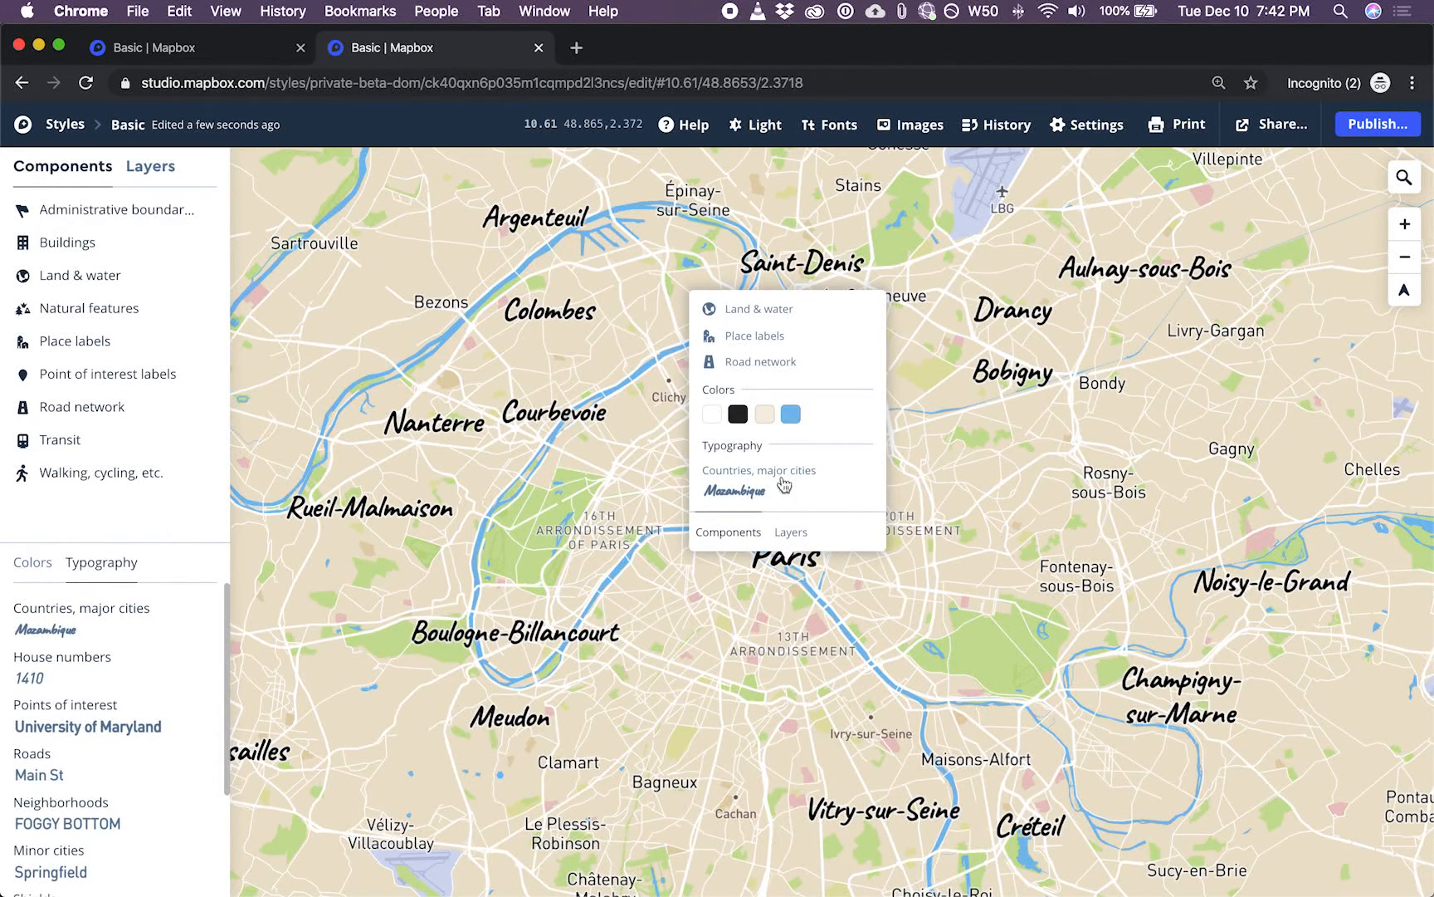
mouse_move(737, 413)
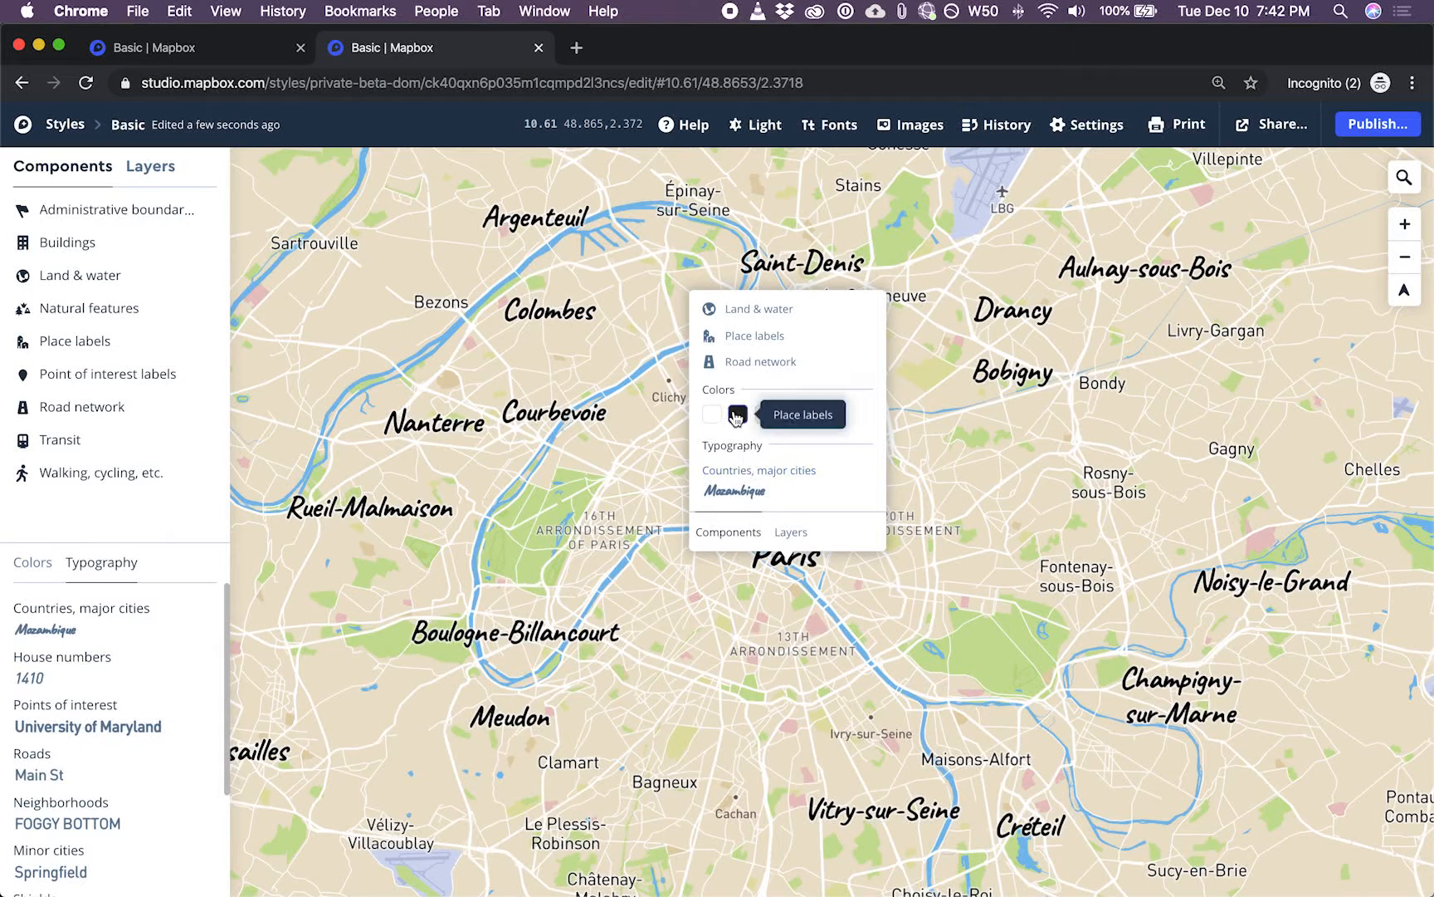
Recolor the place labels from dark gray to pink
click(737, 414)
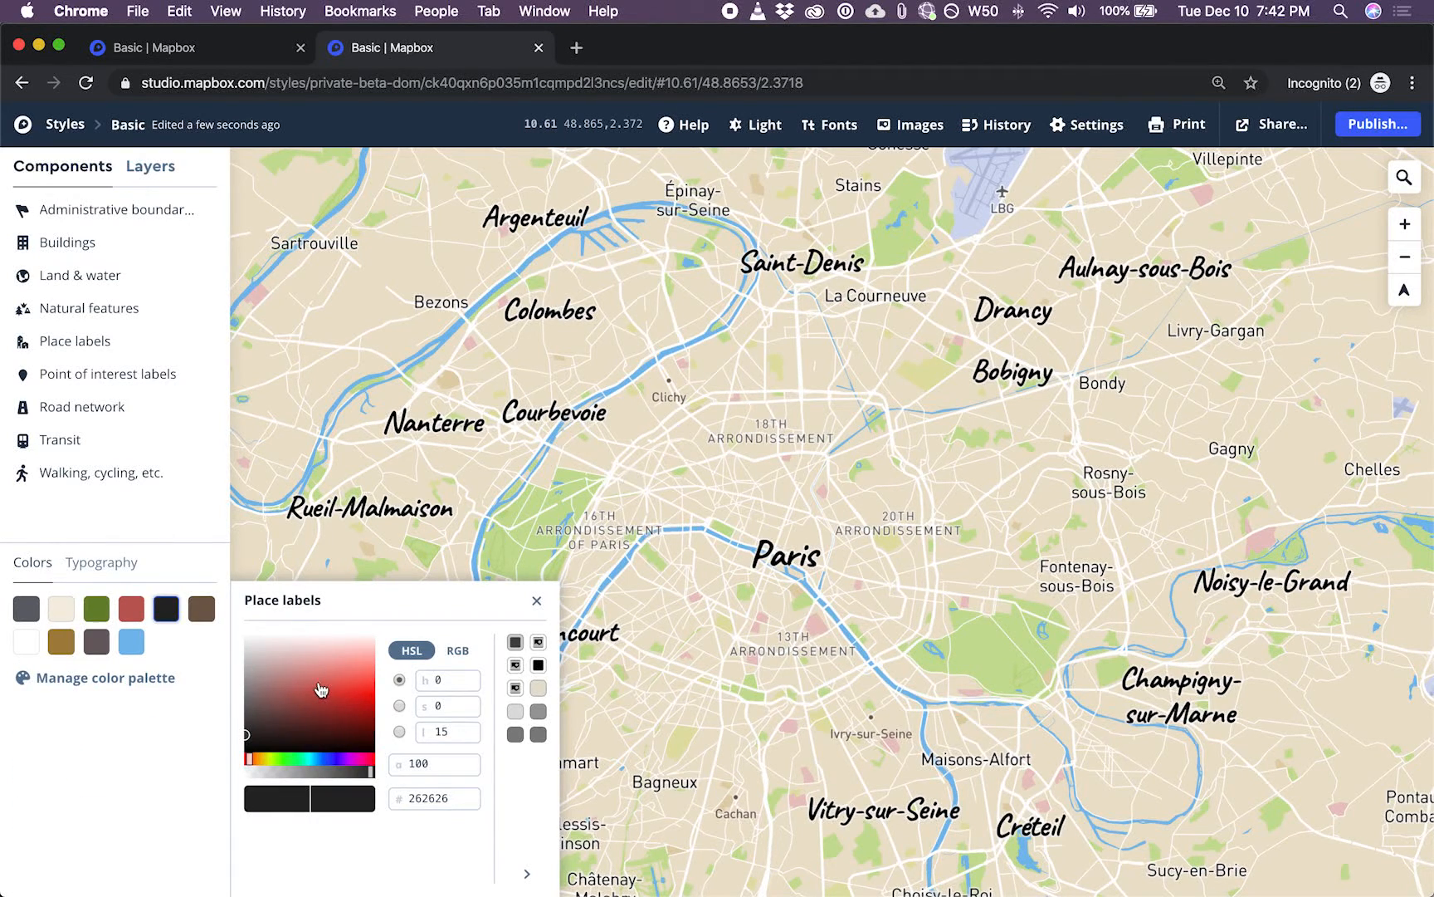
mouse_move(335, 705)
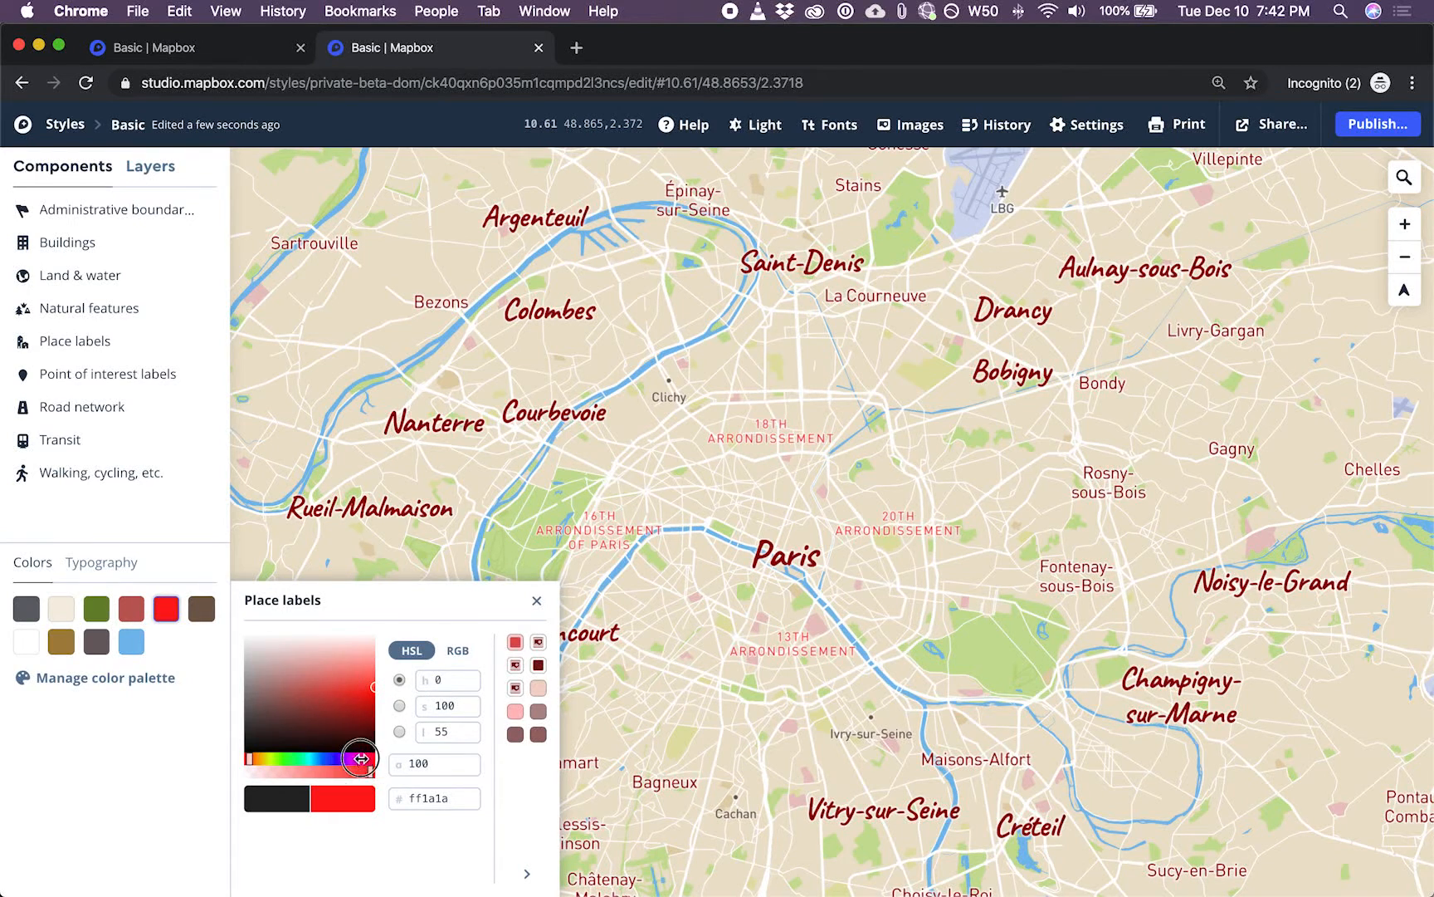
drag(360, 757, 339, 757)
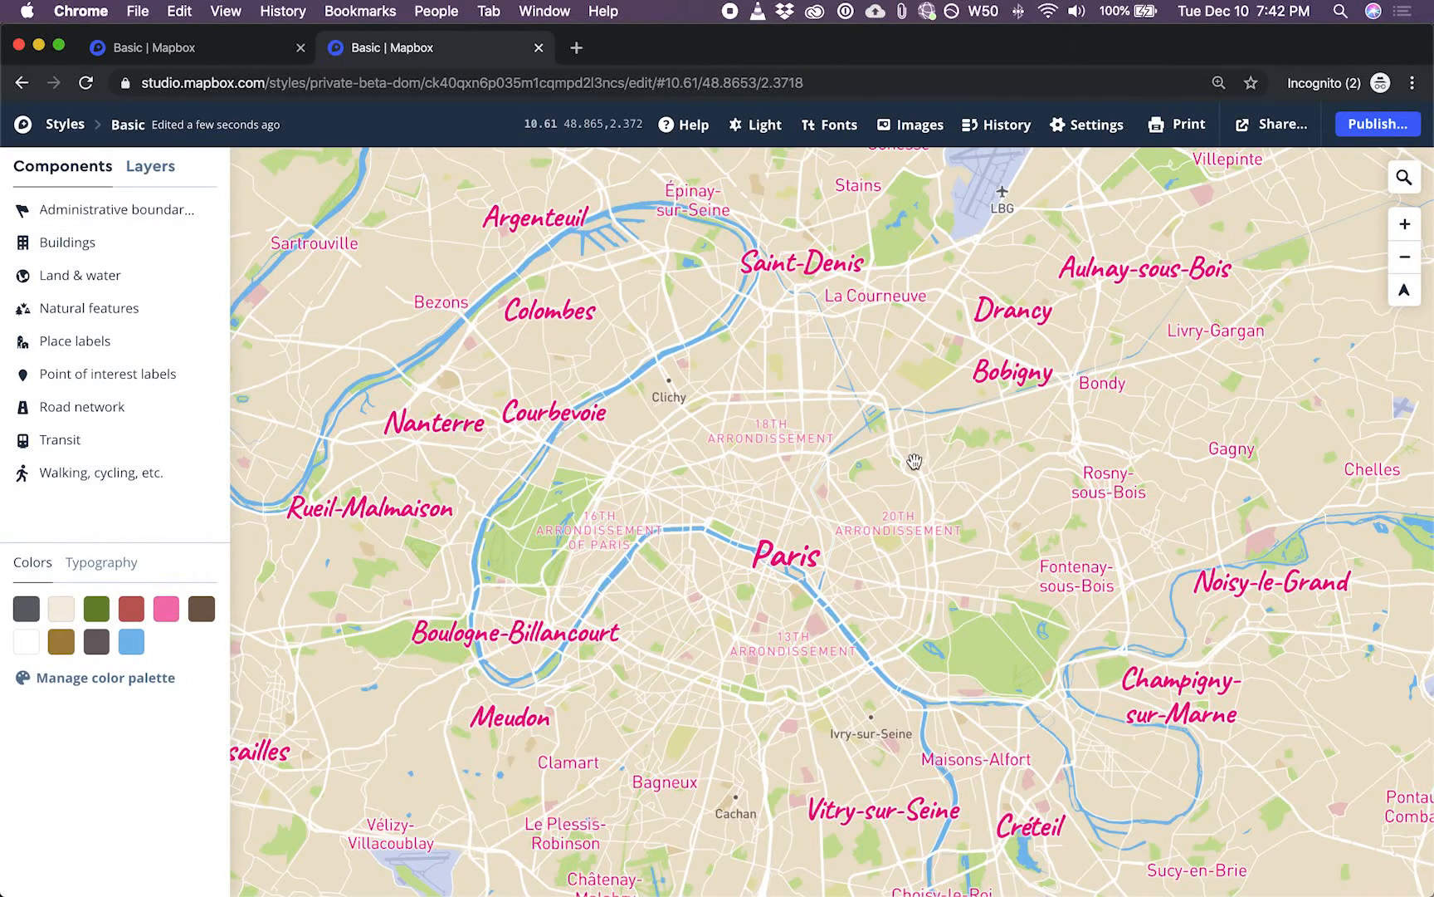
mouse_move(670, 384)
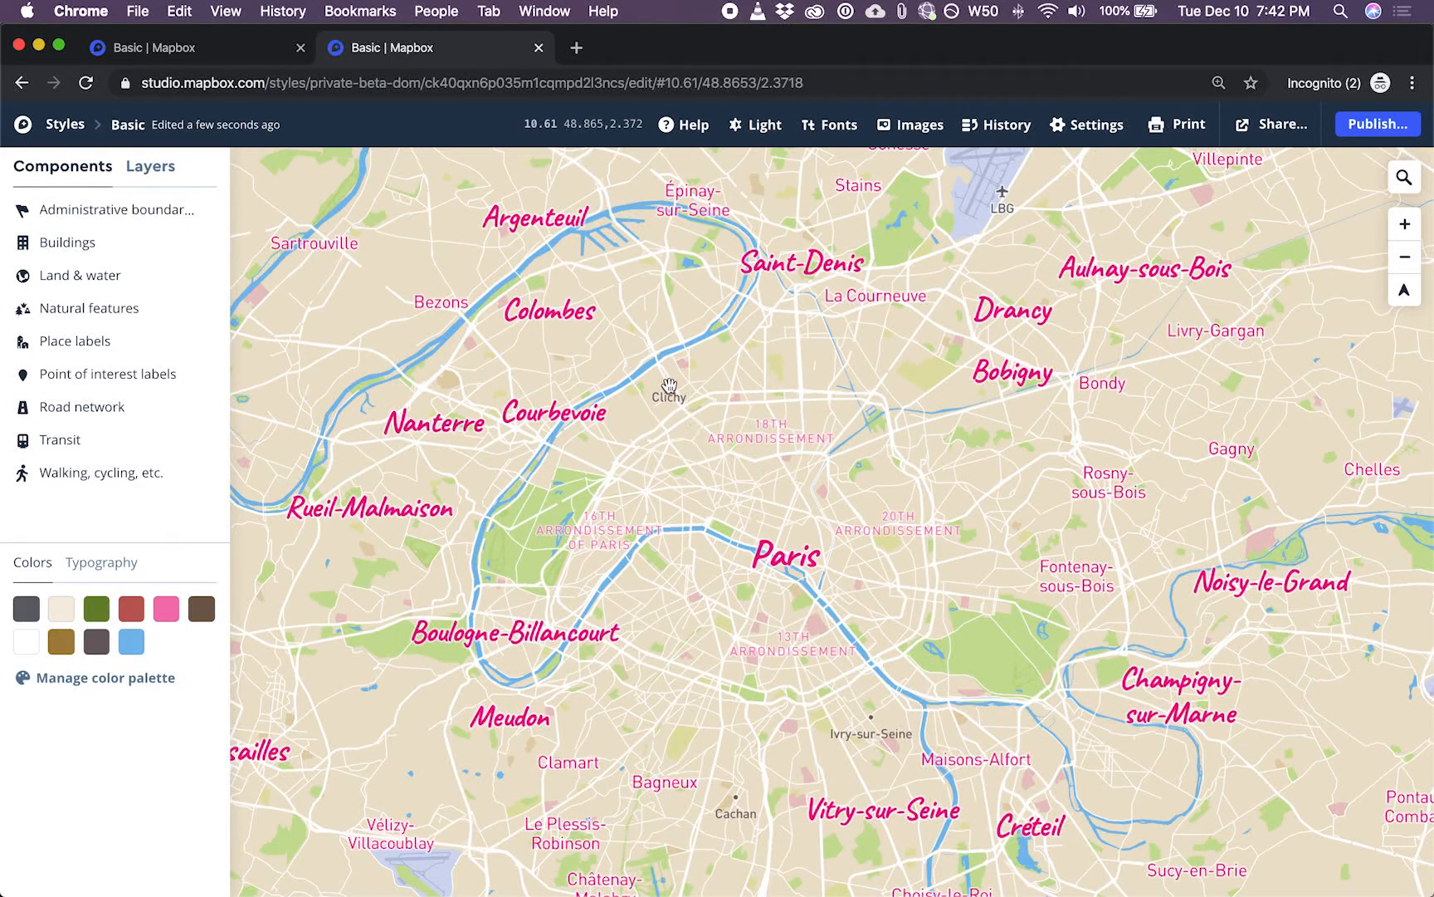
Hide the Point of interest labels component from the map
click(669, 385)
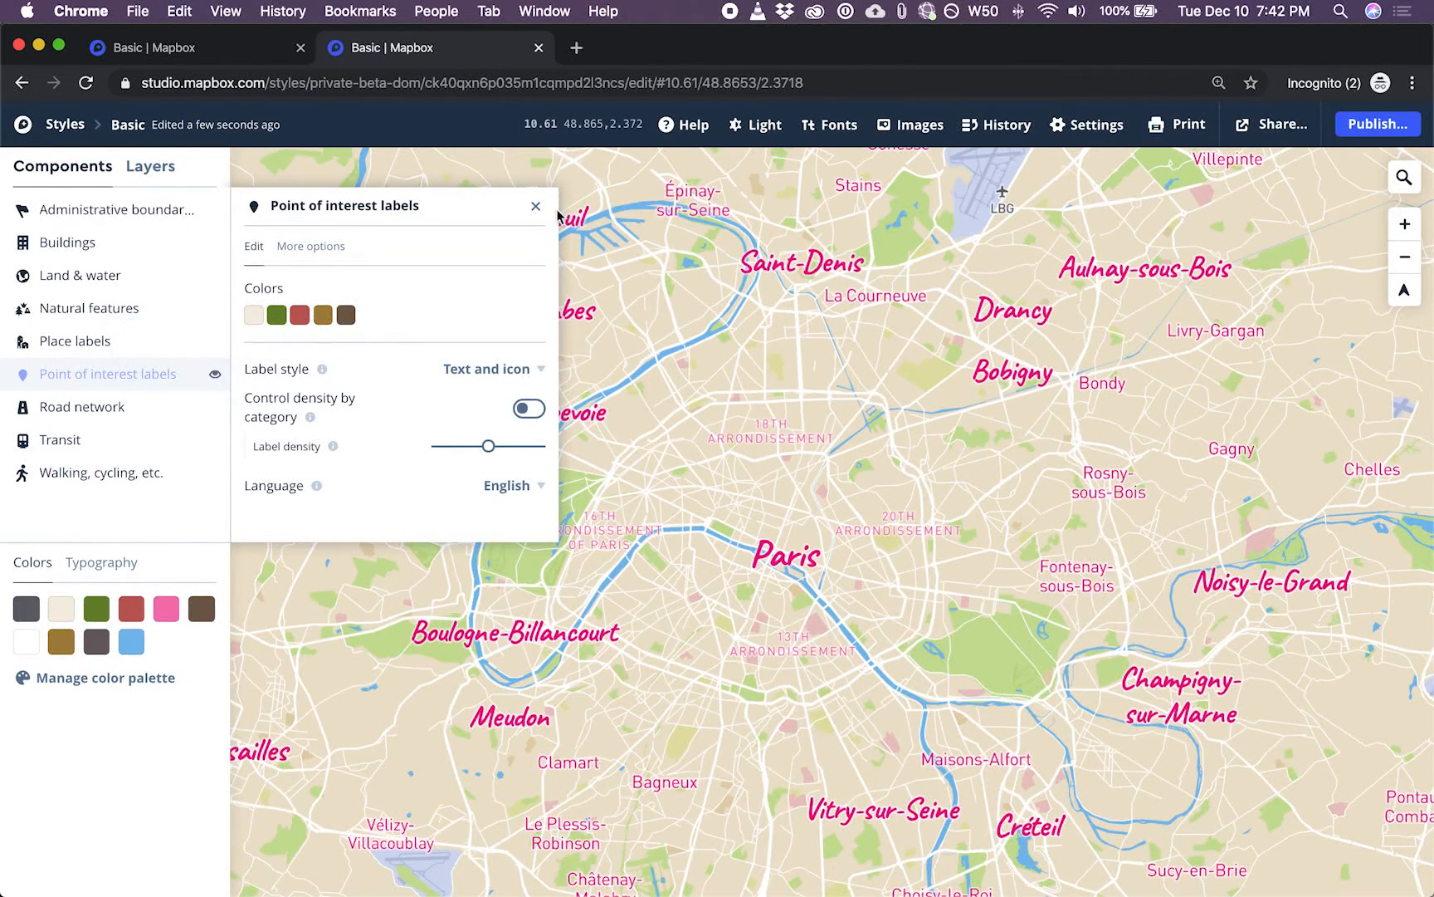
click(536, 204)
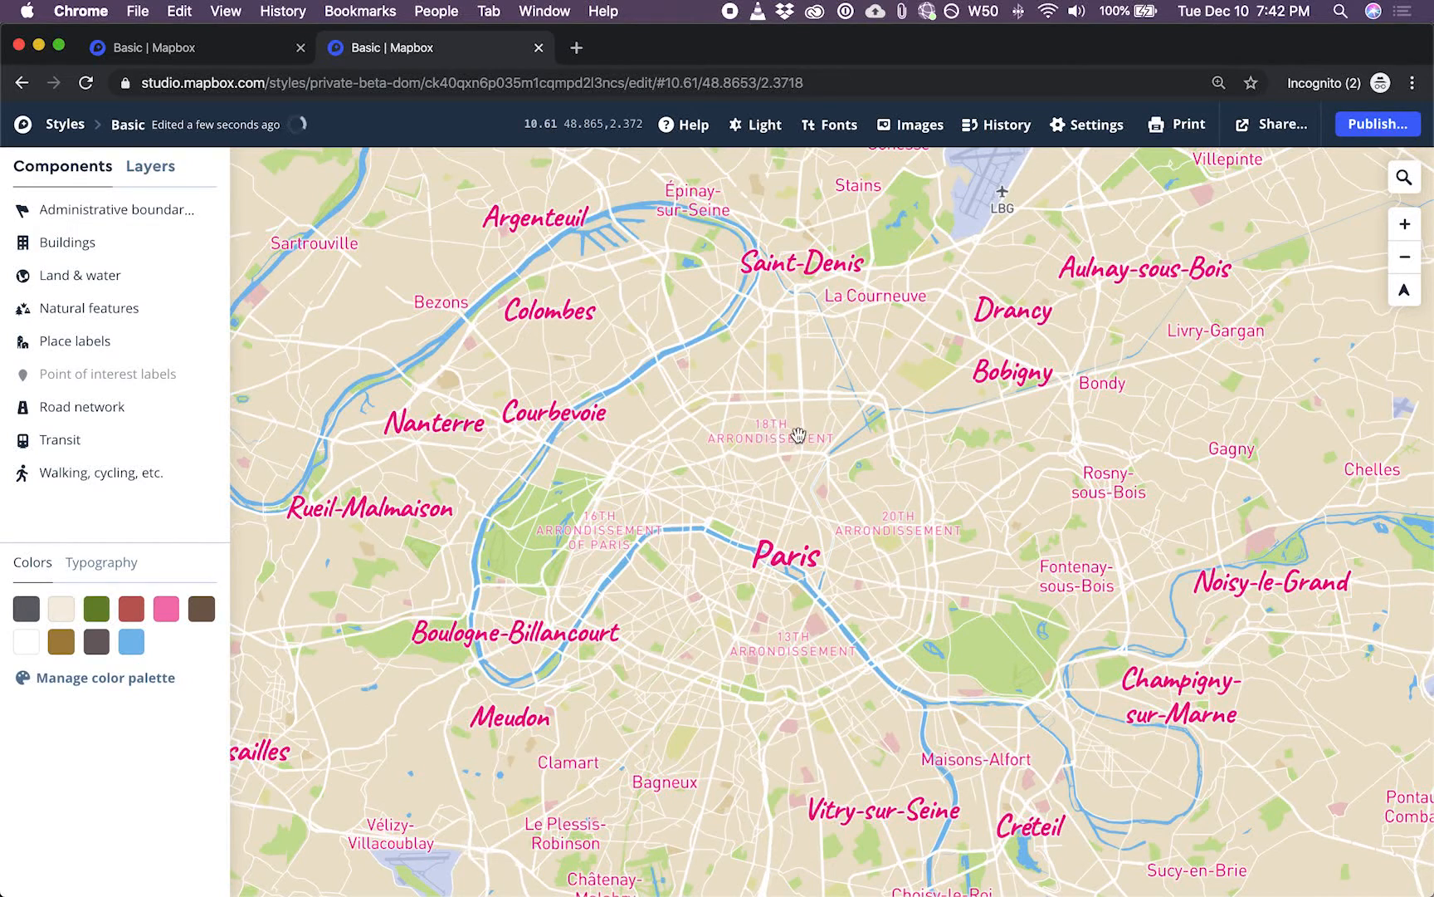
Turn off neighborhood labels in Place labels, leaving only the pink city labels
click(772, 436)
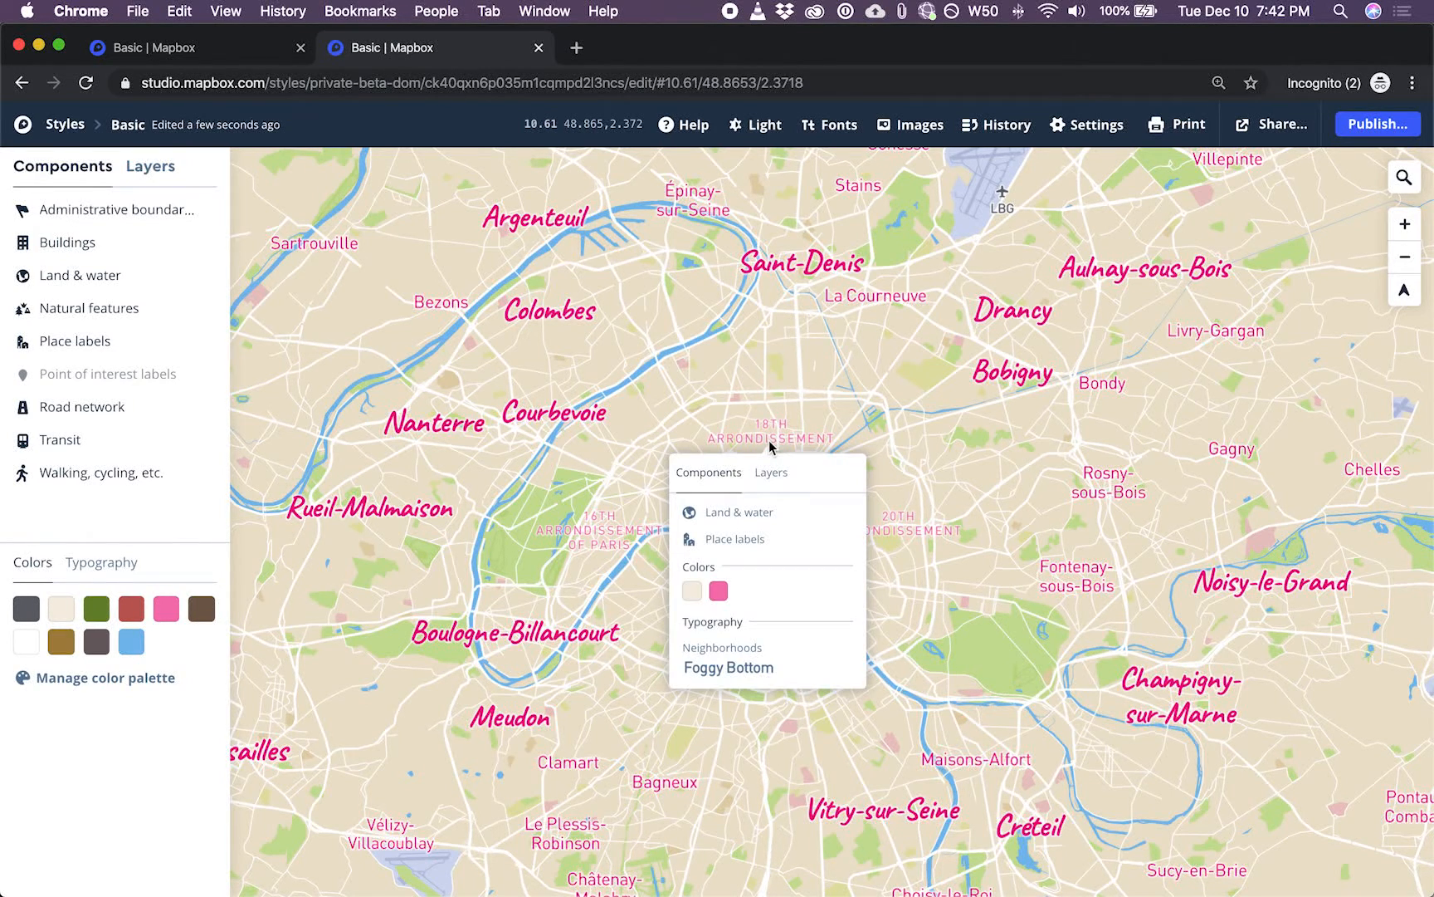
mouse_move(762, 445)
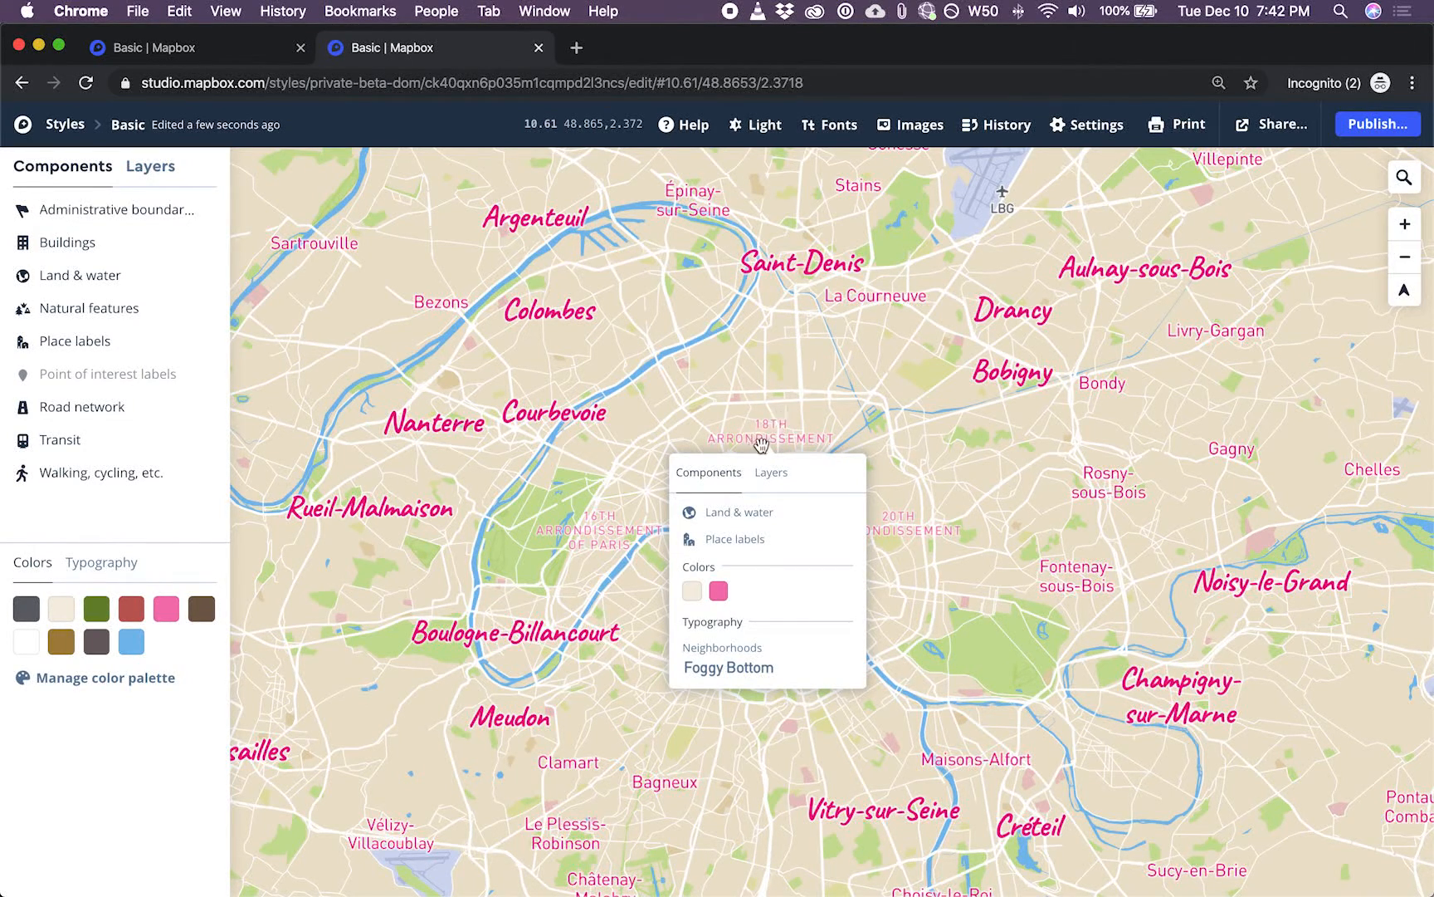
mouse_move(721, 473)
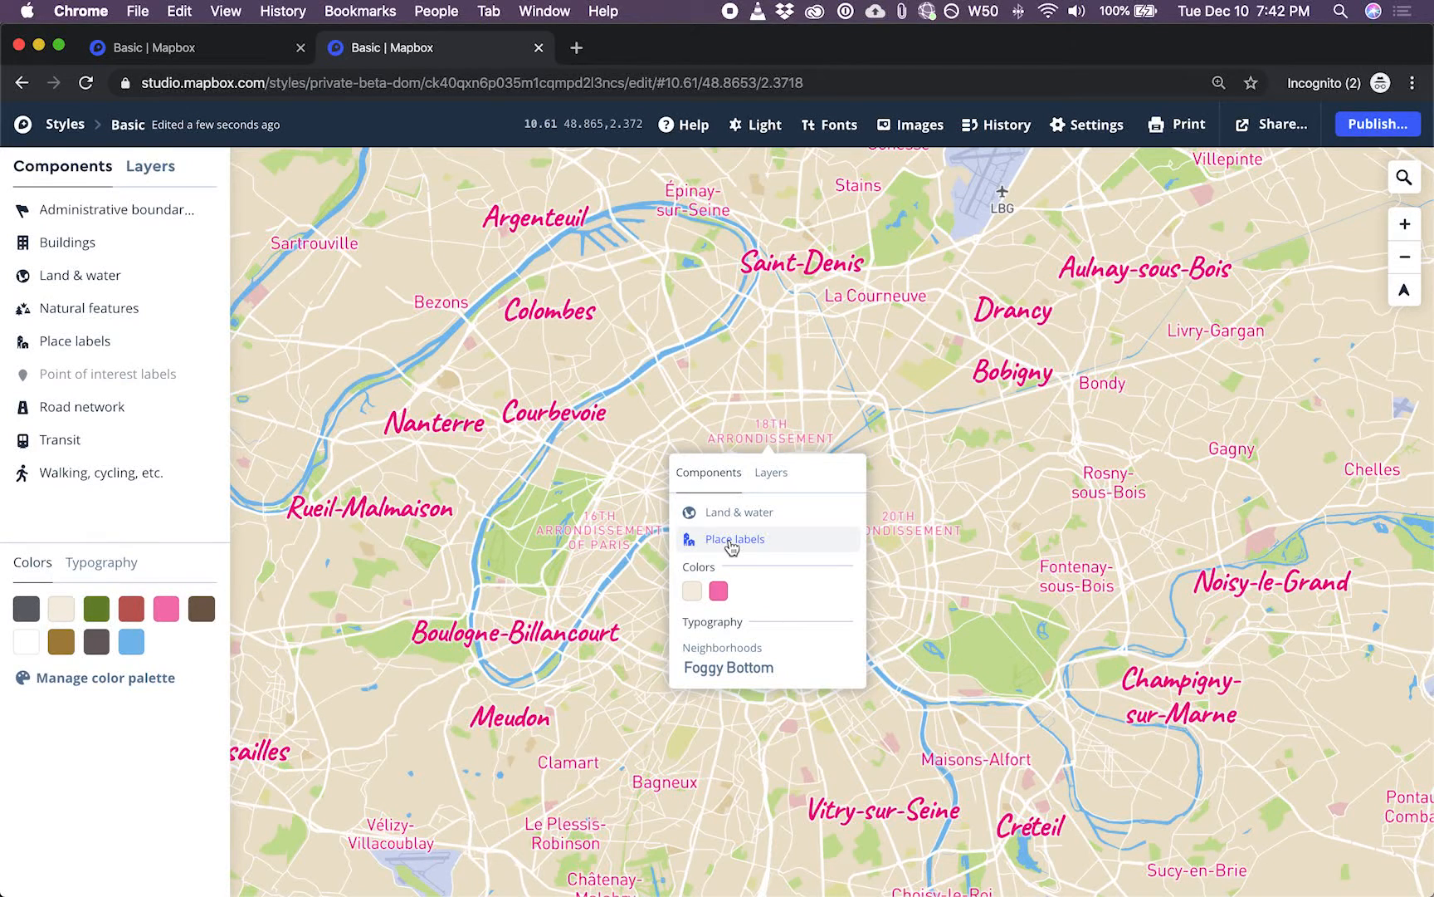
click(734, 540)
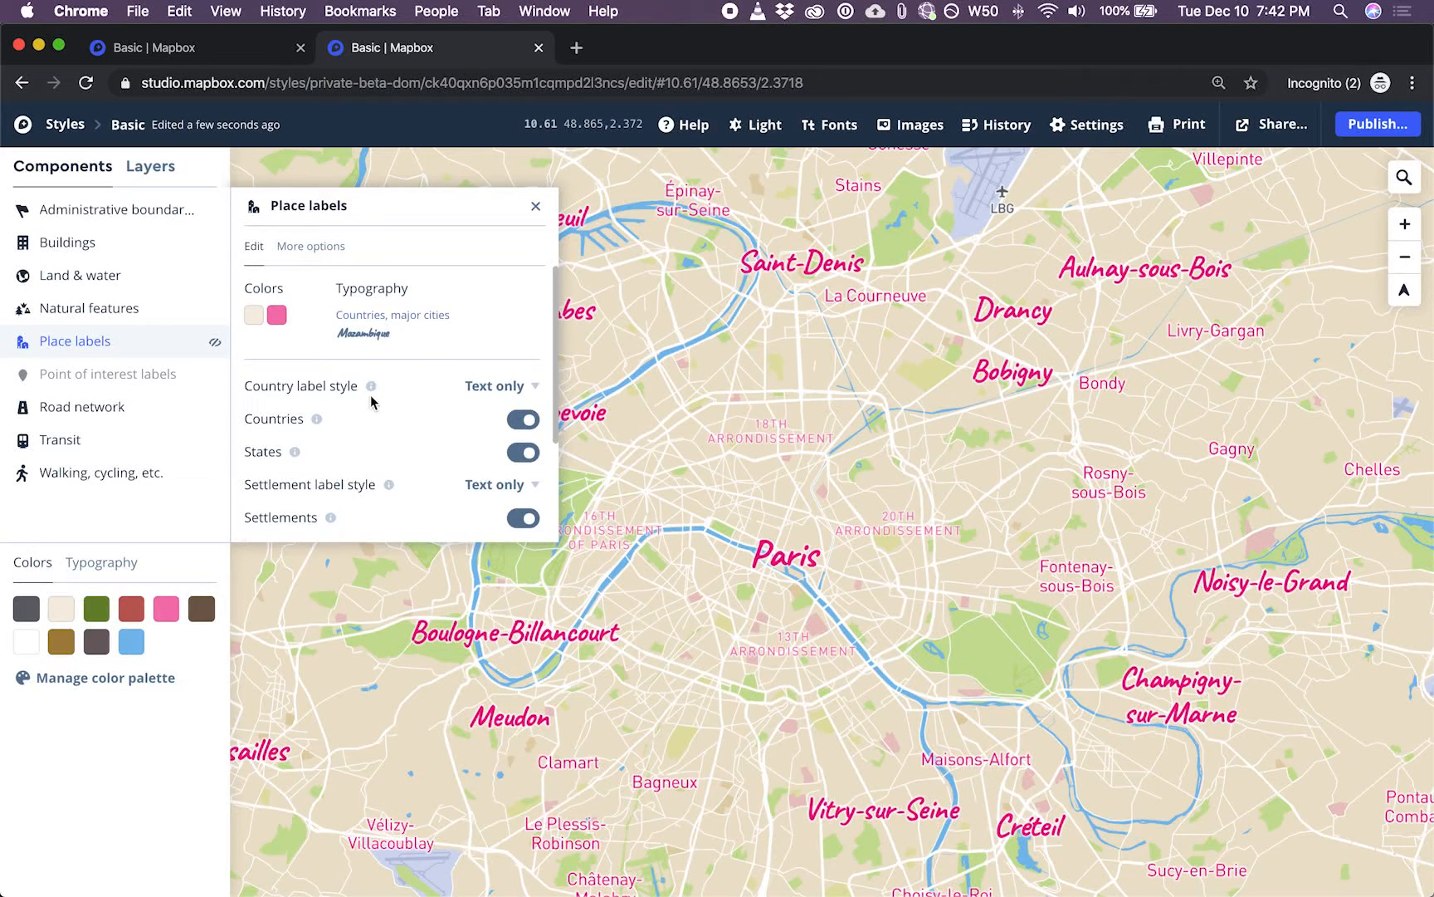
scroll(down, 3)
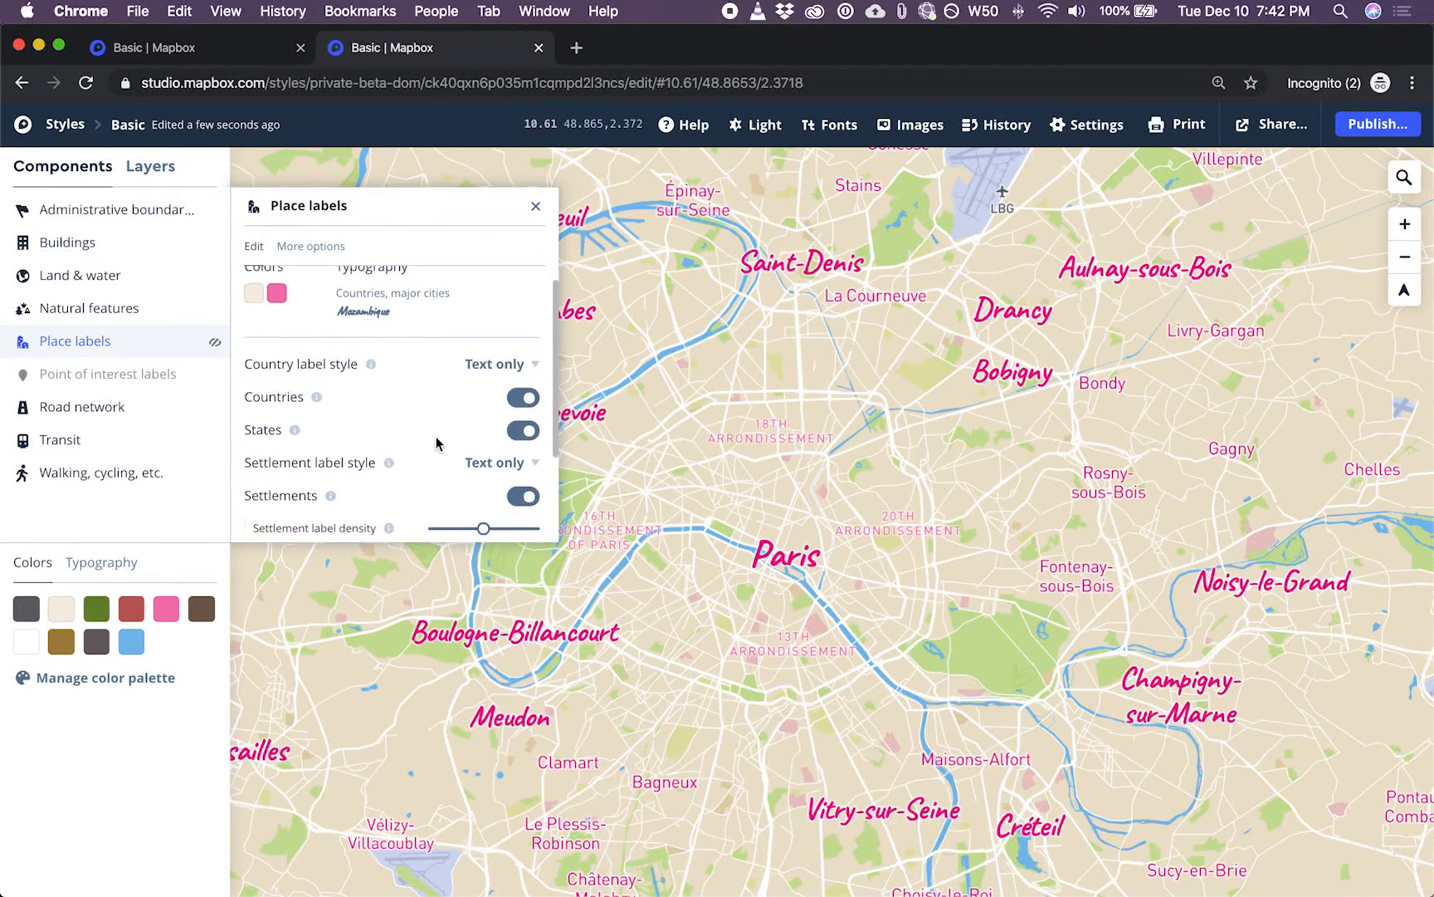
scroll(down, 3)
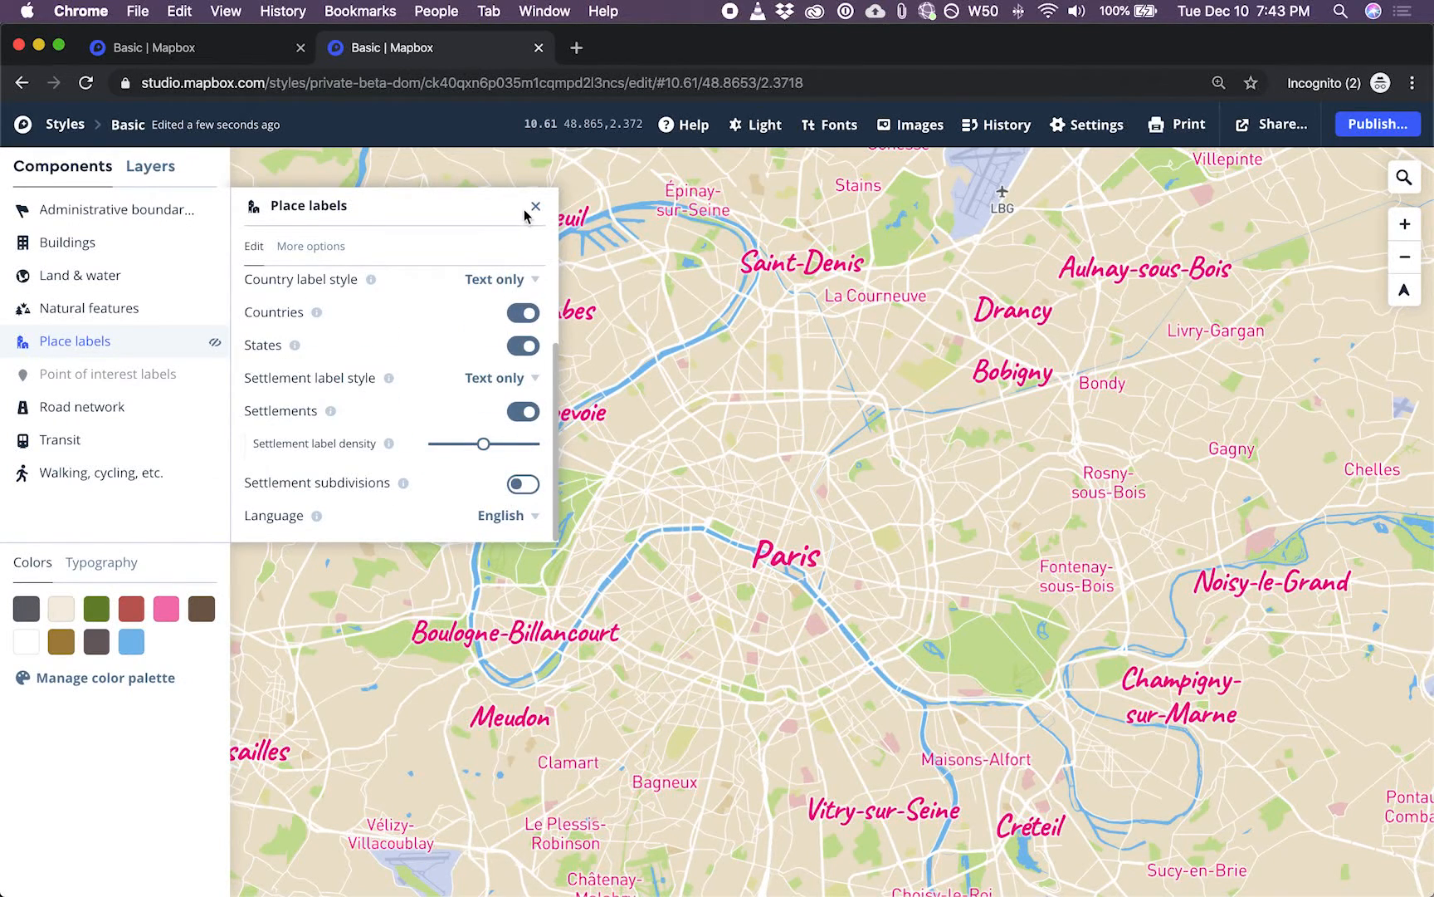
click(536, 206)
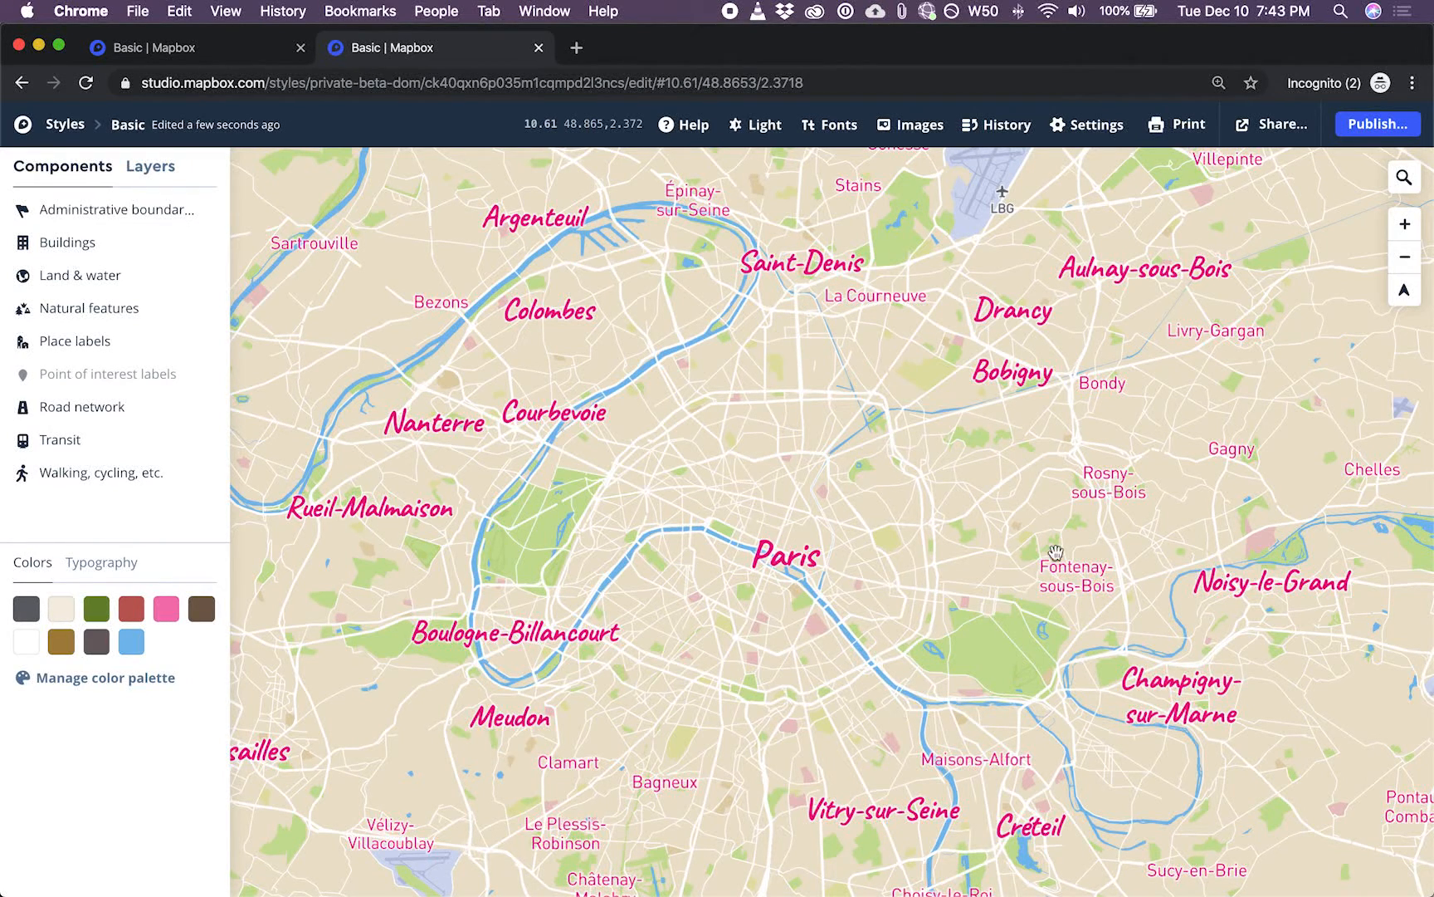
mouse_move(805, 455)
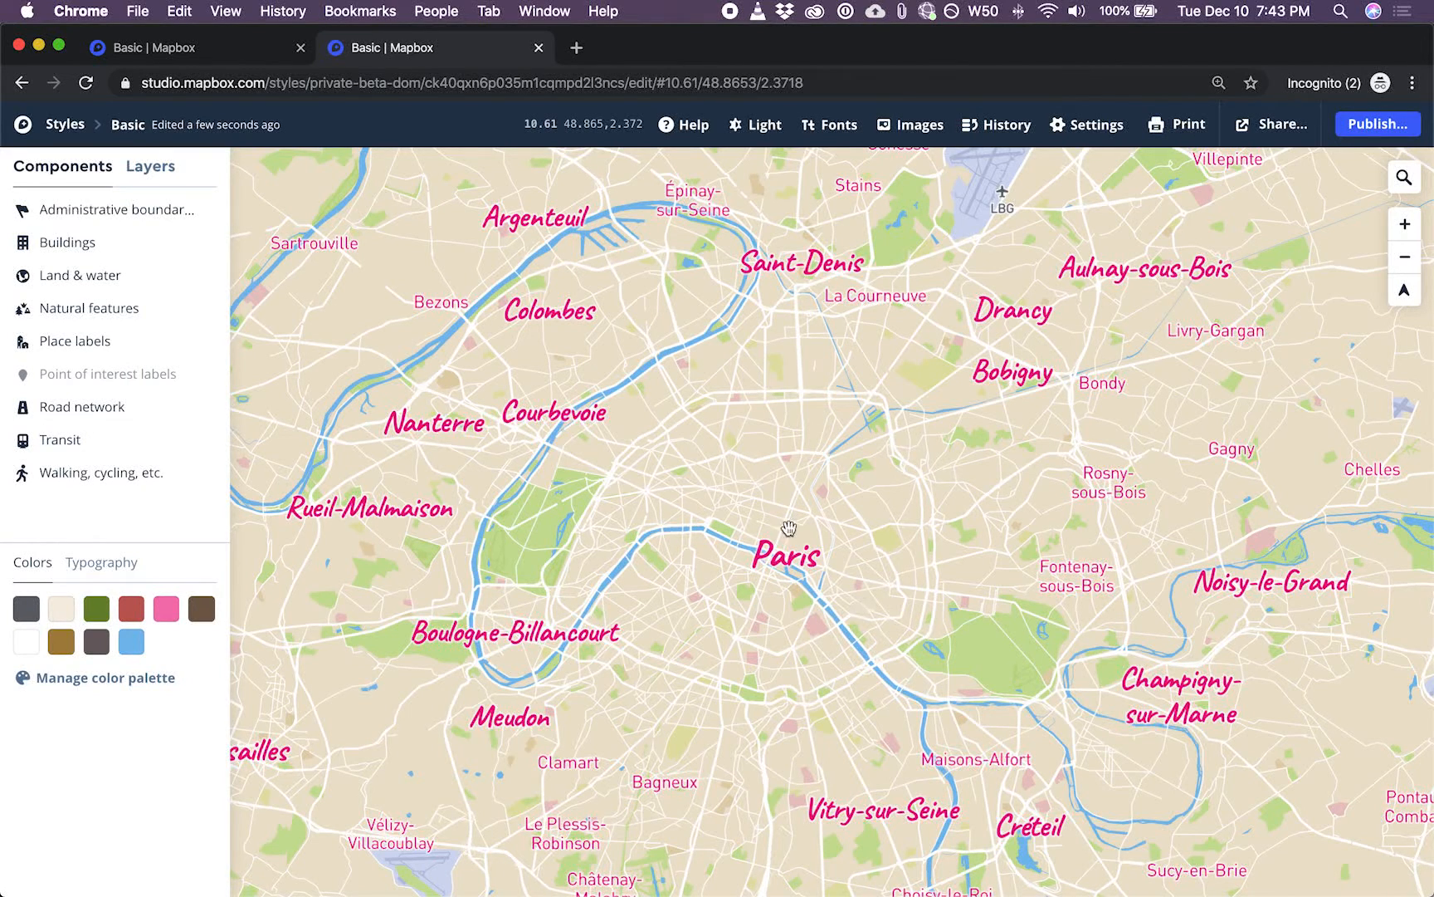
Show the four layers making up the Place labels component in the Layers view
click(788, 531)
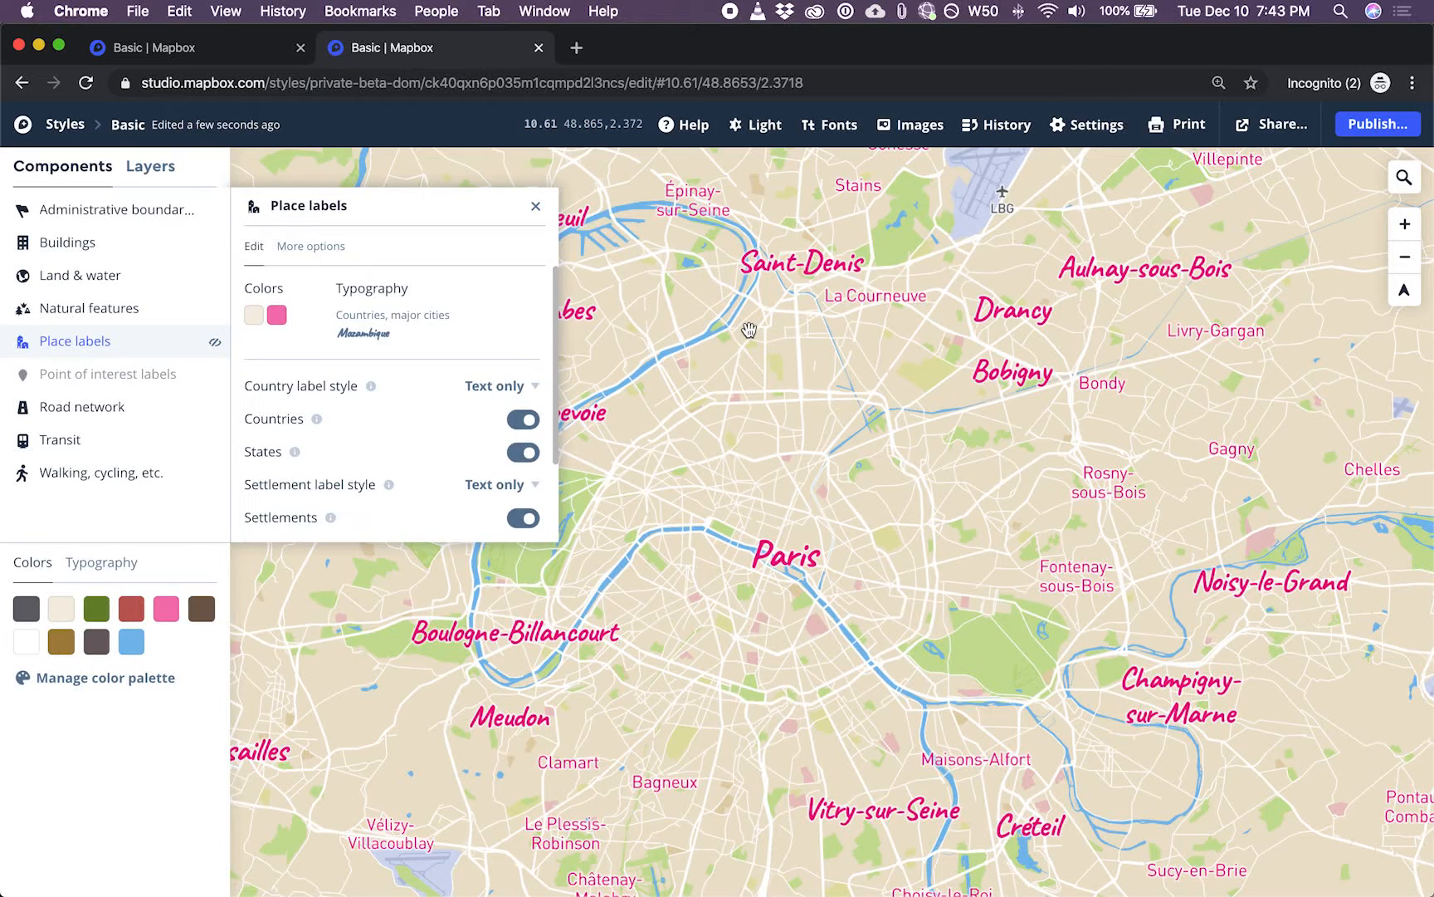
click(310, 246)
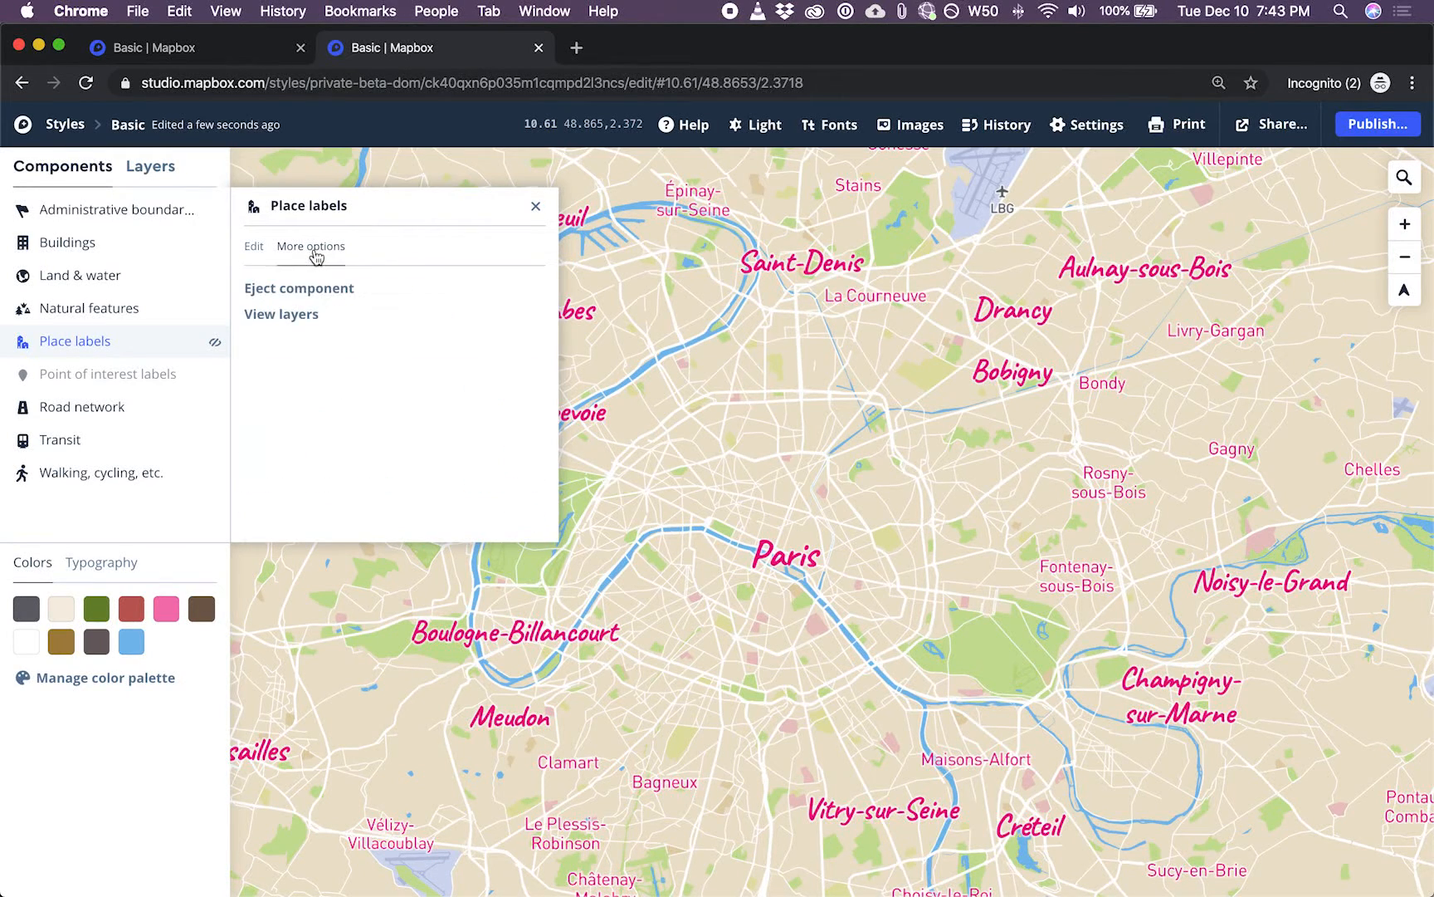
mouse_move(289, 319)
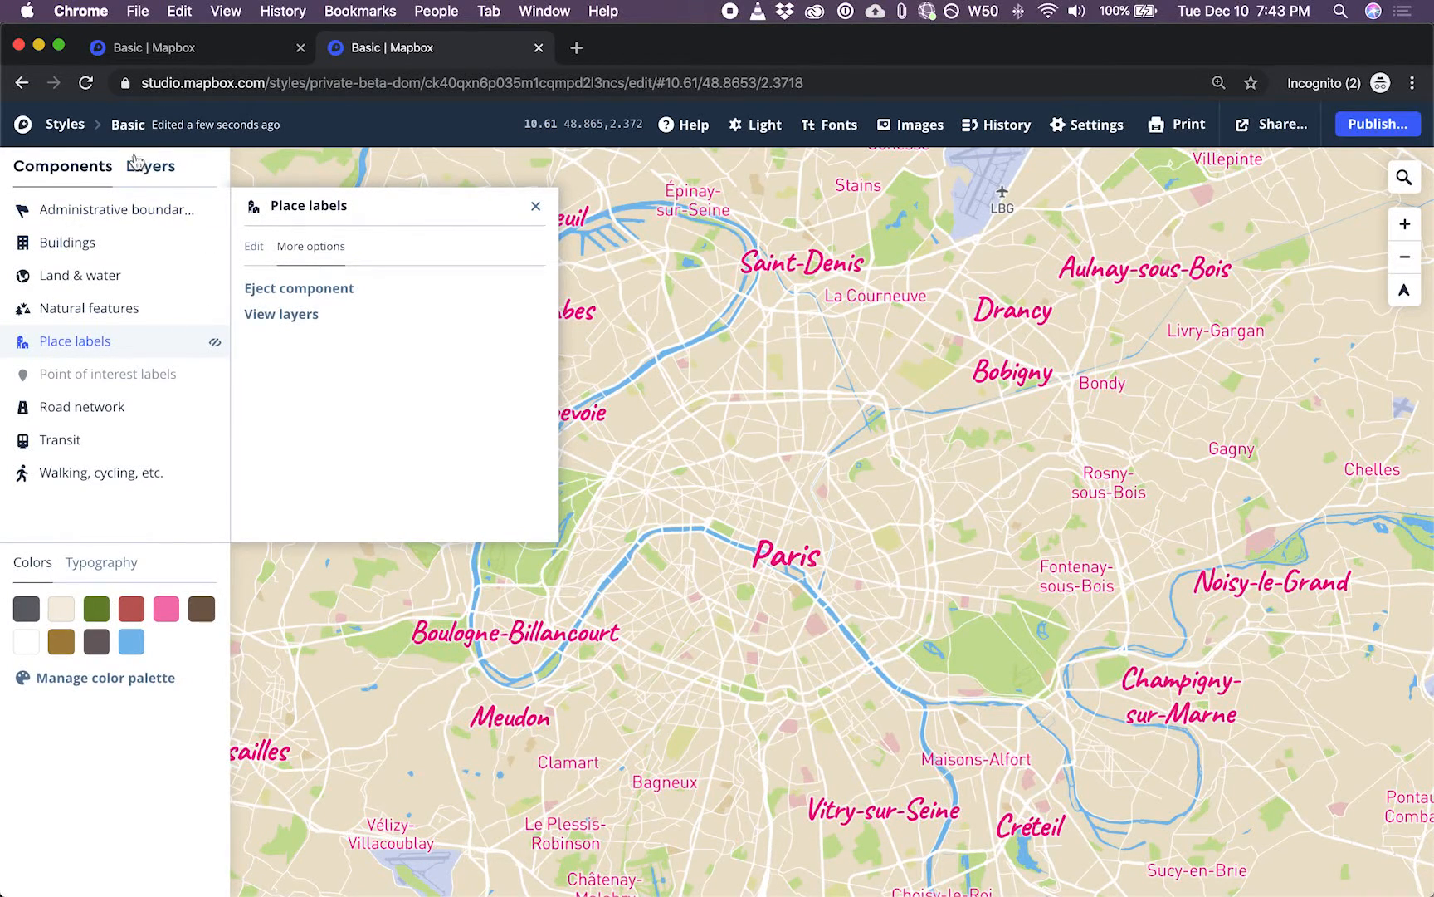
mouse_move(279, 315)
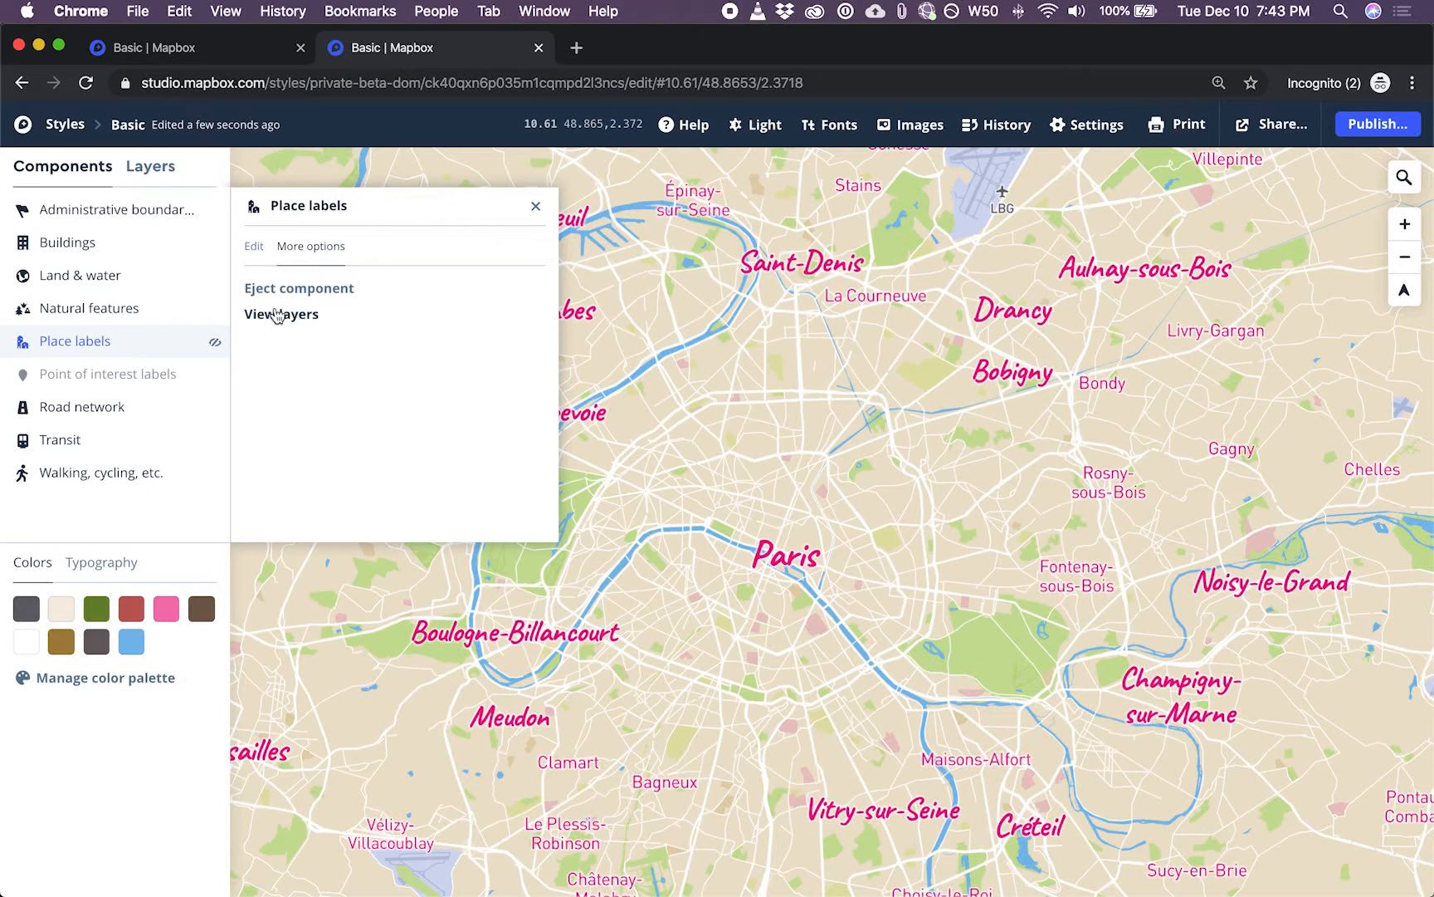
click(282, 314)
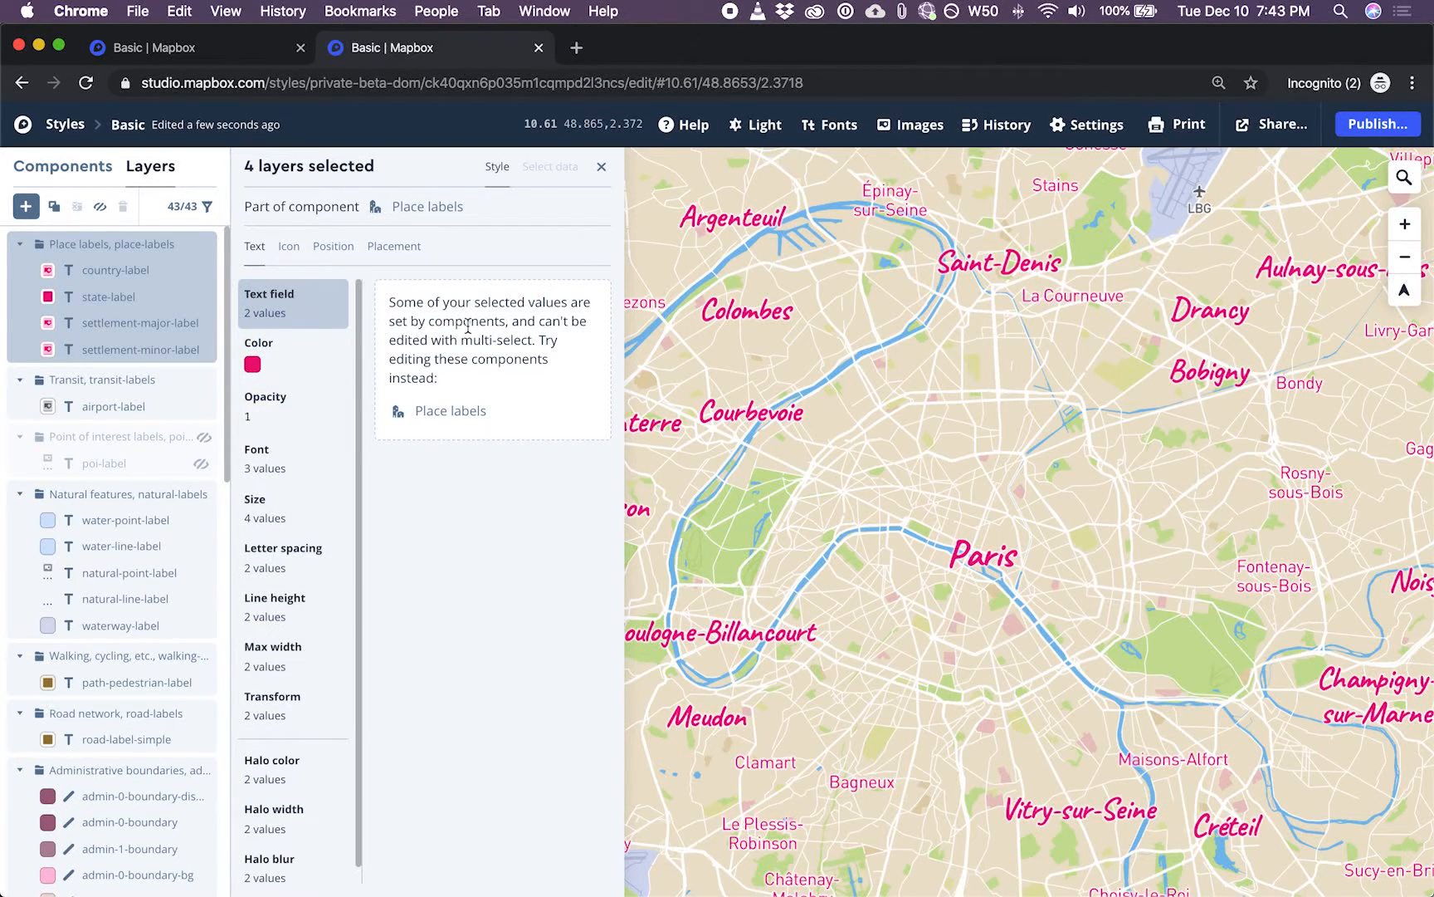
Hide the settlement-minor-label layer and inspect the country and major settlement layers
click(114, 271)
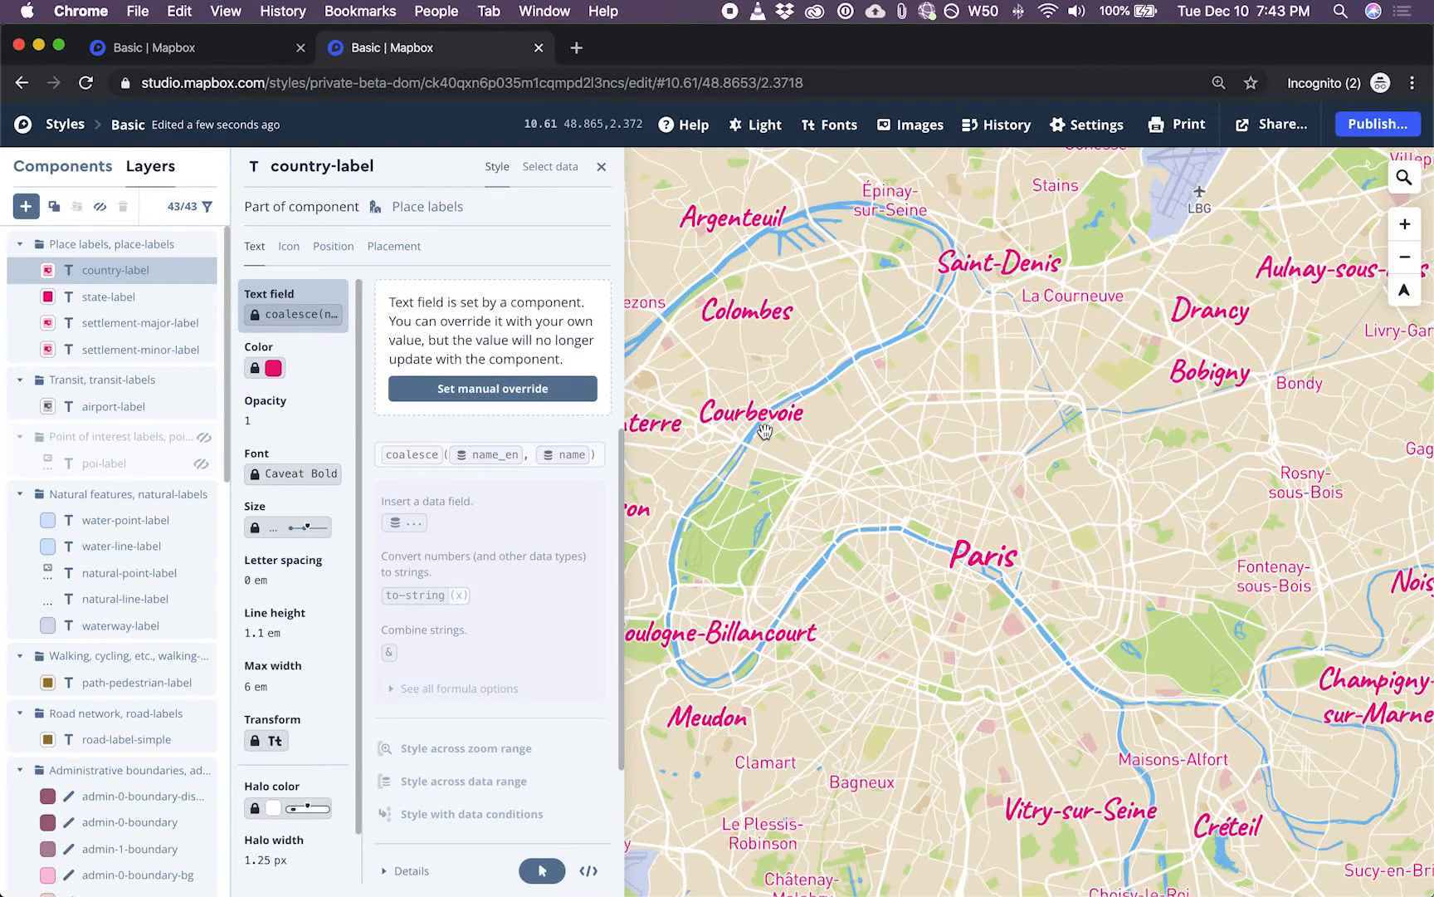
mouse_move(550, 166)
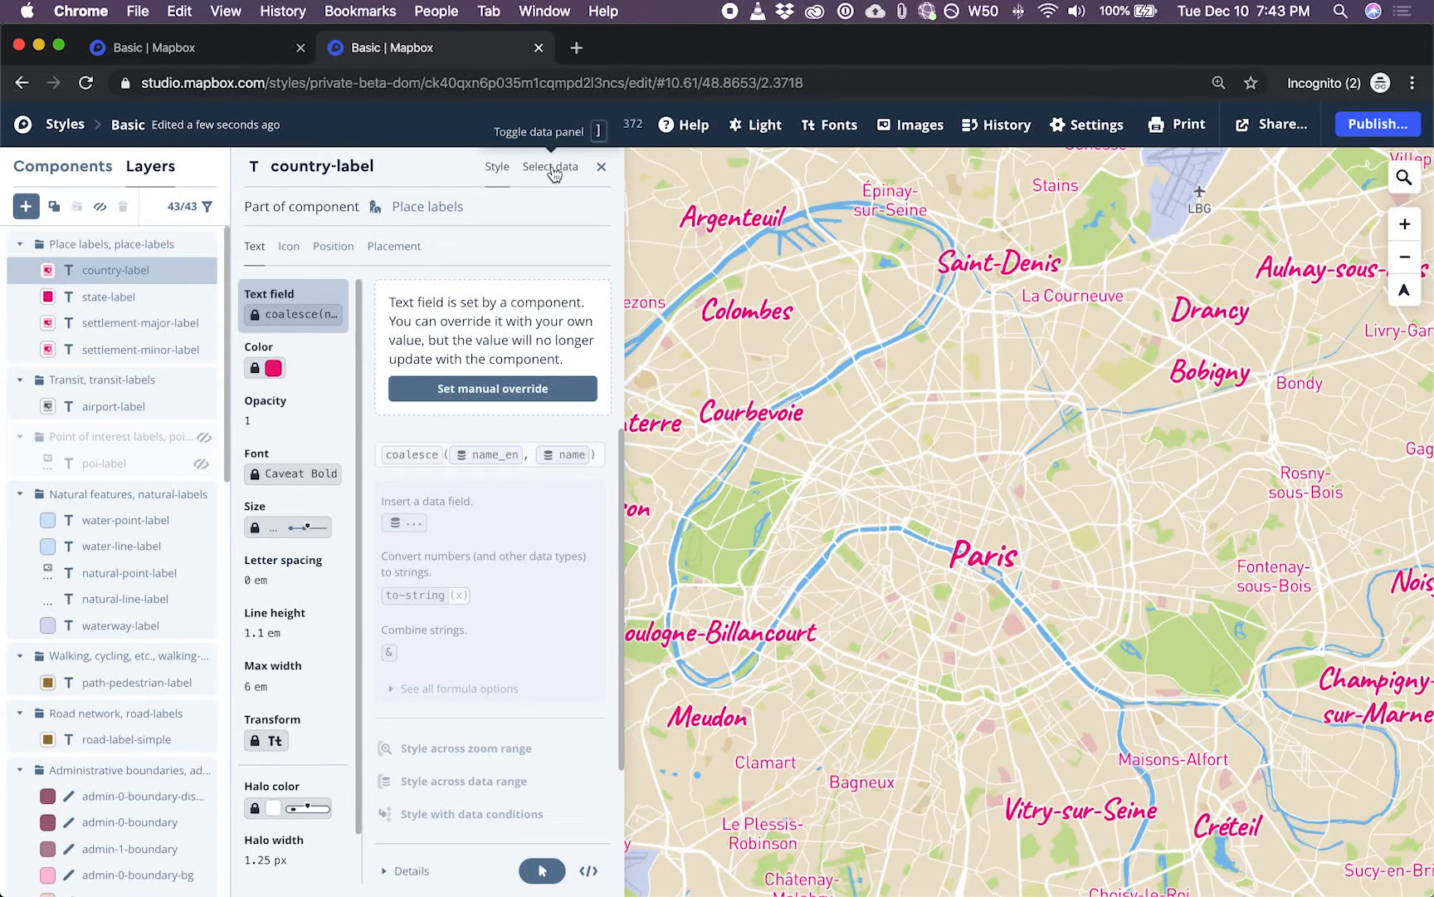
mouse_move(981, 555)
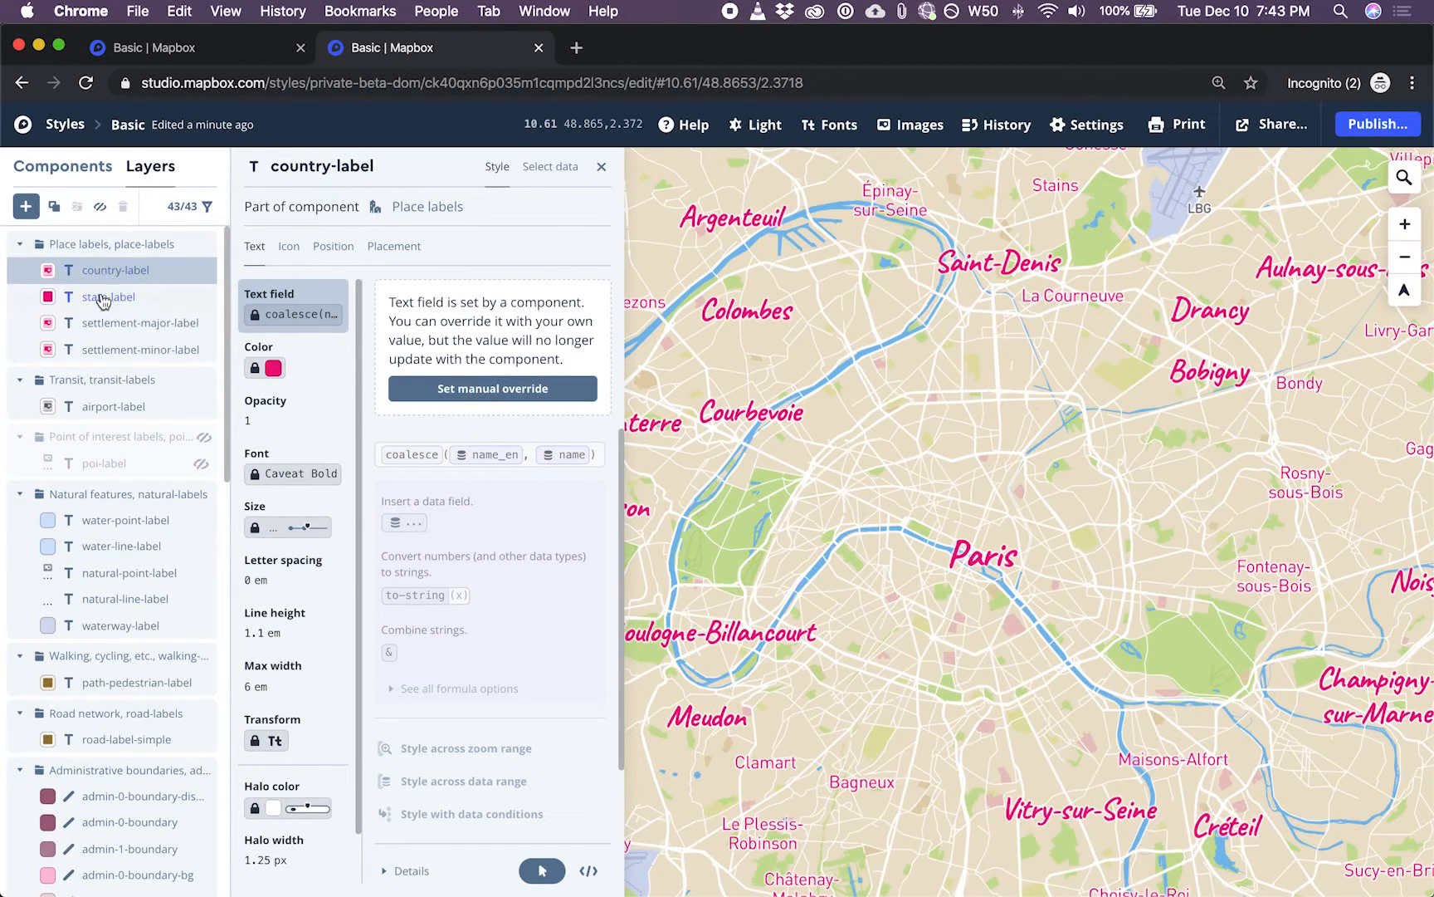
mouse_move(134, 327)
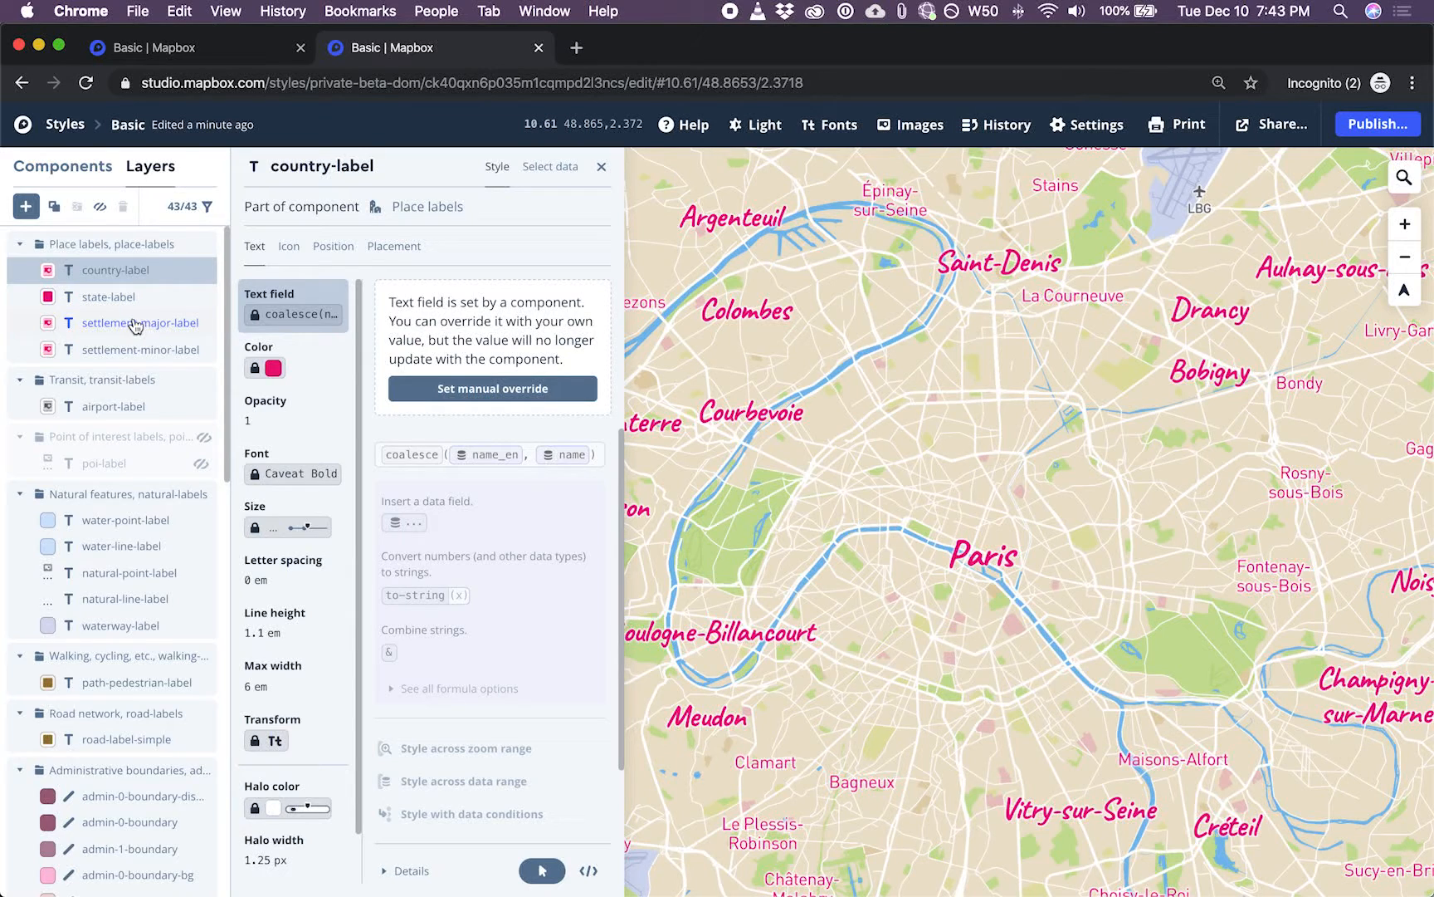
mouse_move(139, 349)
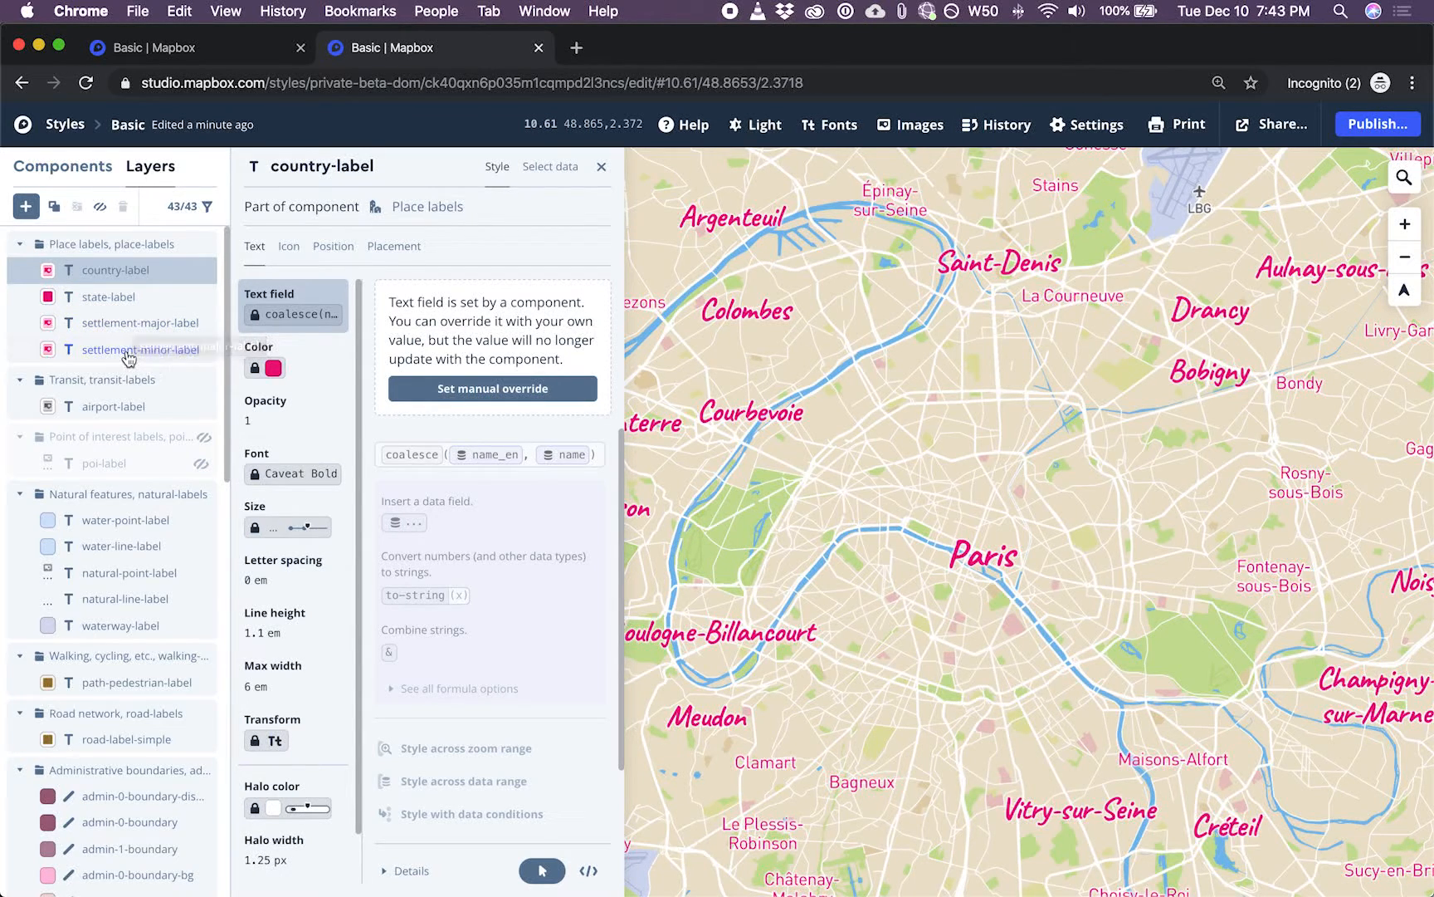
click(139, 349)
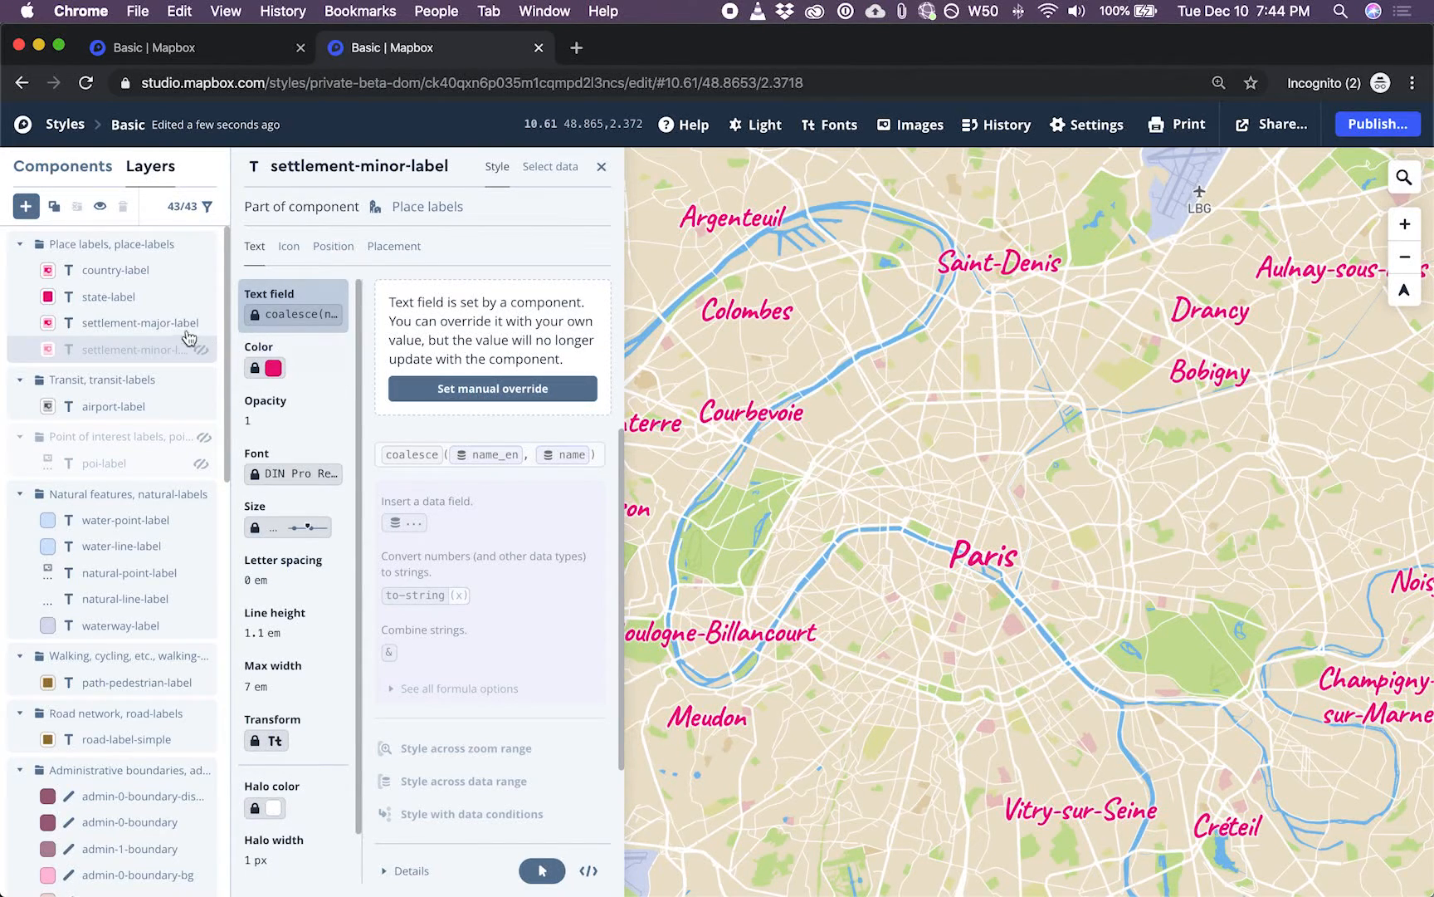
click(138, 322)
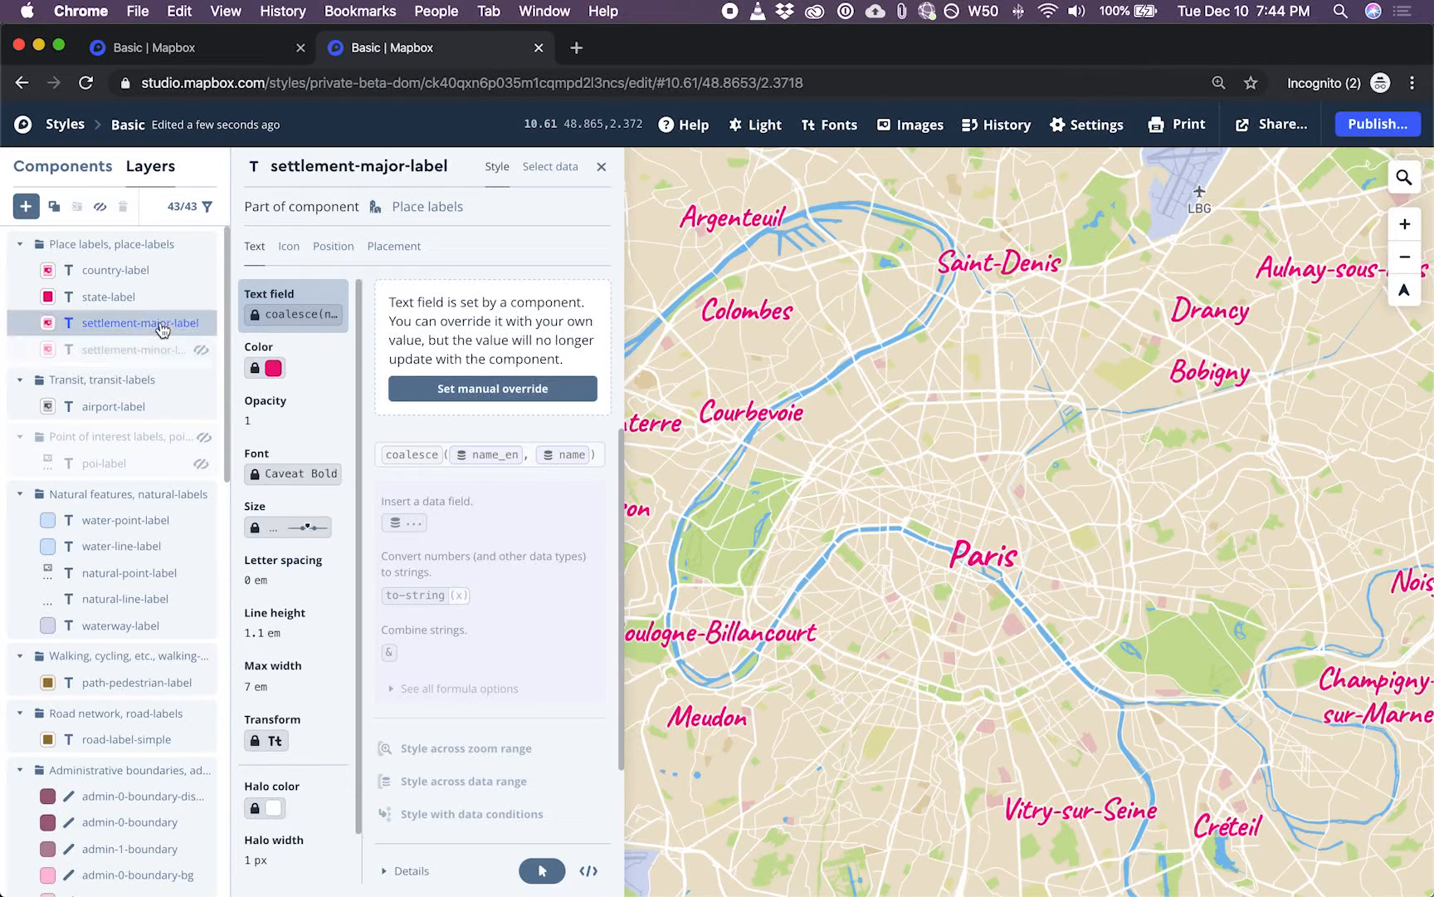
click(549, 166)
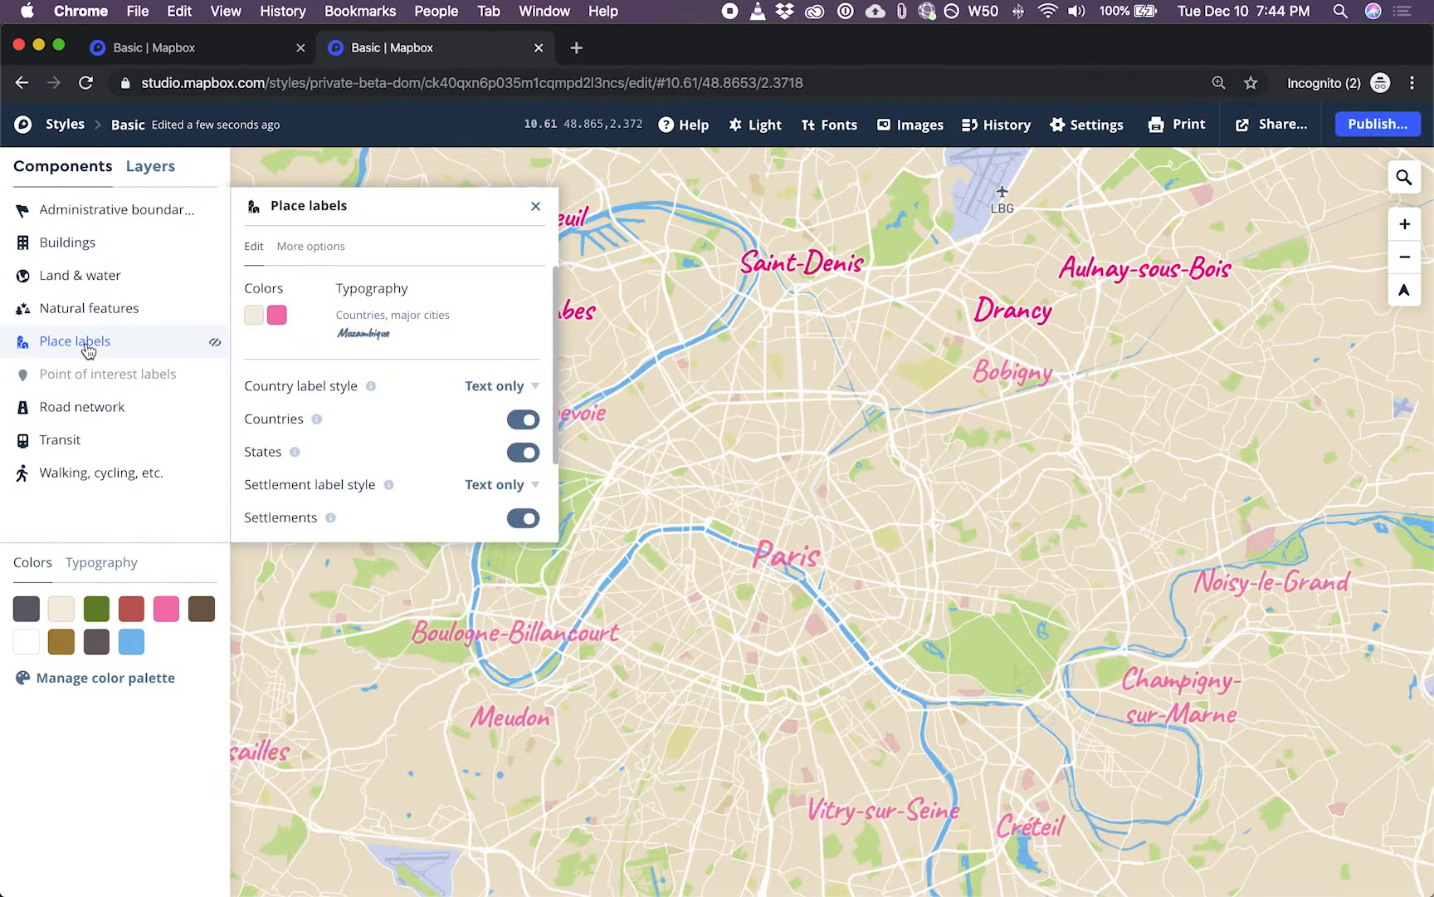
Eject the Place labels component into its four standalone label layers
click(311, 246)
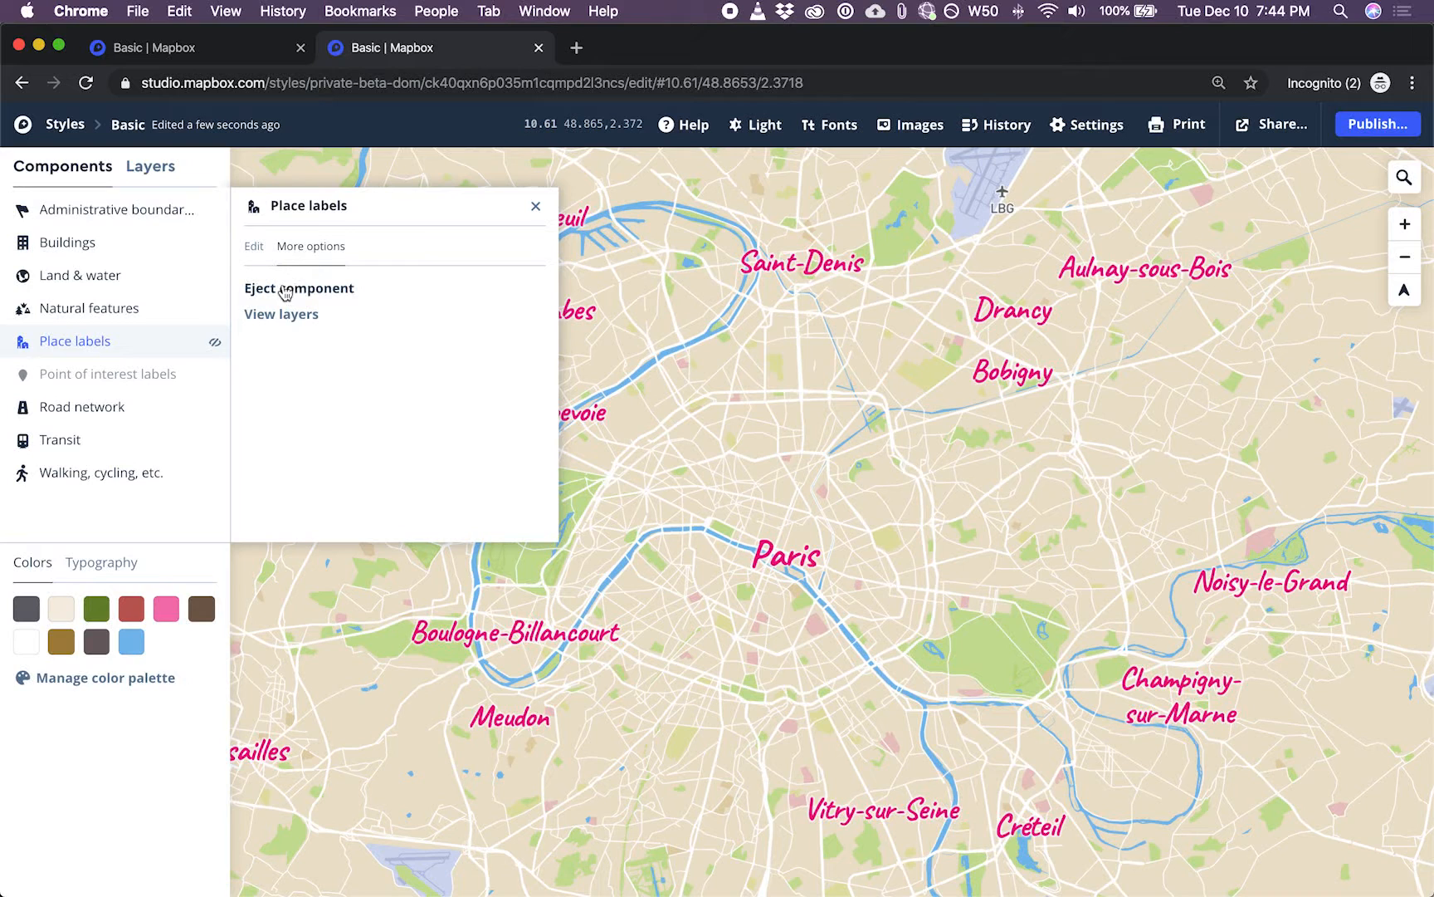
click(298, 289)
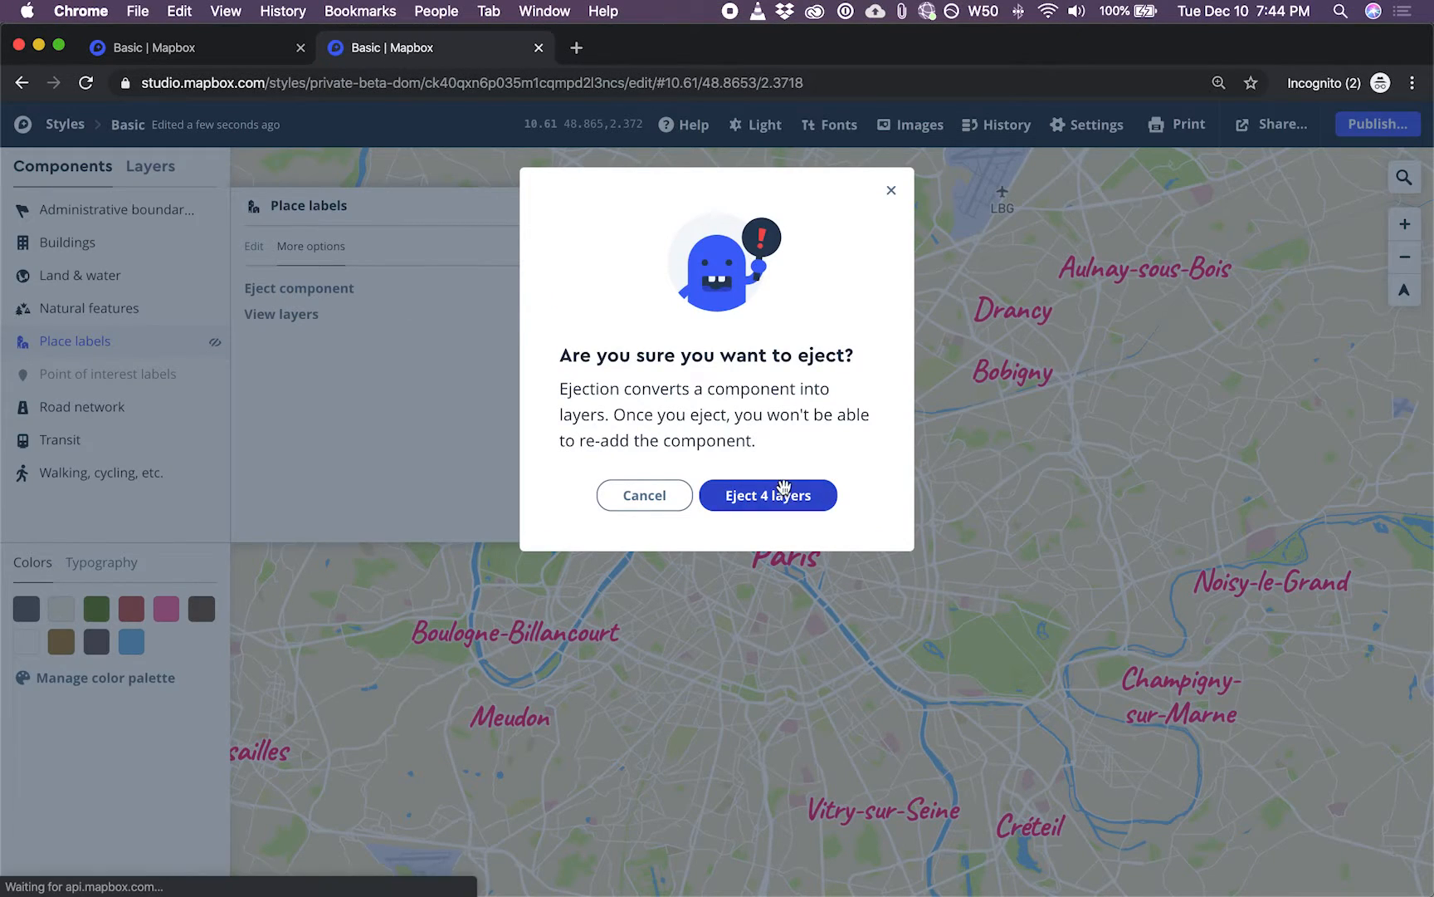
click(767, 495)
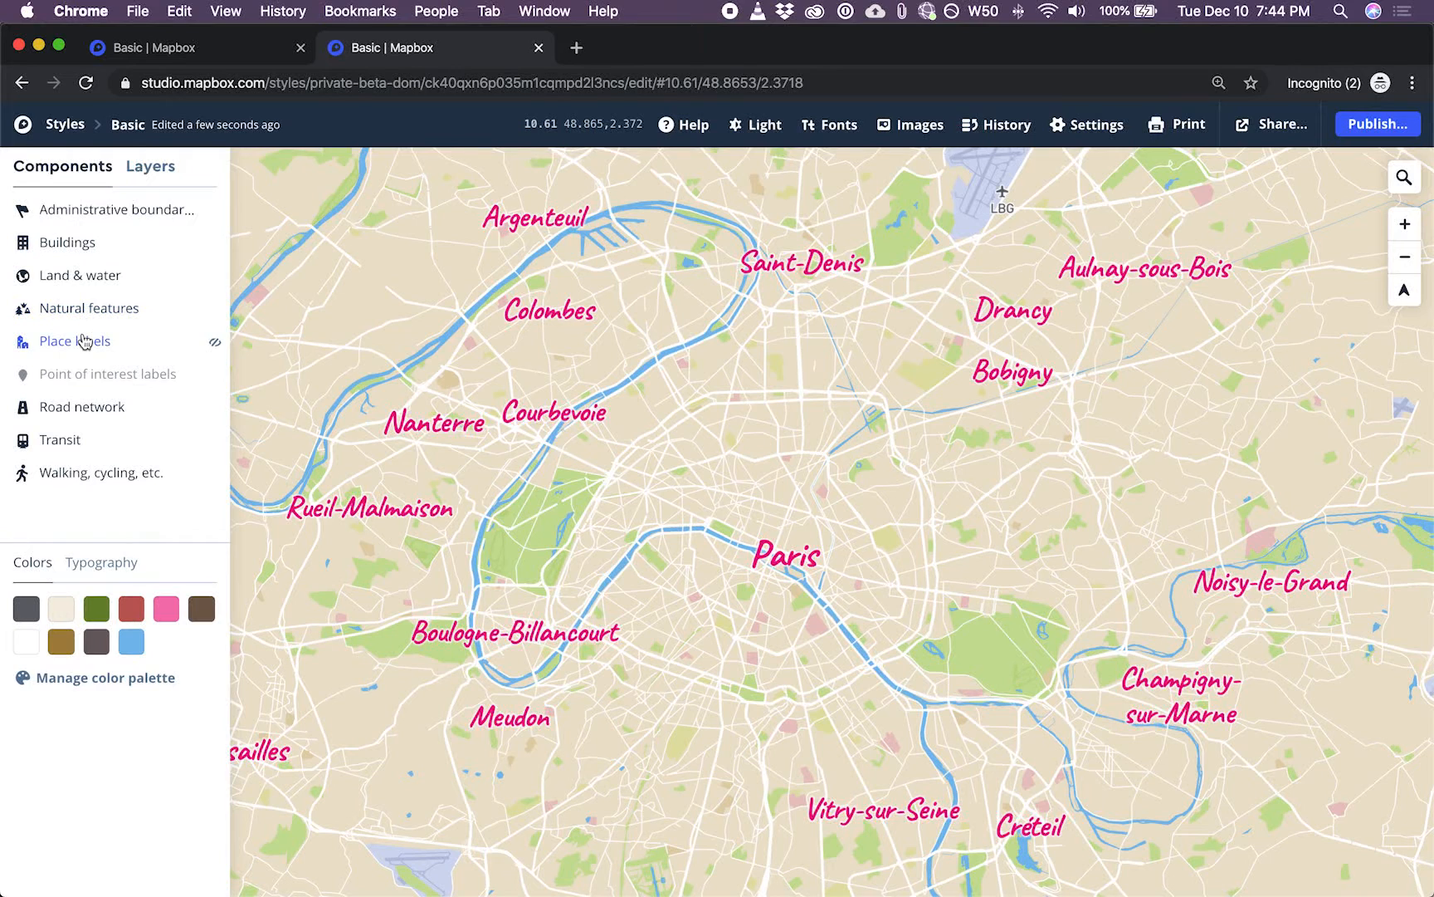
click(74, 340)
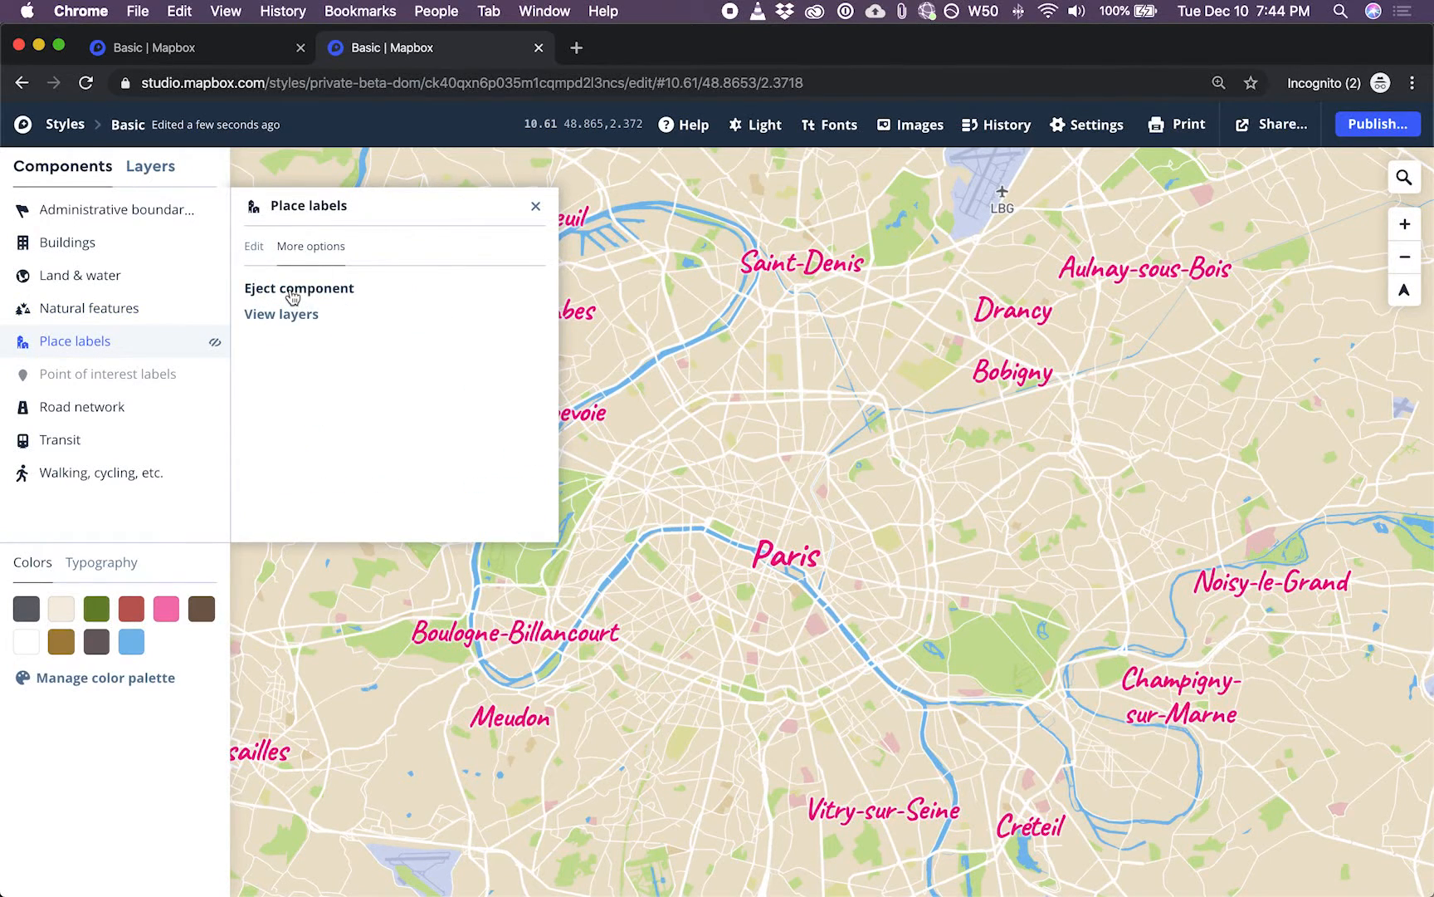
click(299, 289)
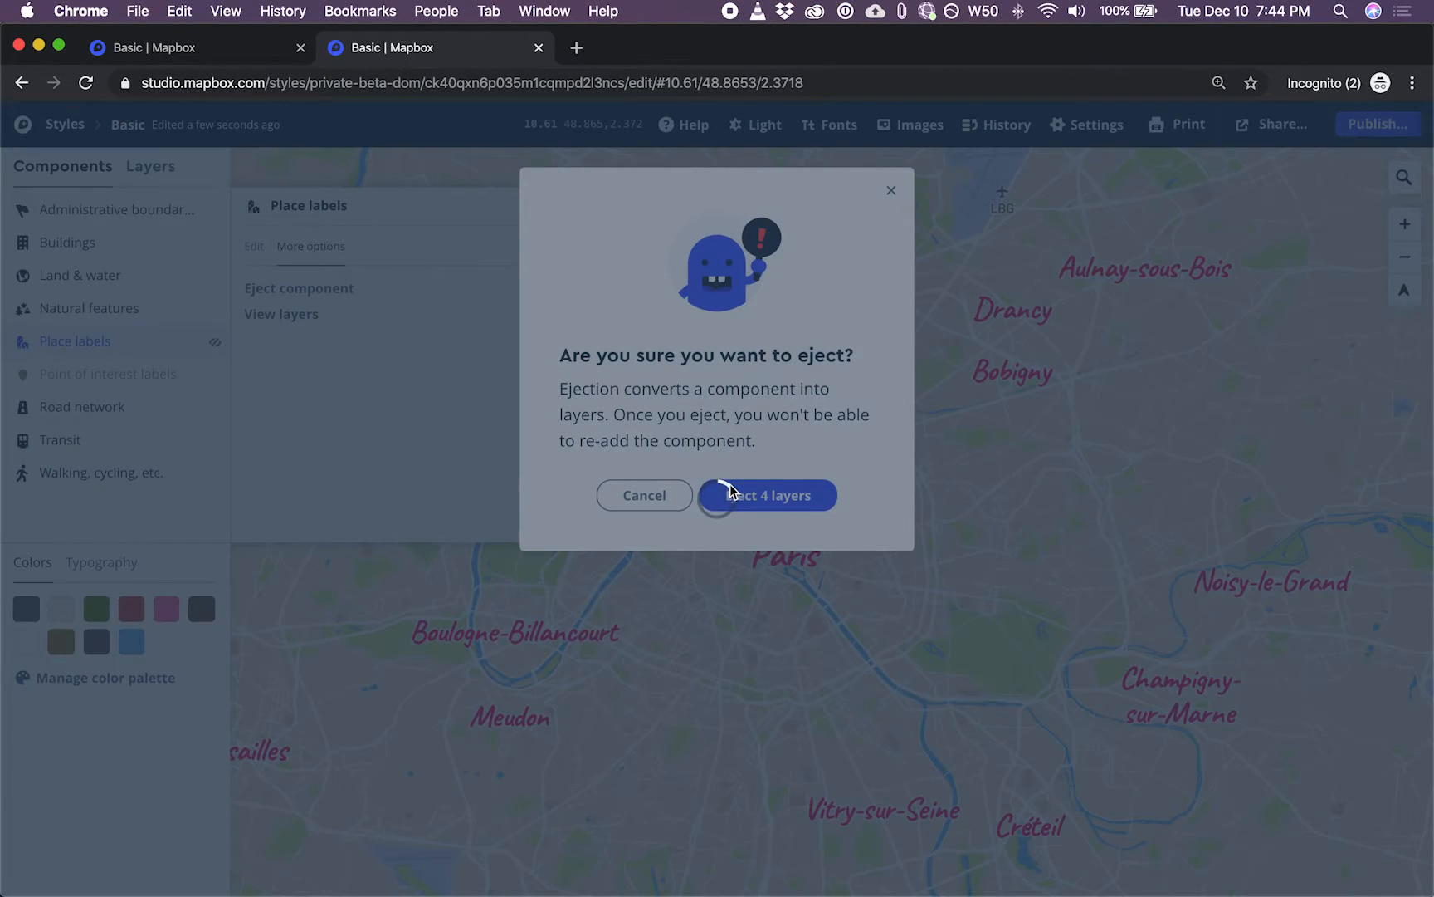
click(767, 495)
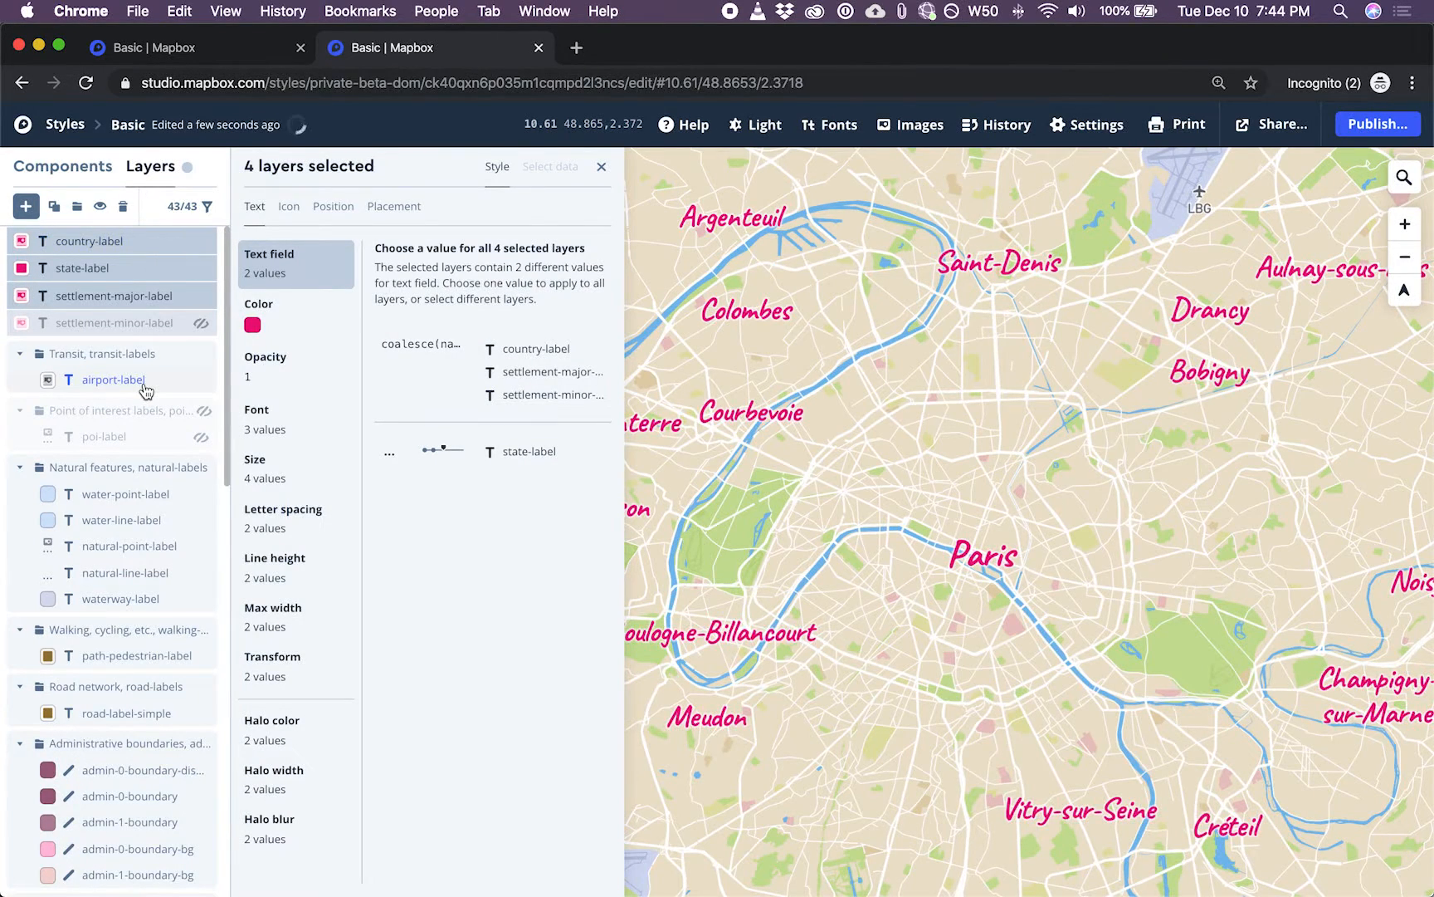
Review the settlement-major-label layer's data filter conditions in Select data
click(113, 295)
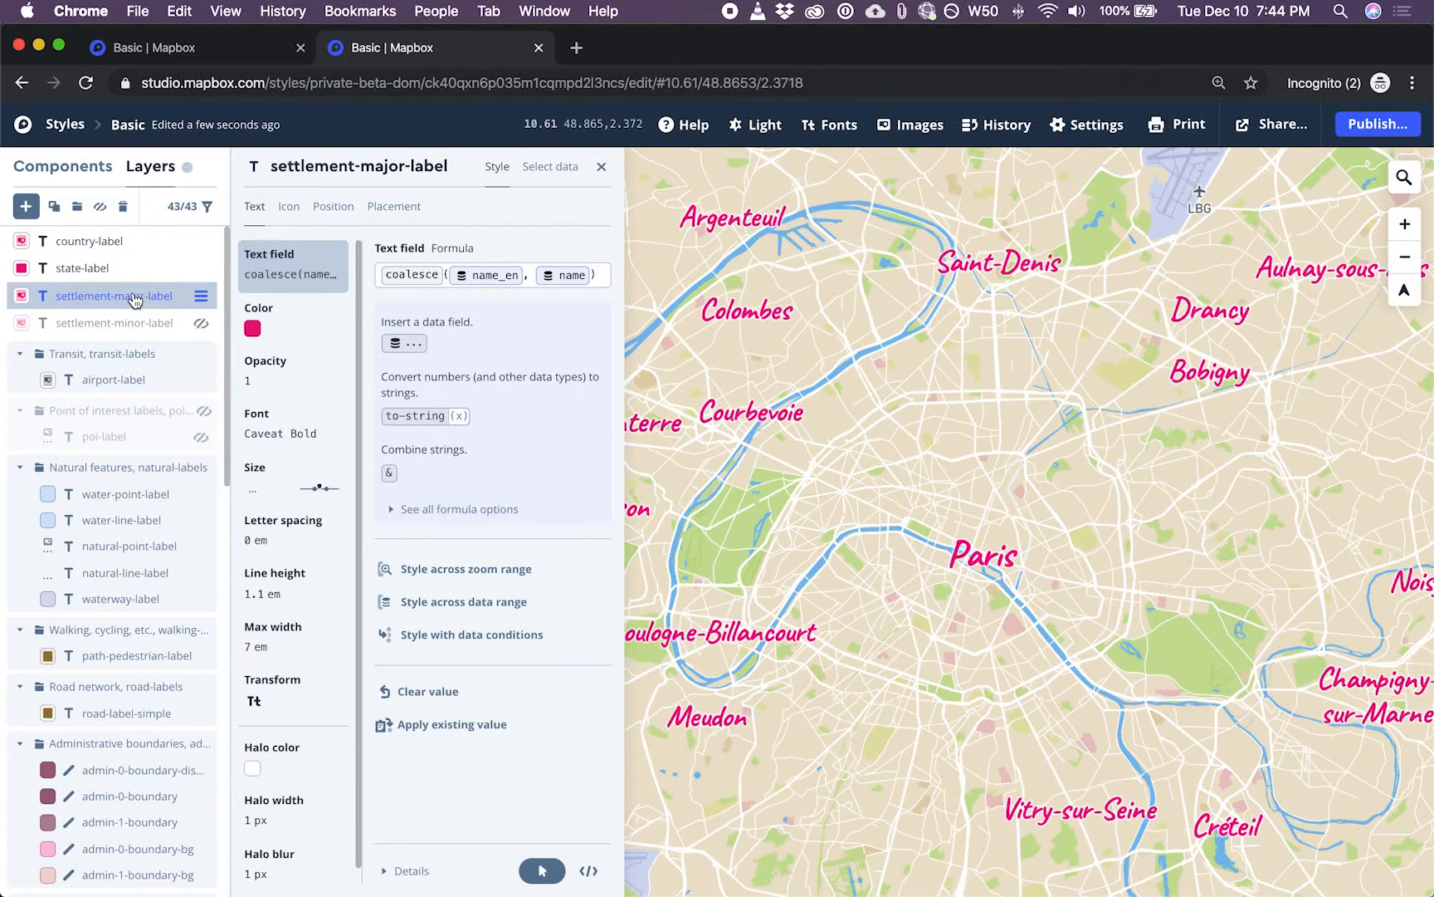
click(549, 166)
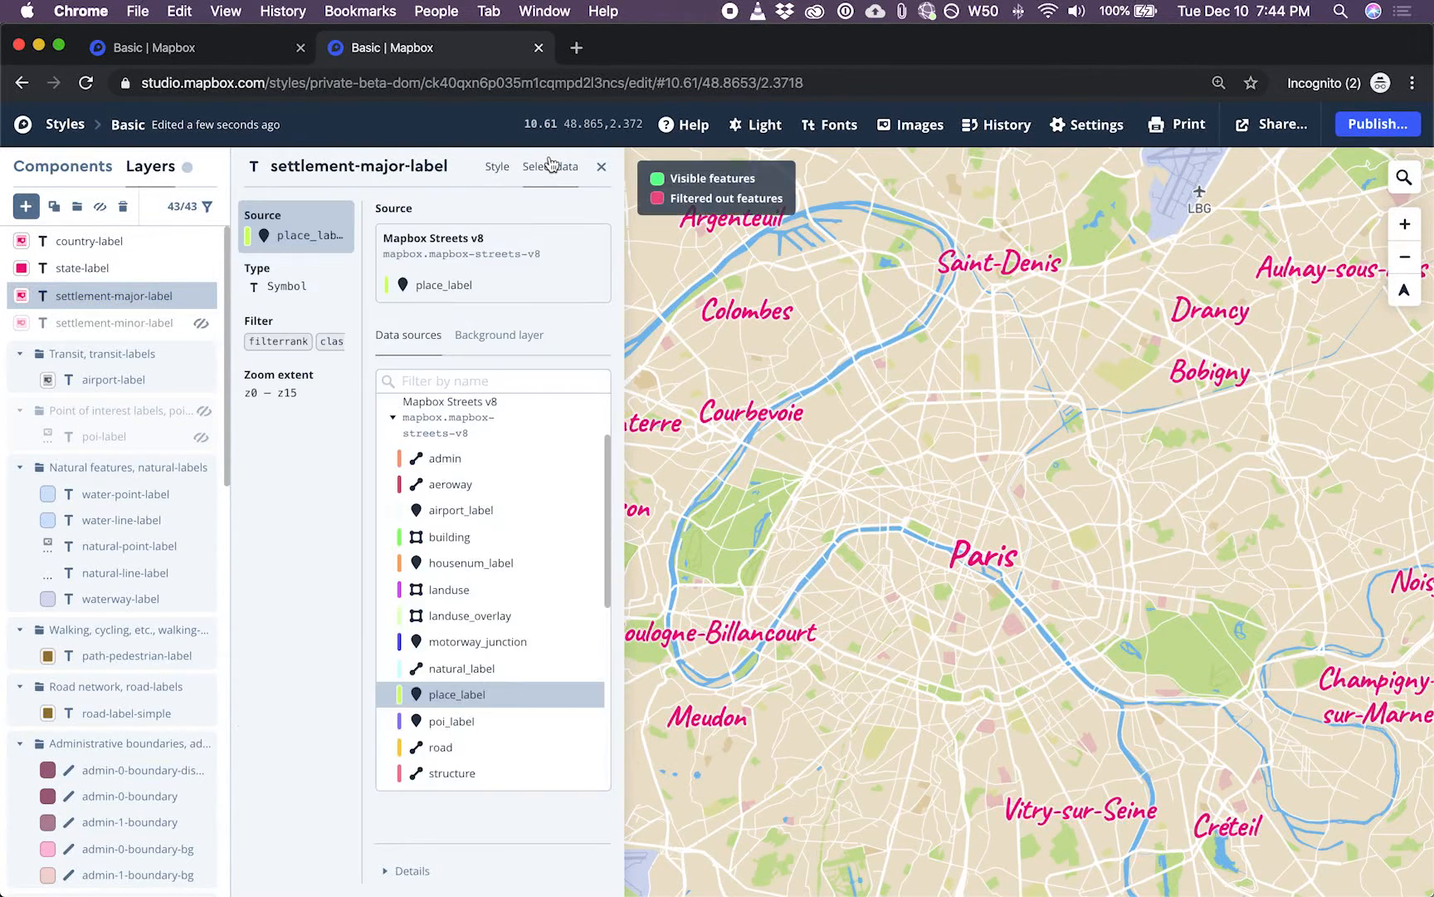
click(259, 321)
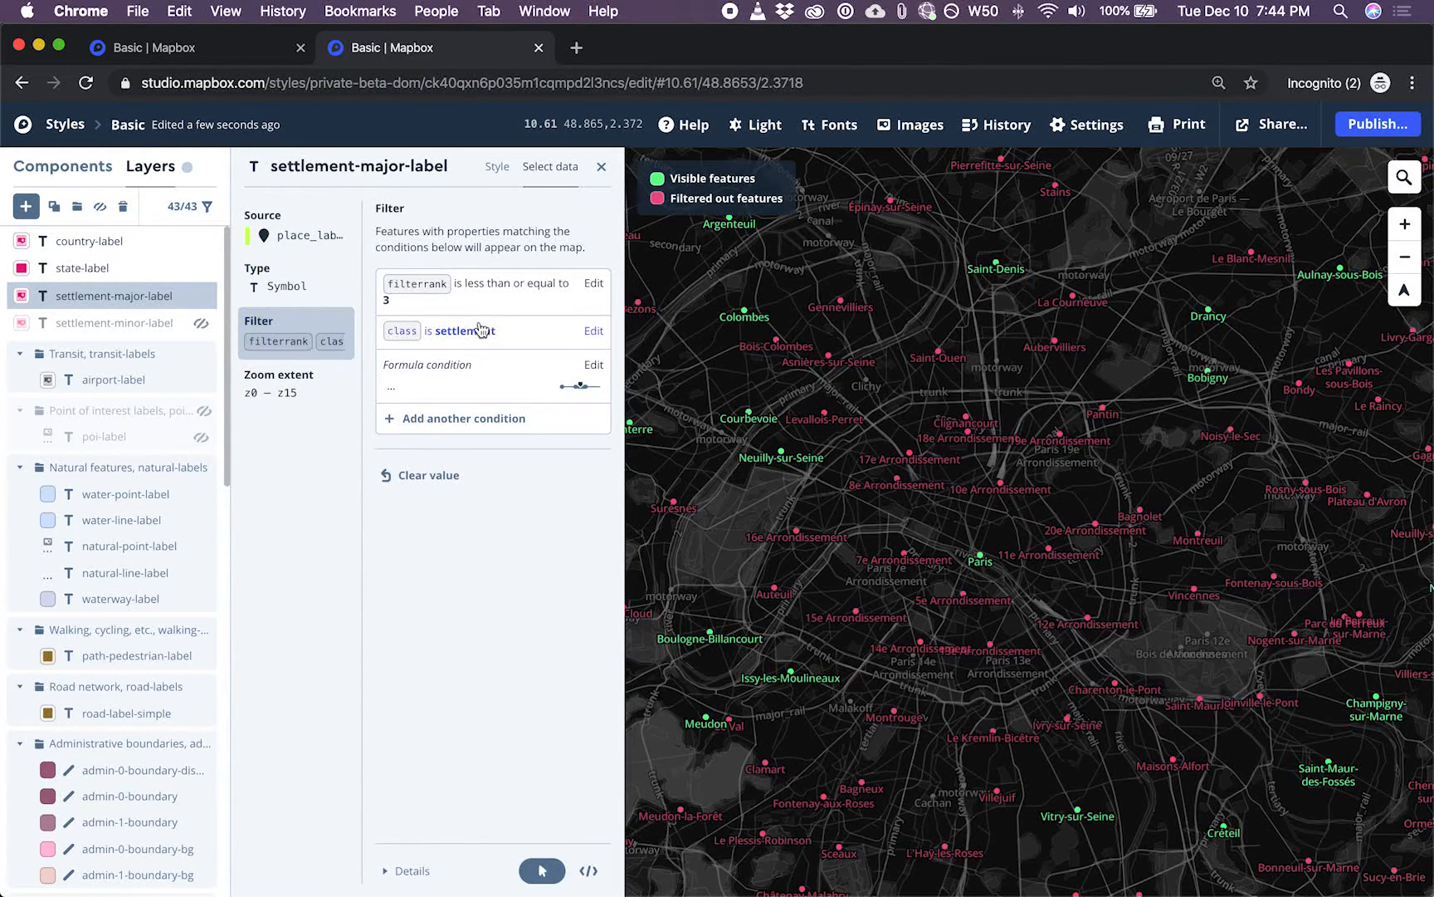
mouse_move(479, 500)
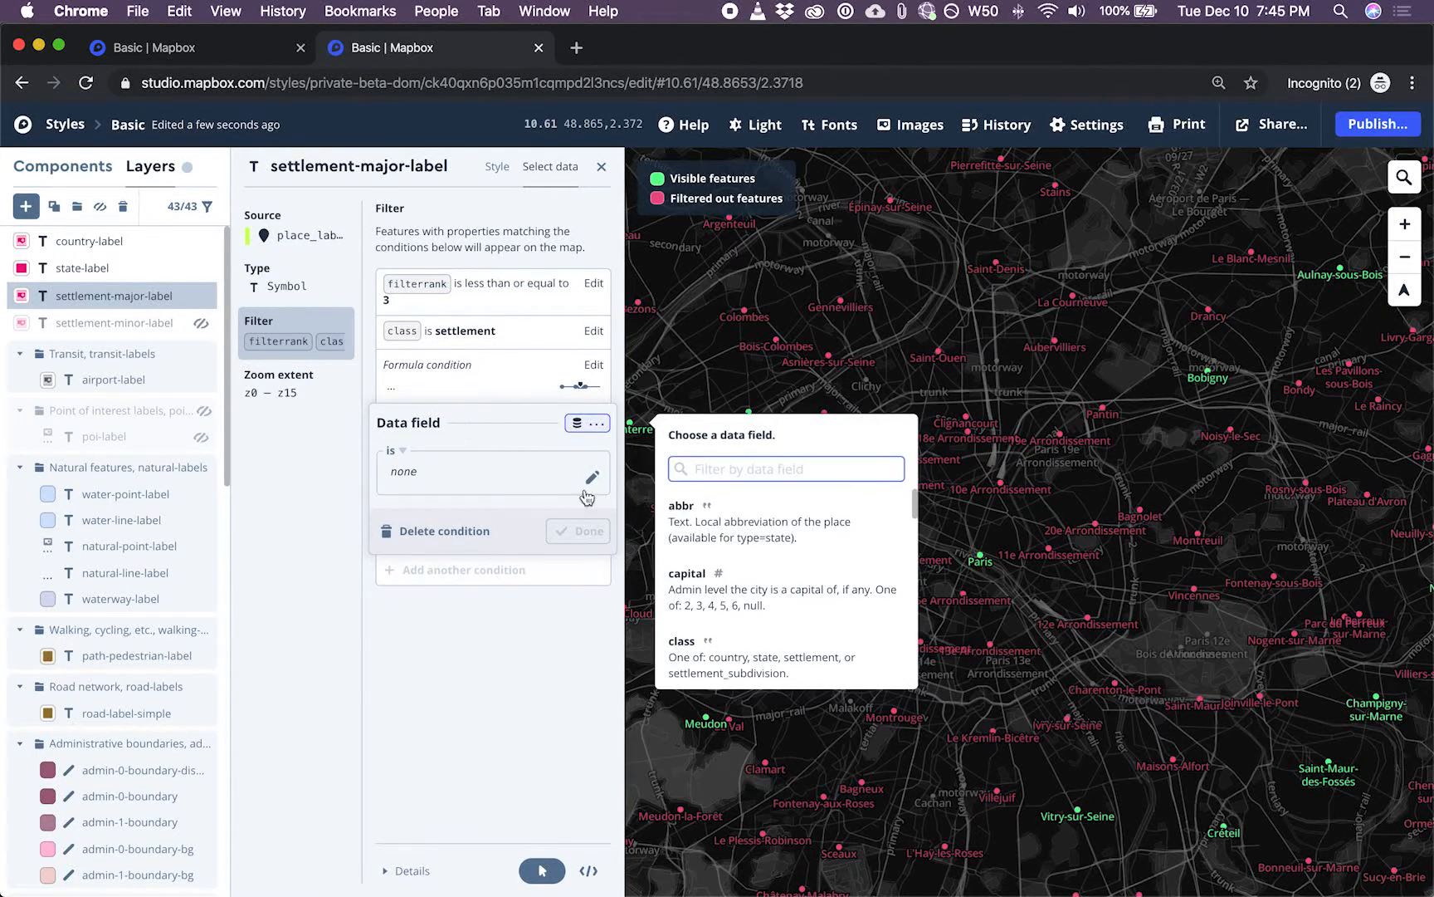
Add the filter condition capital is less than or equal to 4, leaving only Paris
click(687, 573)
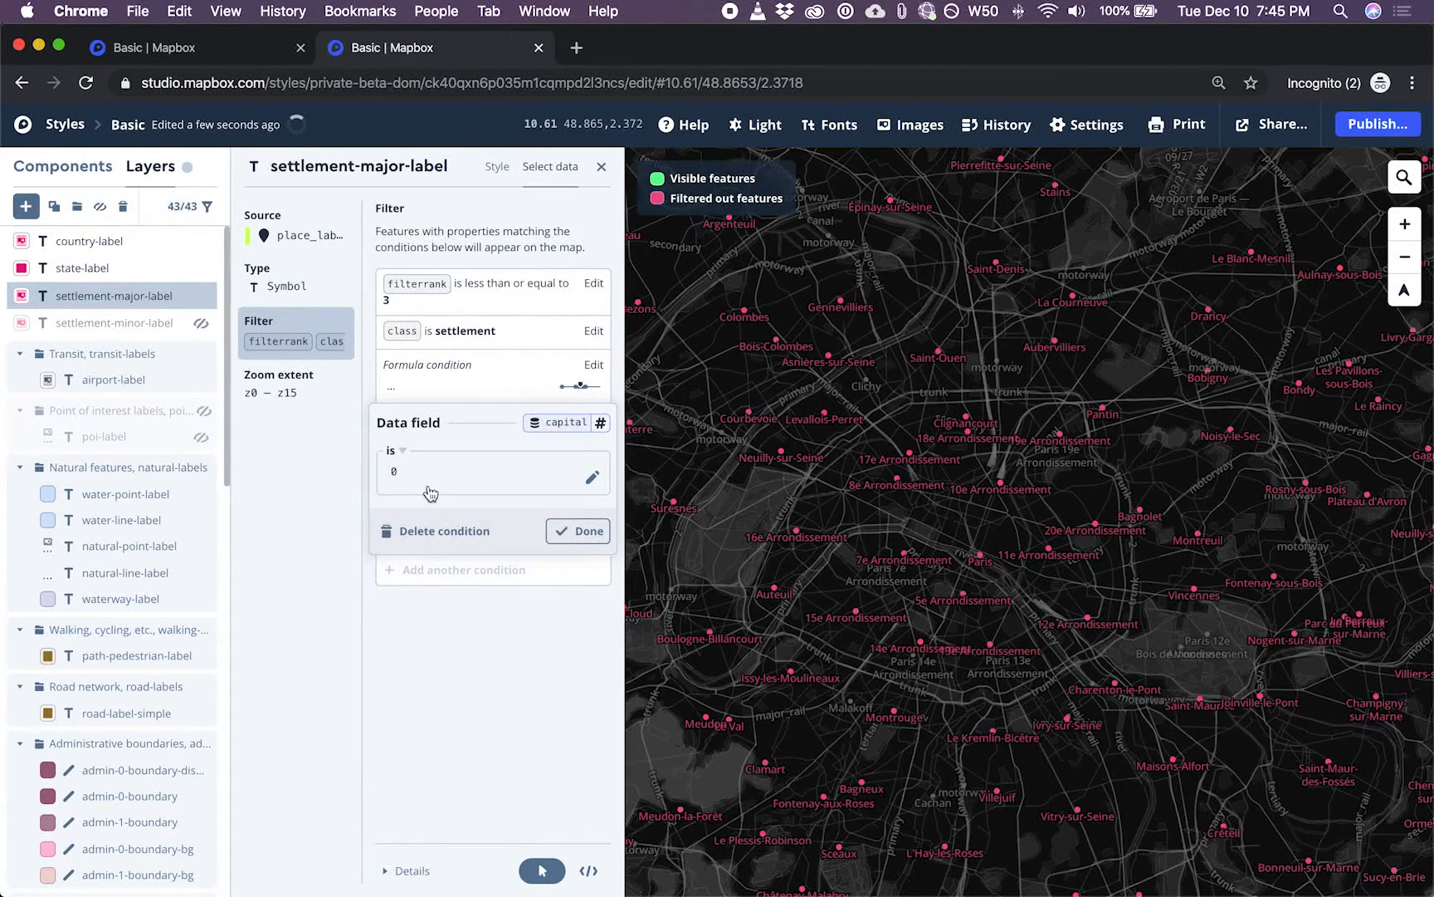
click(397, 450)
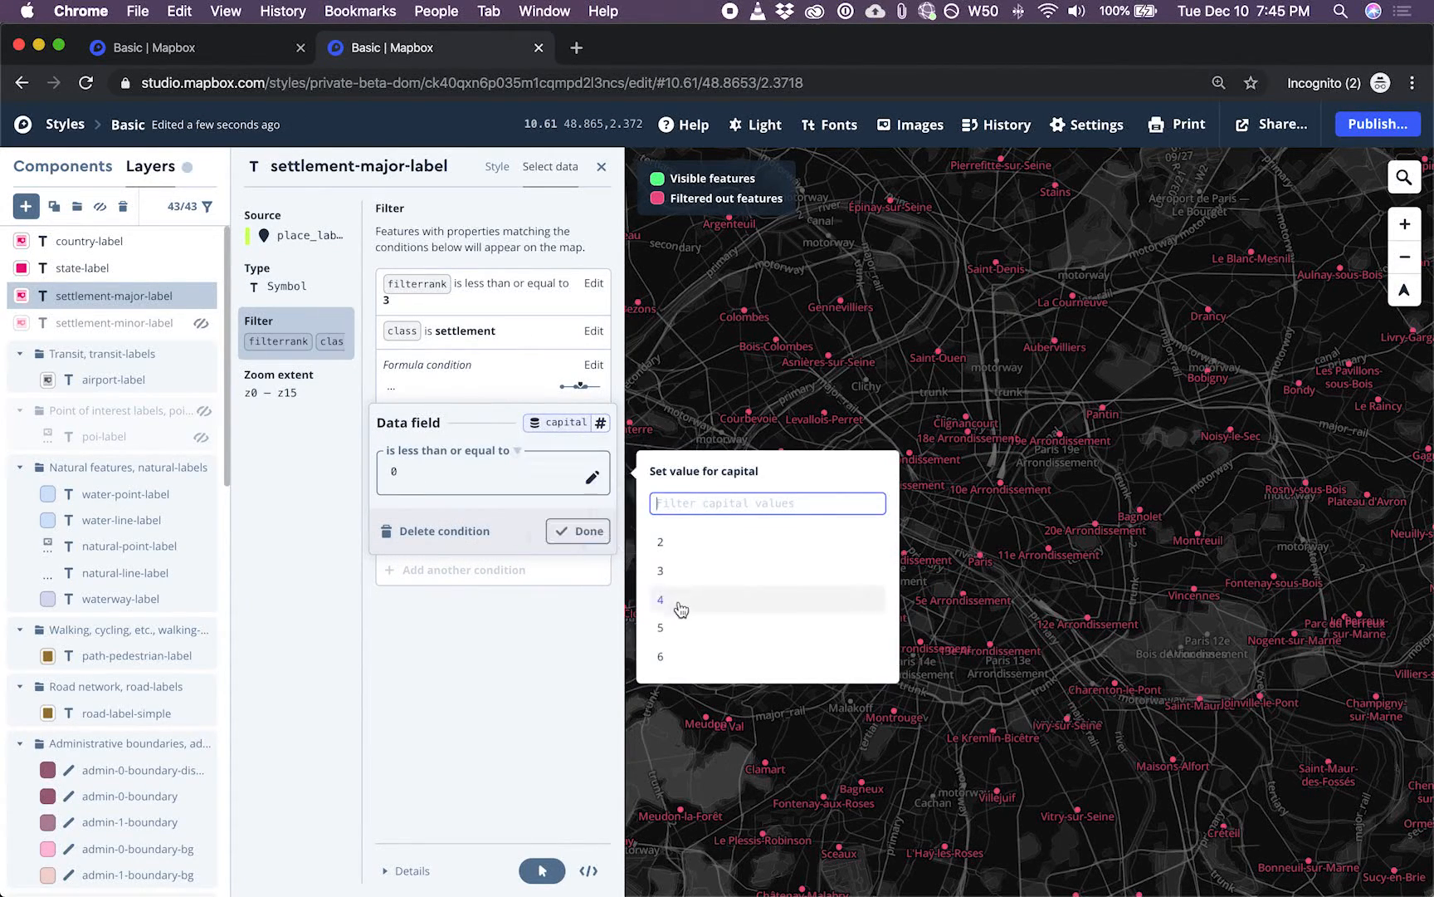
click(661, 599)
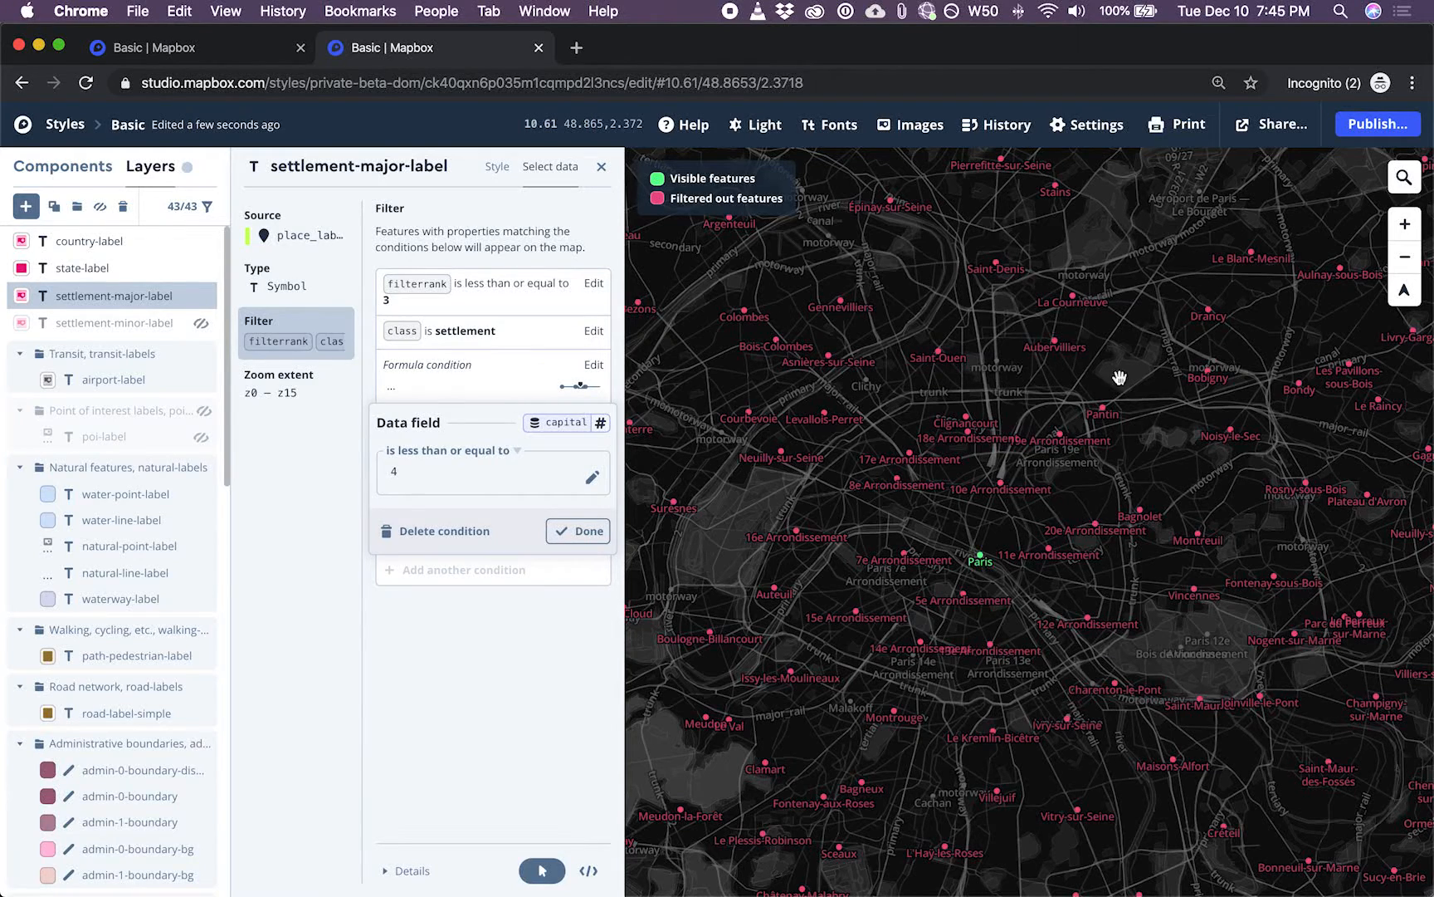
mouse_move(976, 566)
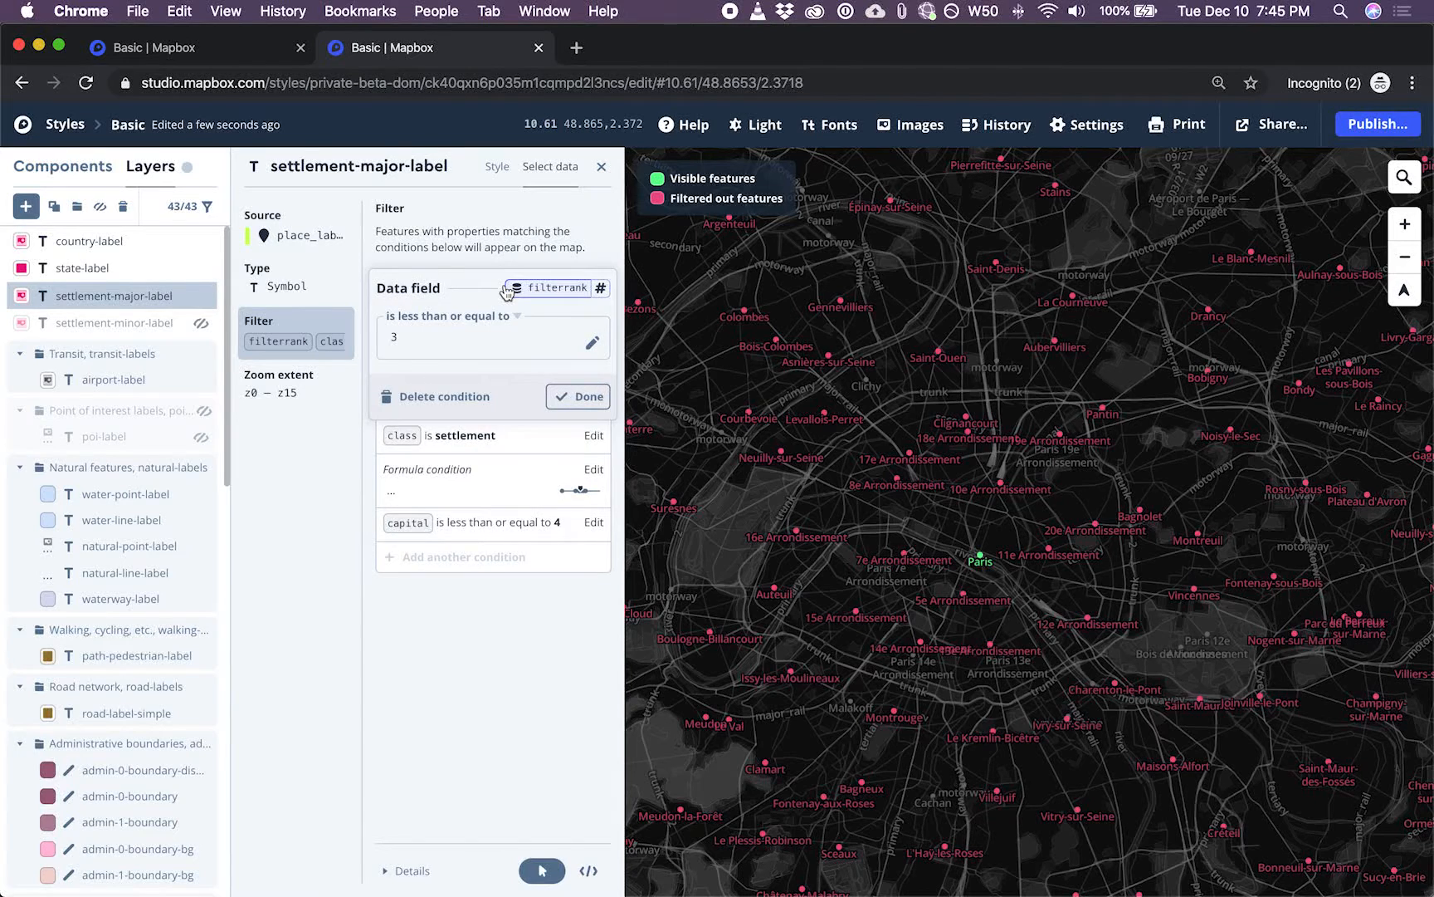
mouse_move(459, 369)
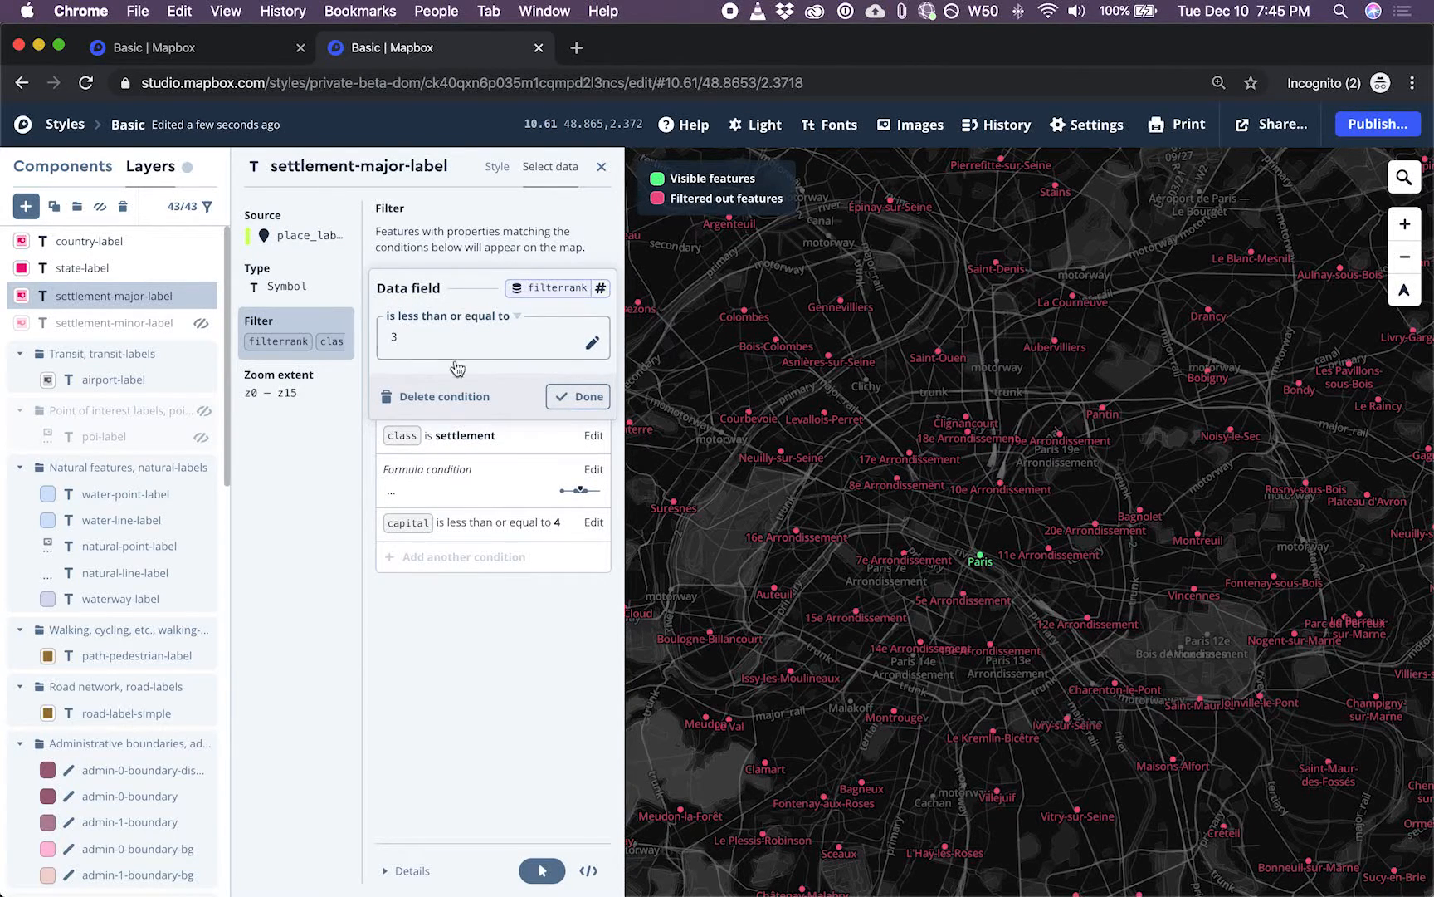
Remove the filterrank and zoom-based formula conditions, leaving class settlement and capital ≤ 4
click(578, 397)
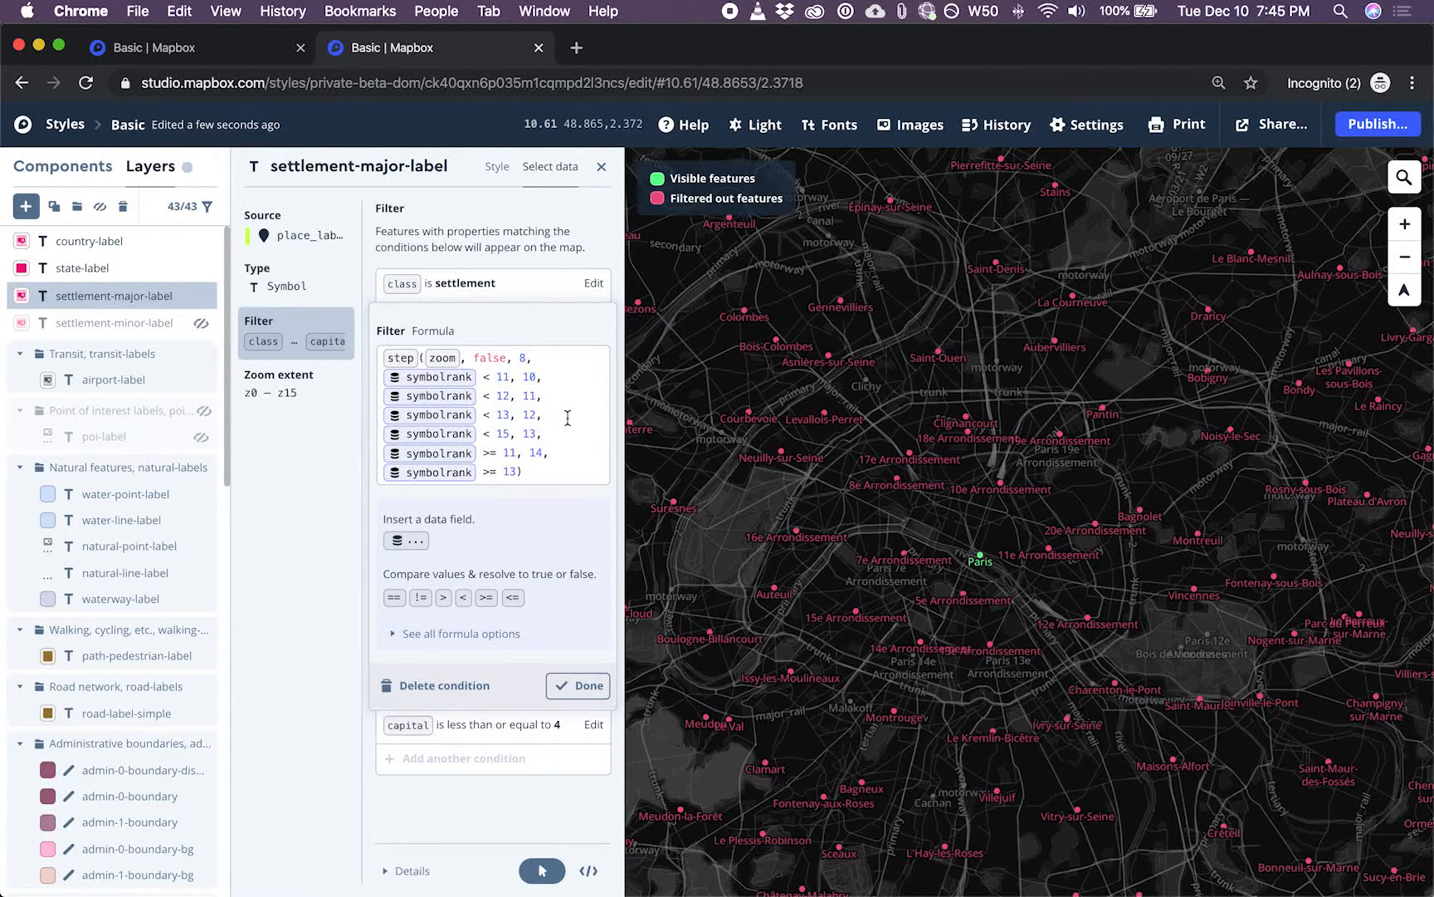
click(578, 685)
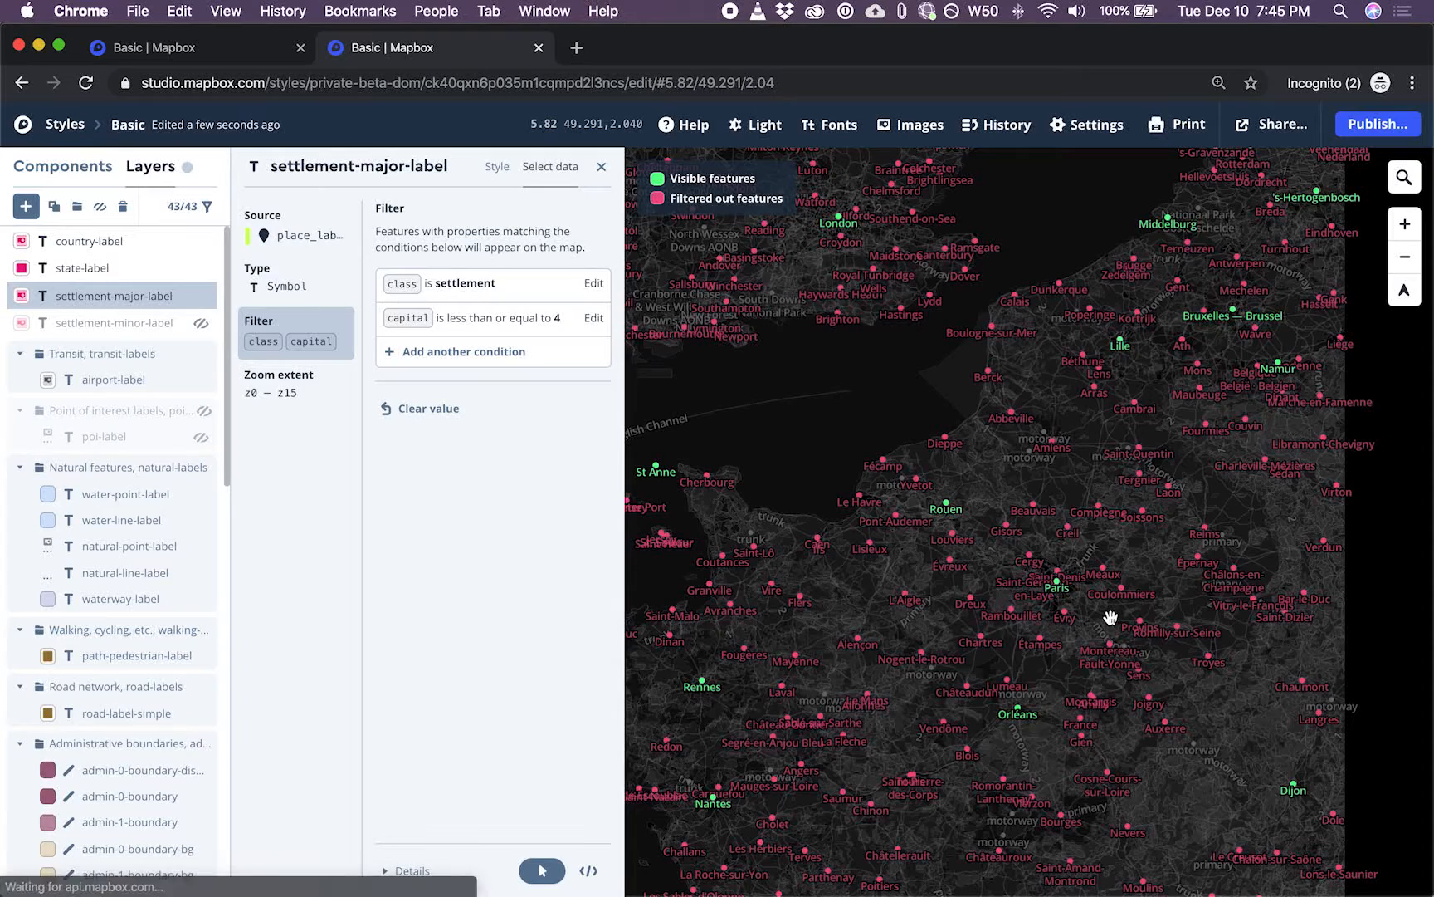
drag(1109, 618, 1217, 299)
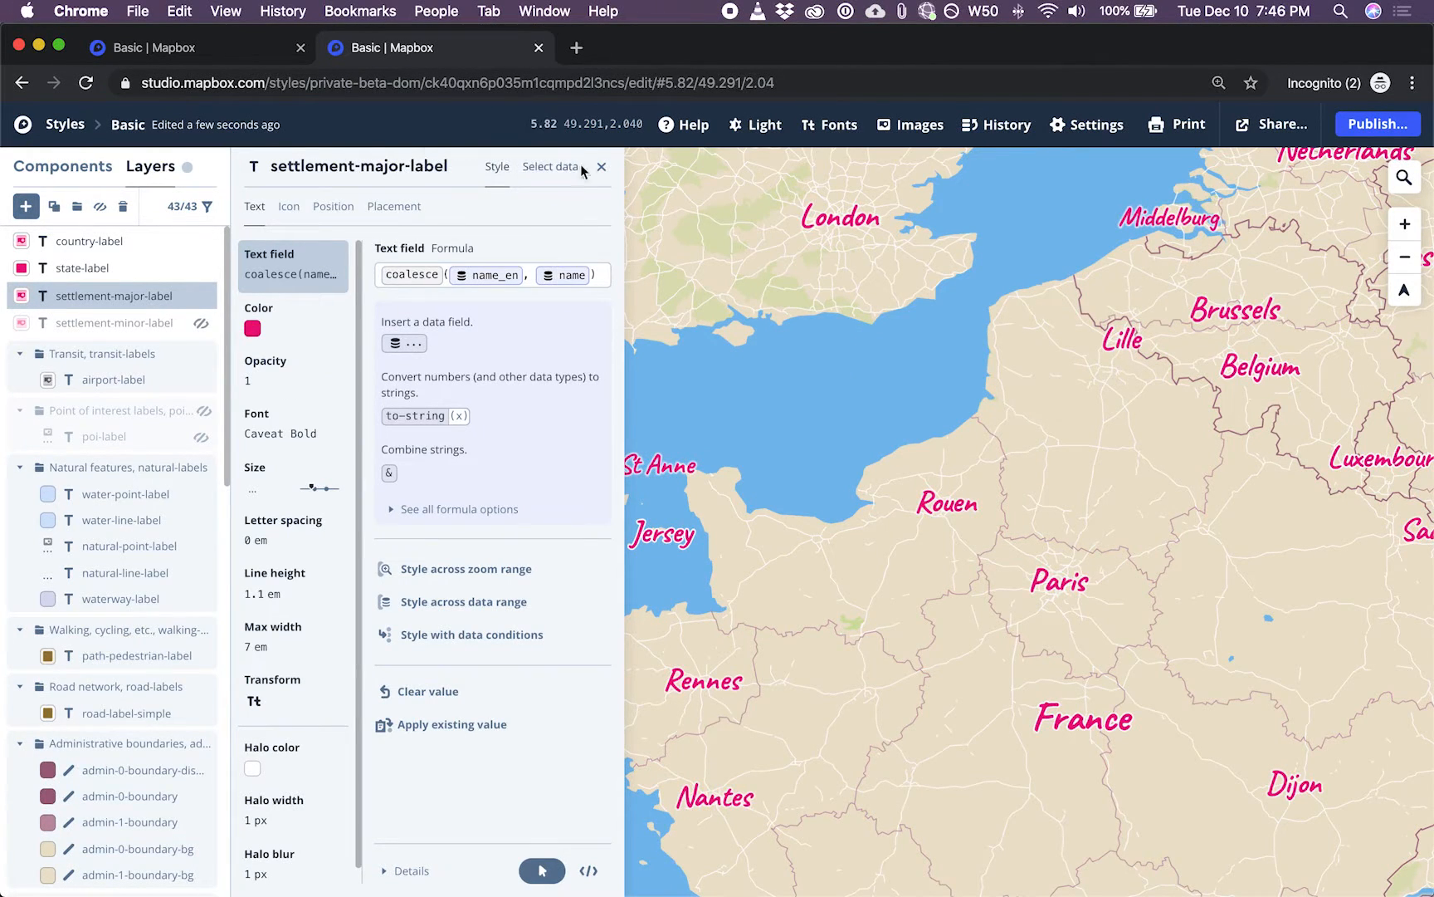
Close the settlement label editor and select the country-label layer under the France label
click(603, 166)
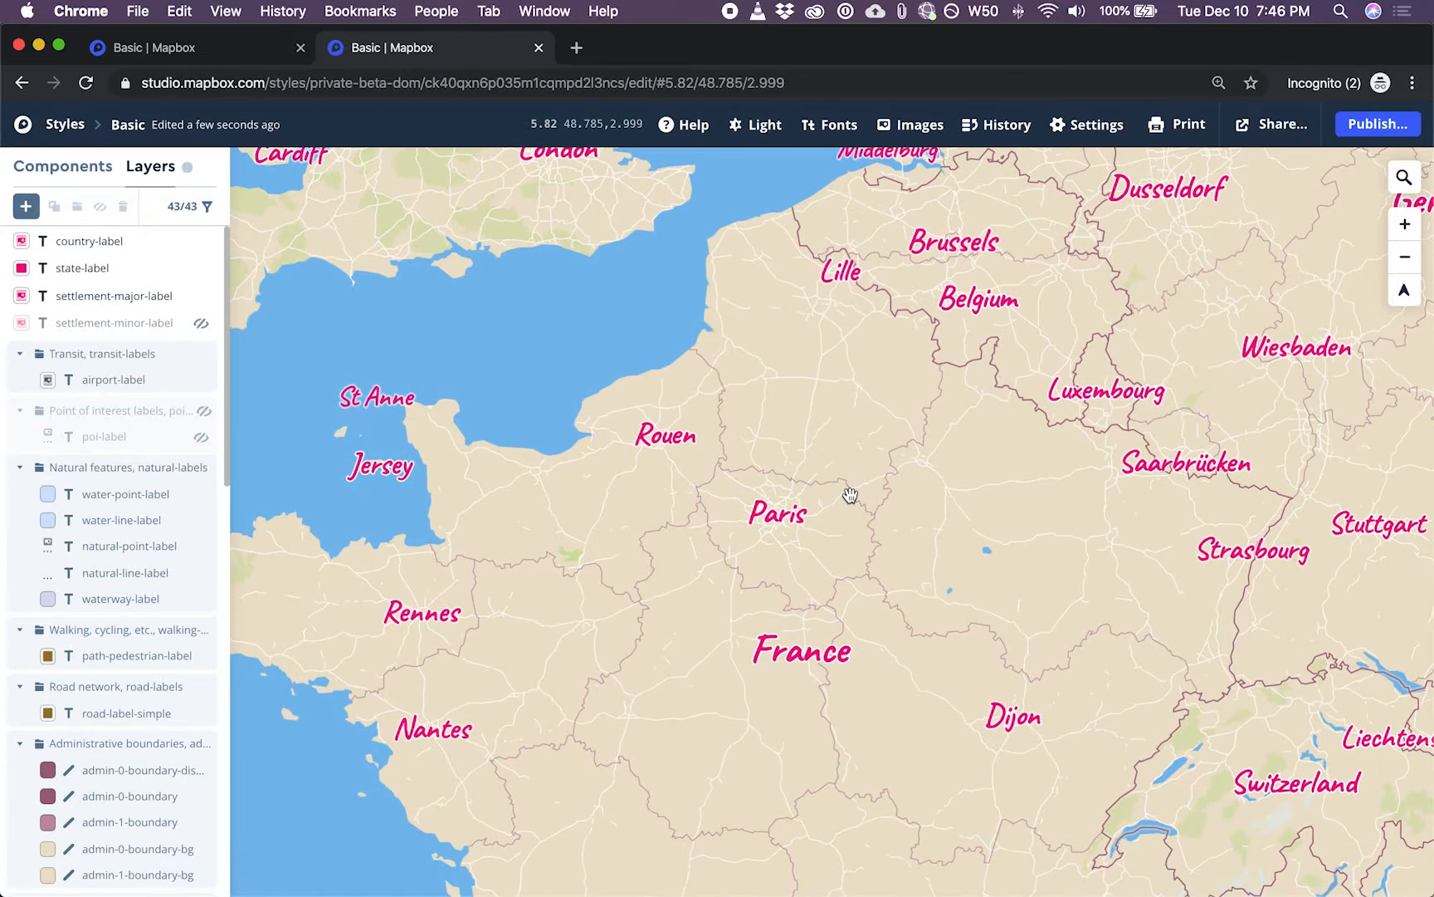
drag(850, 497, 860, 551)
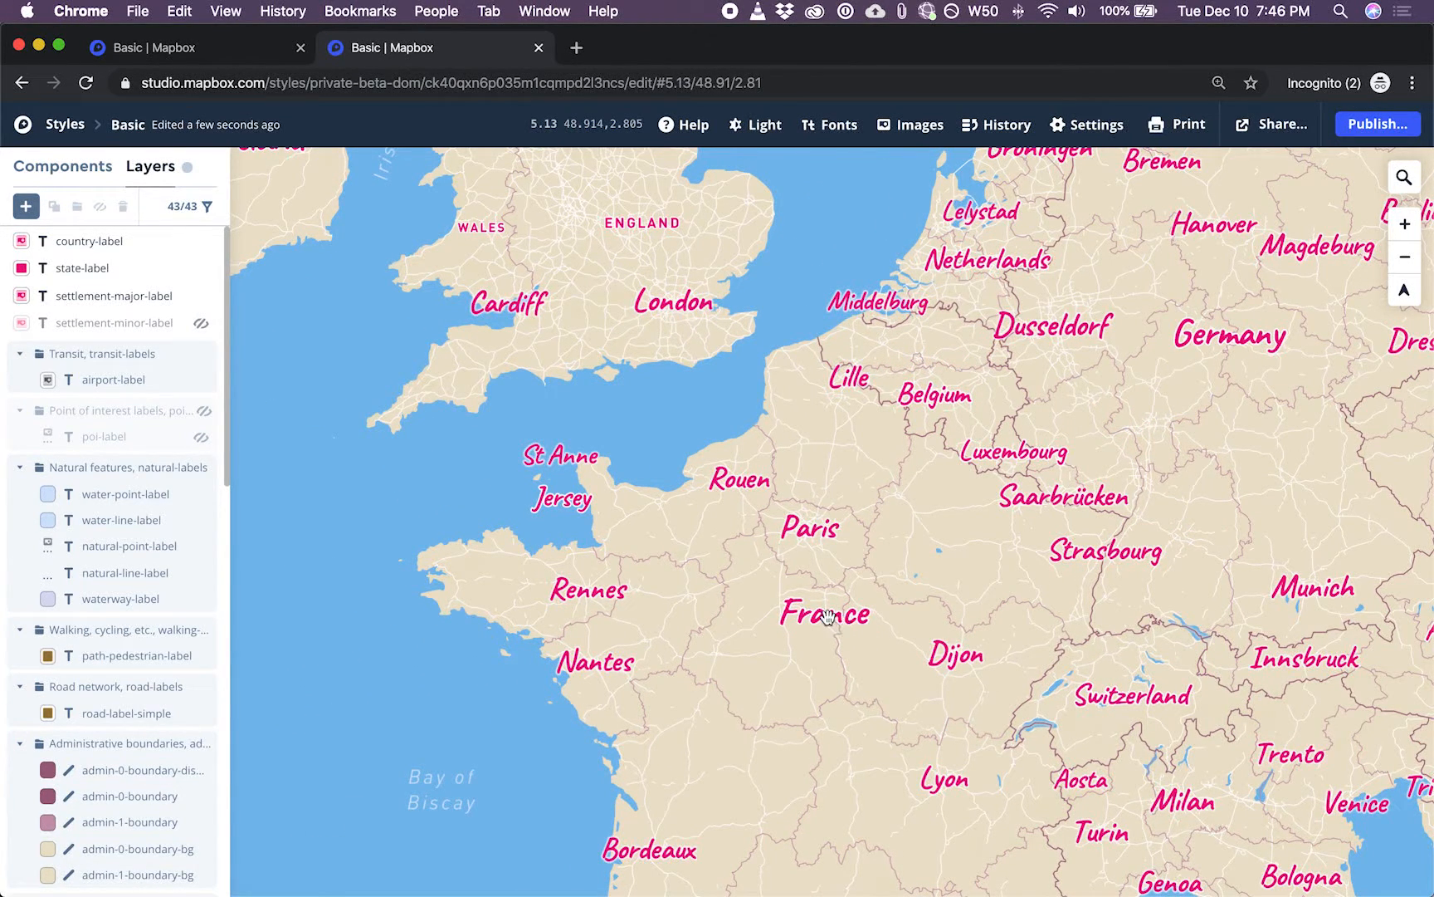
click(827, 612)
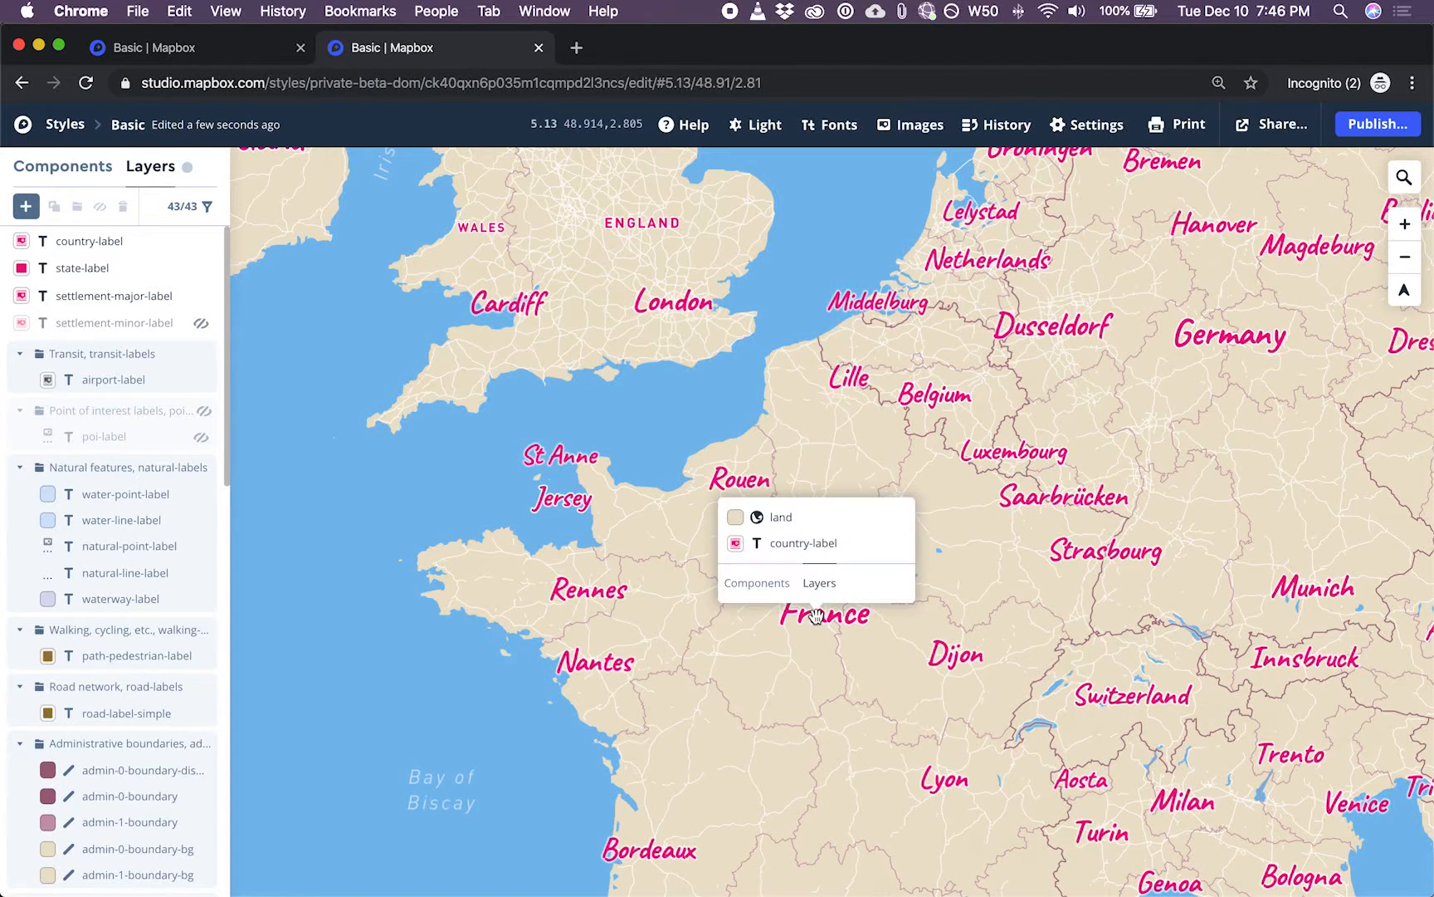
click(802, 543)
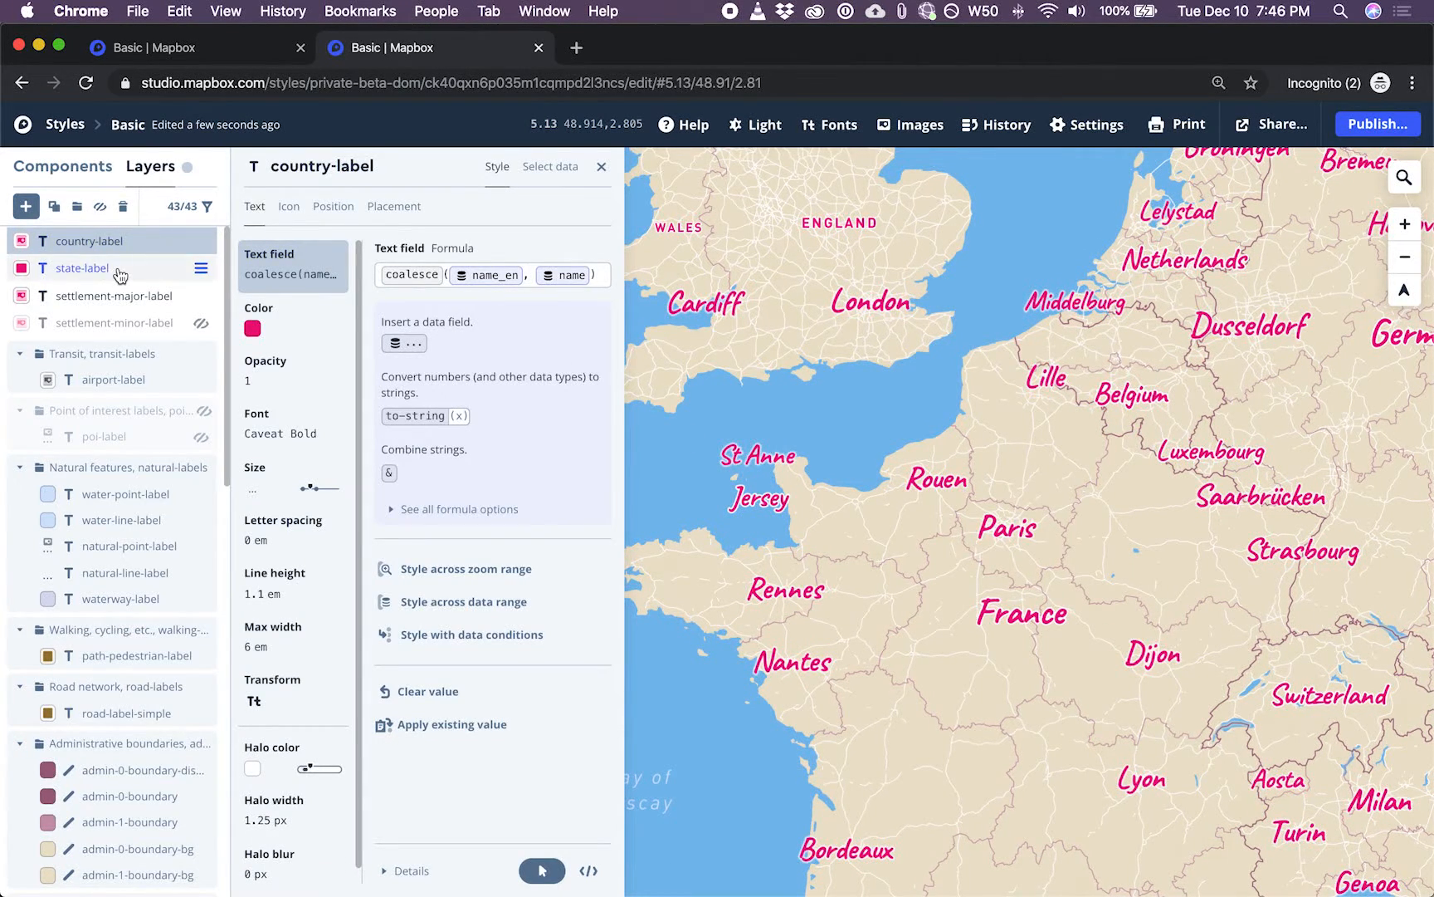
mouse_move(83, 268)
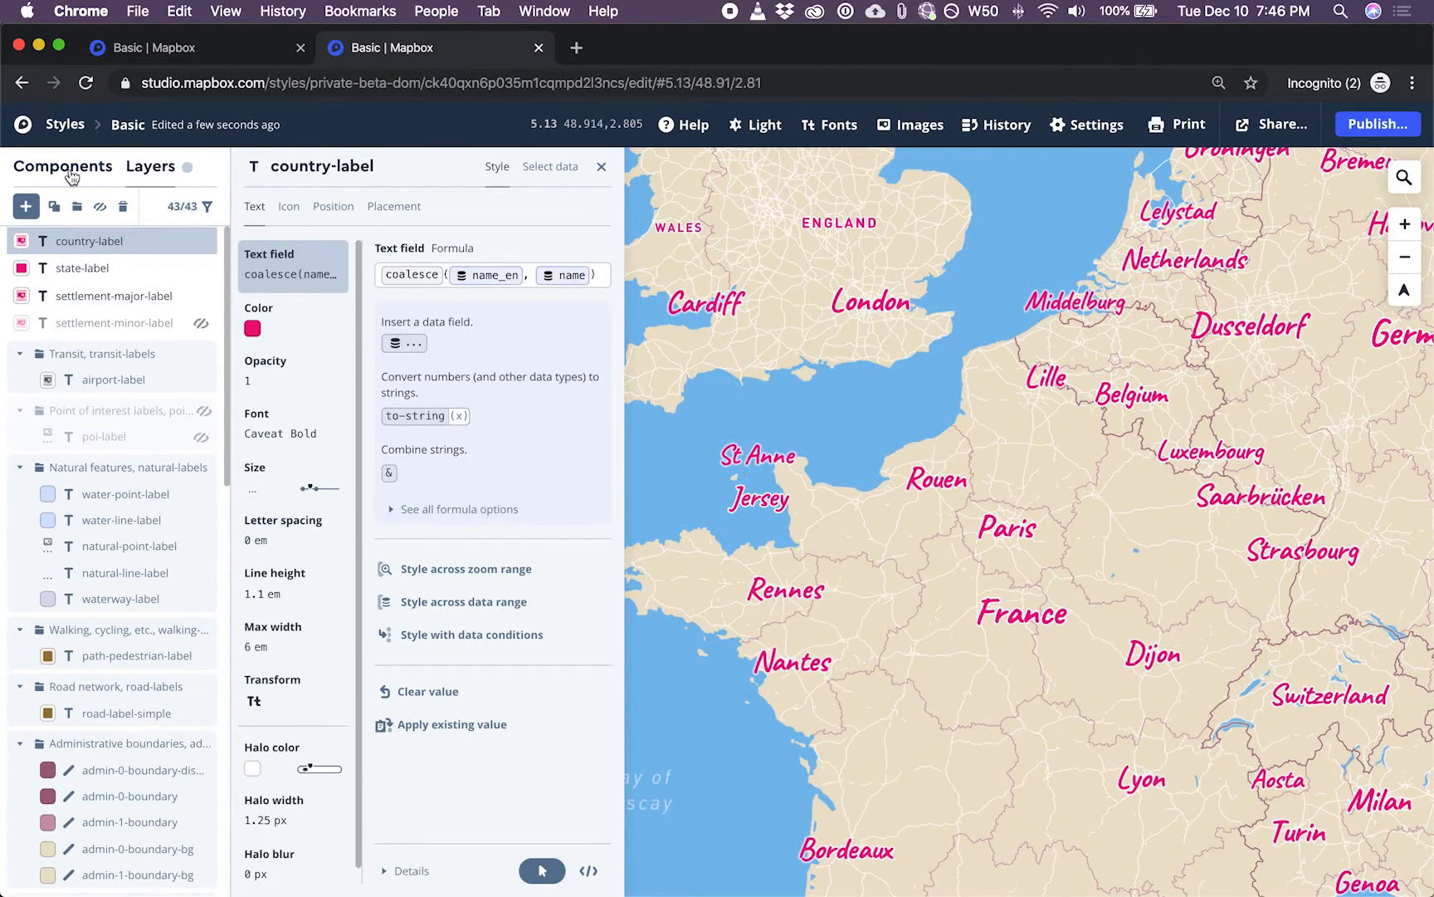
Switch to the Components list and back to the Layers list
click(601, 166)
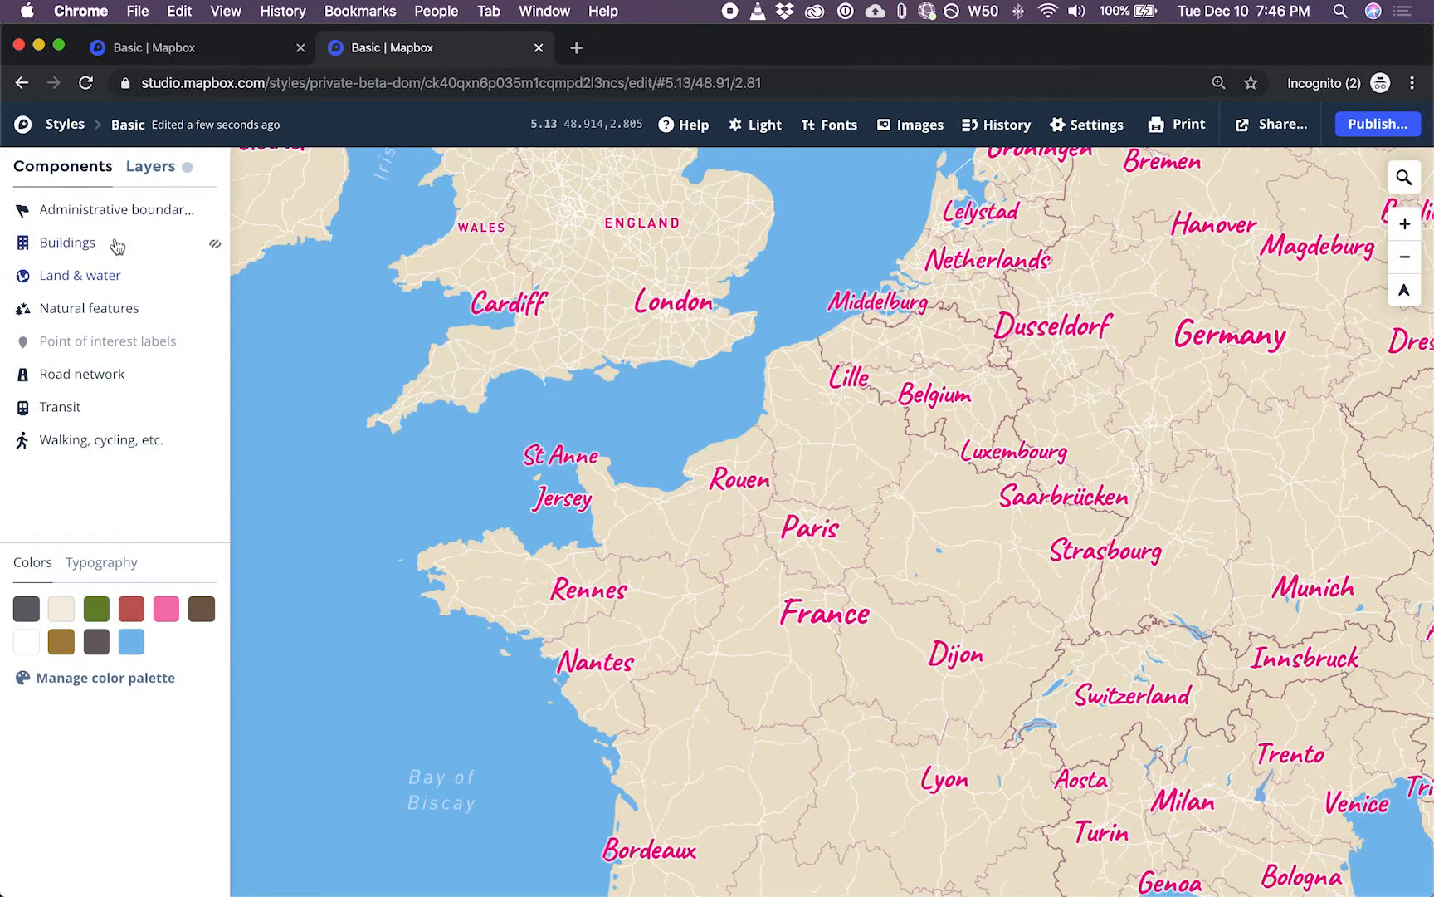
click(150, 166)
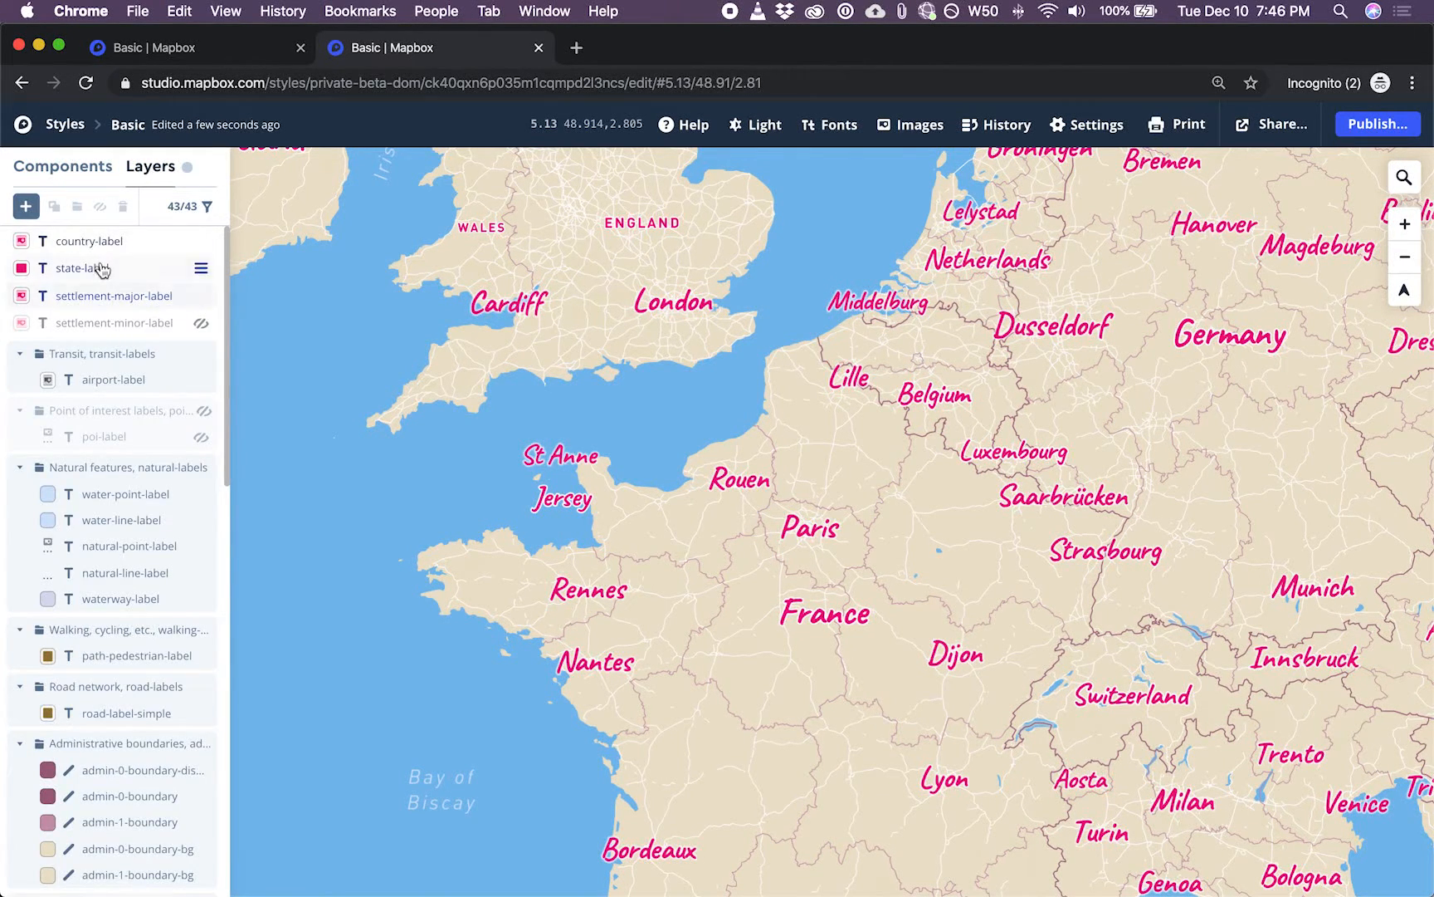
Recolor country-label text blue (#0008f5) and review its size settings
click(88, 240)
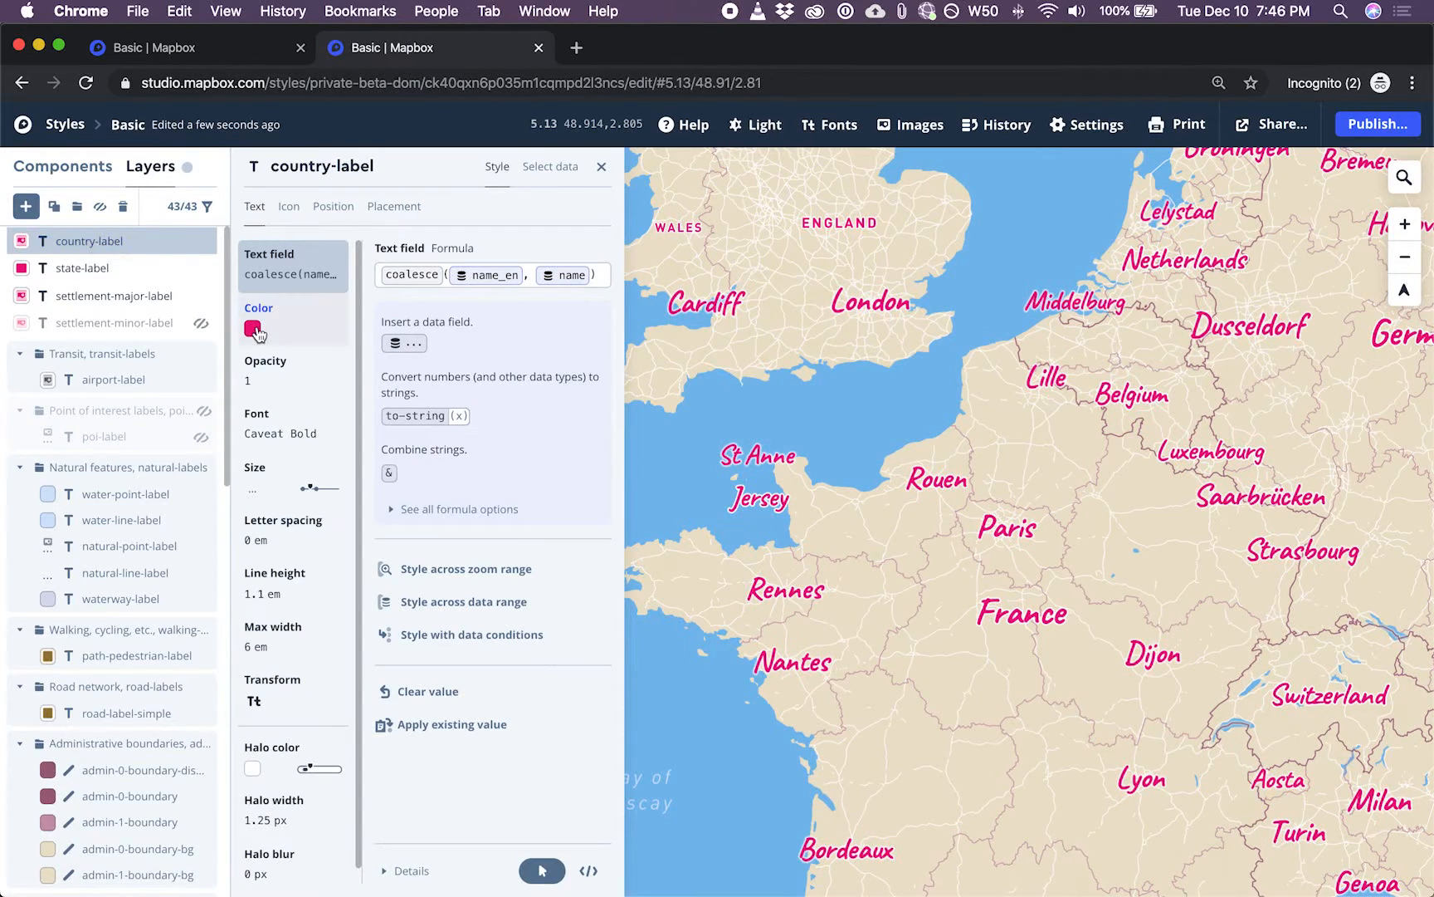
click(253, 329)
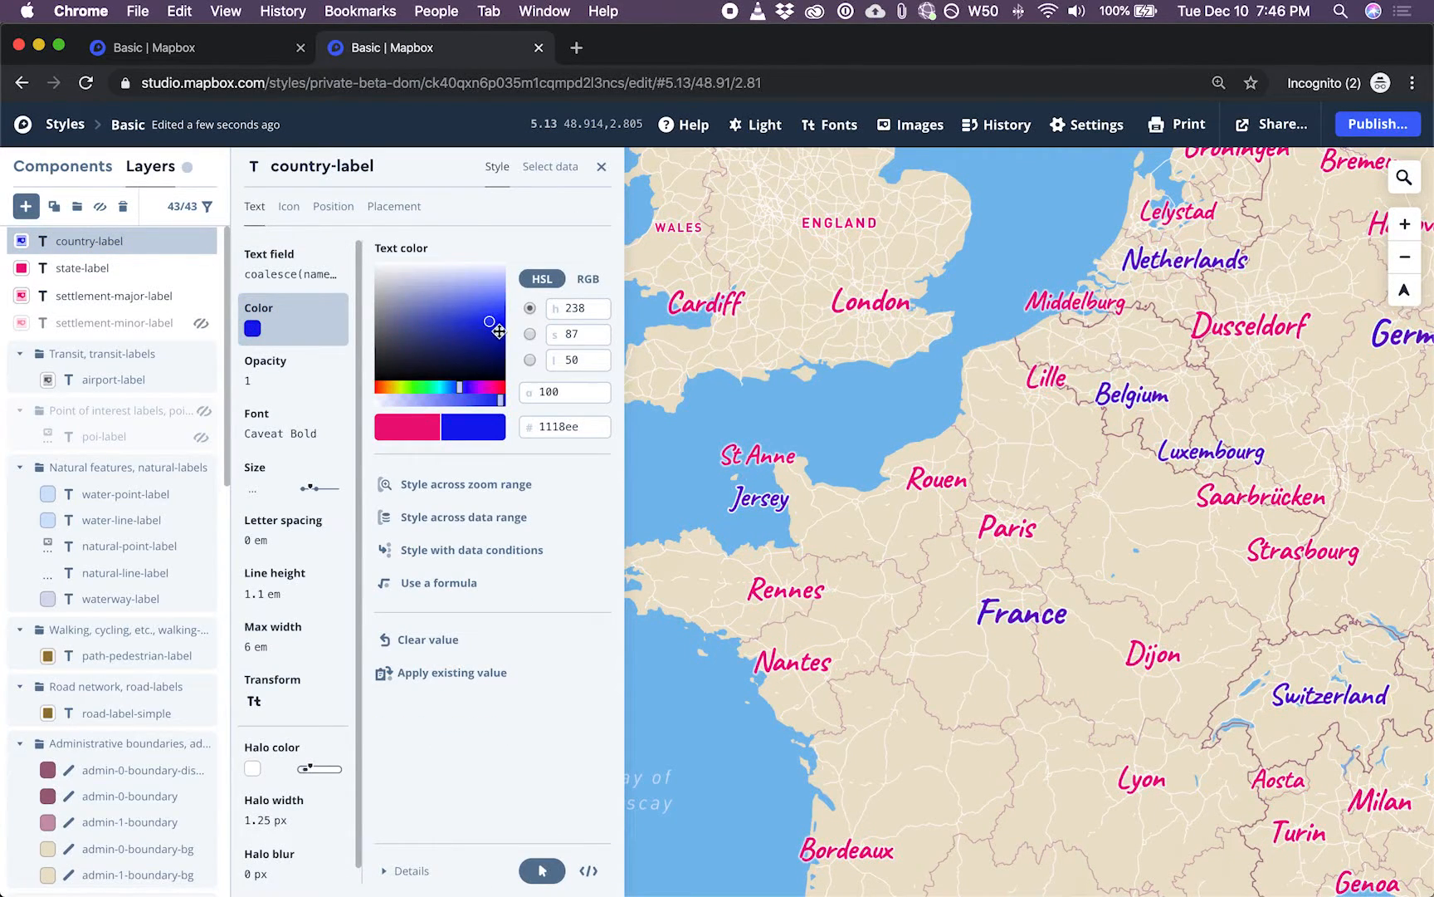
click(490, 326)
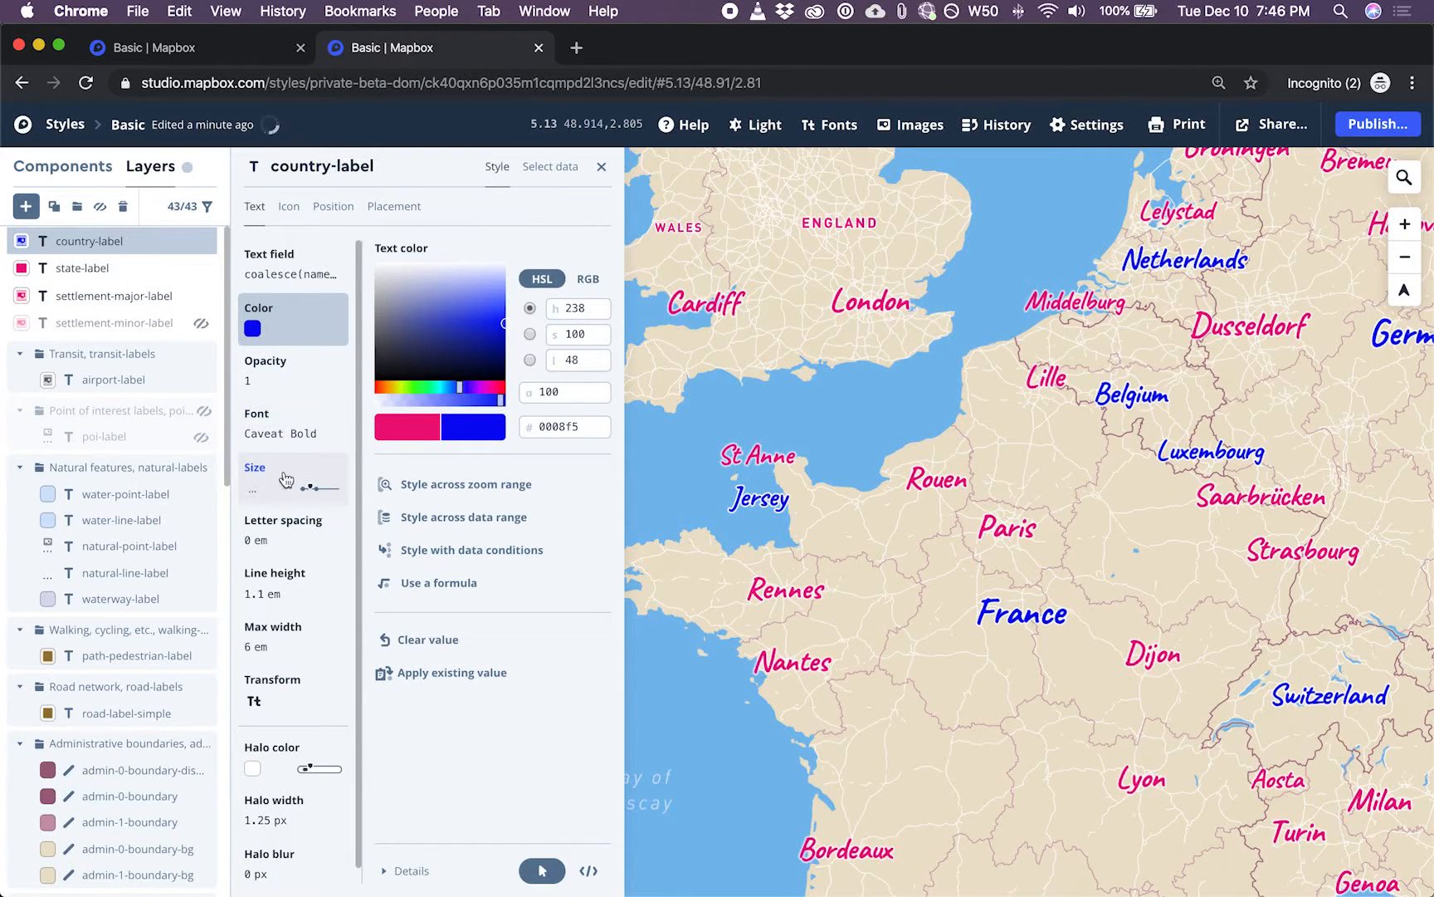
click(279, 423)
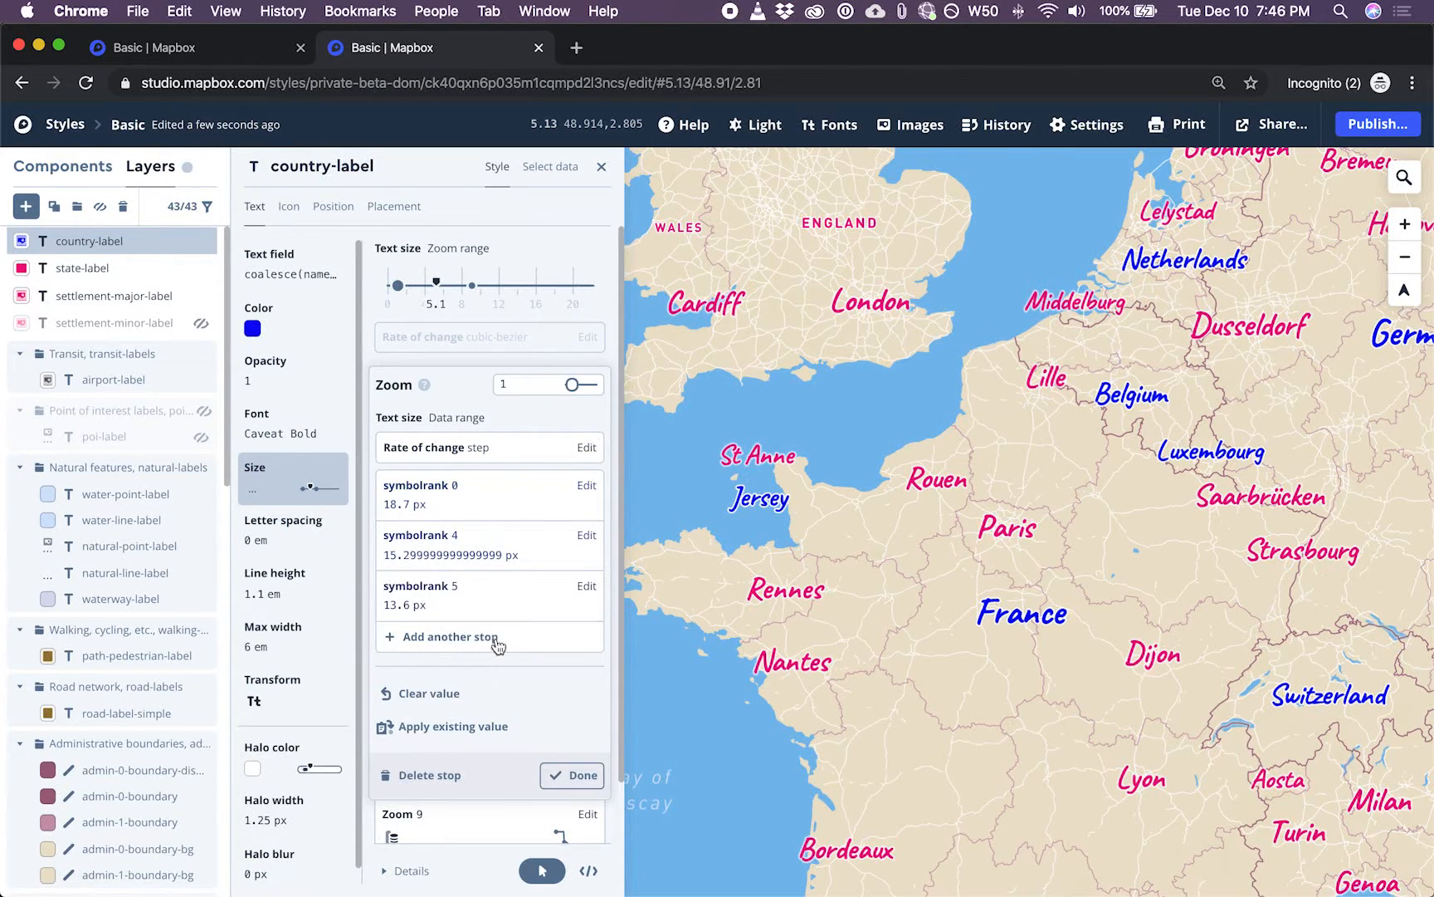
mouse_move(491, 677)
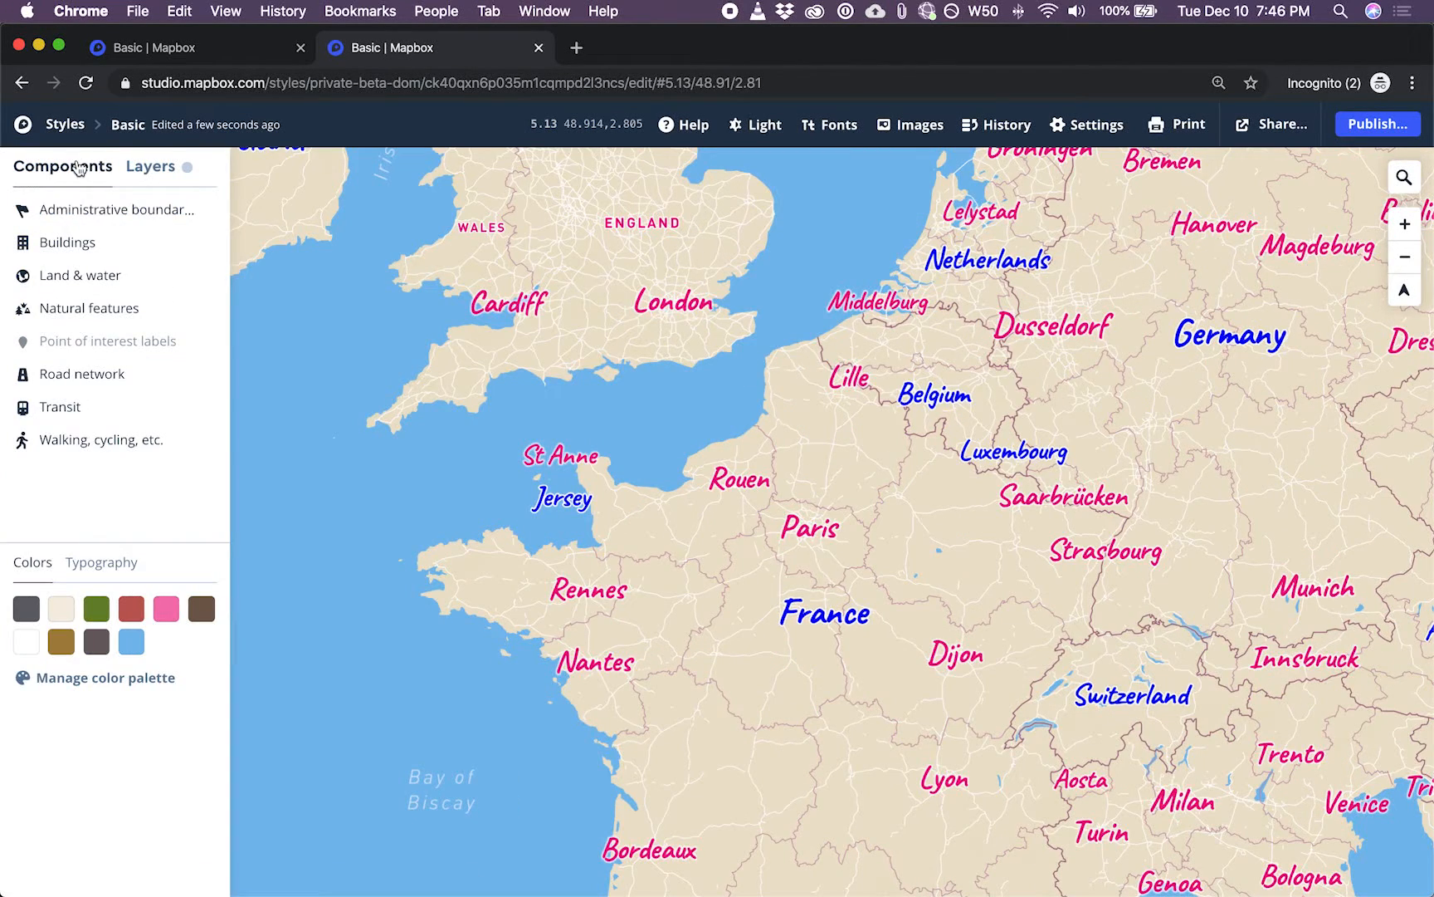
click(150, 166)
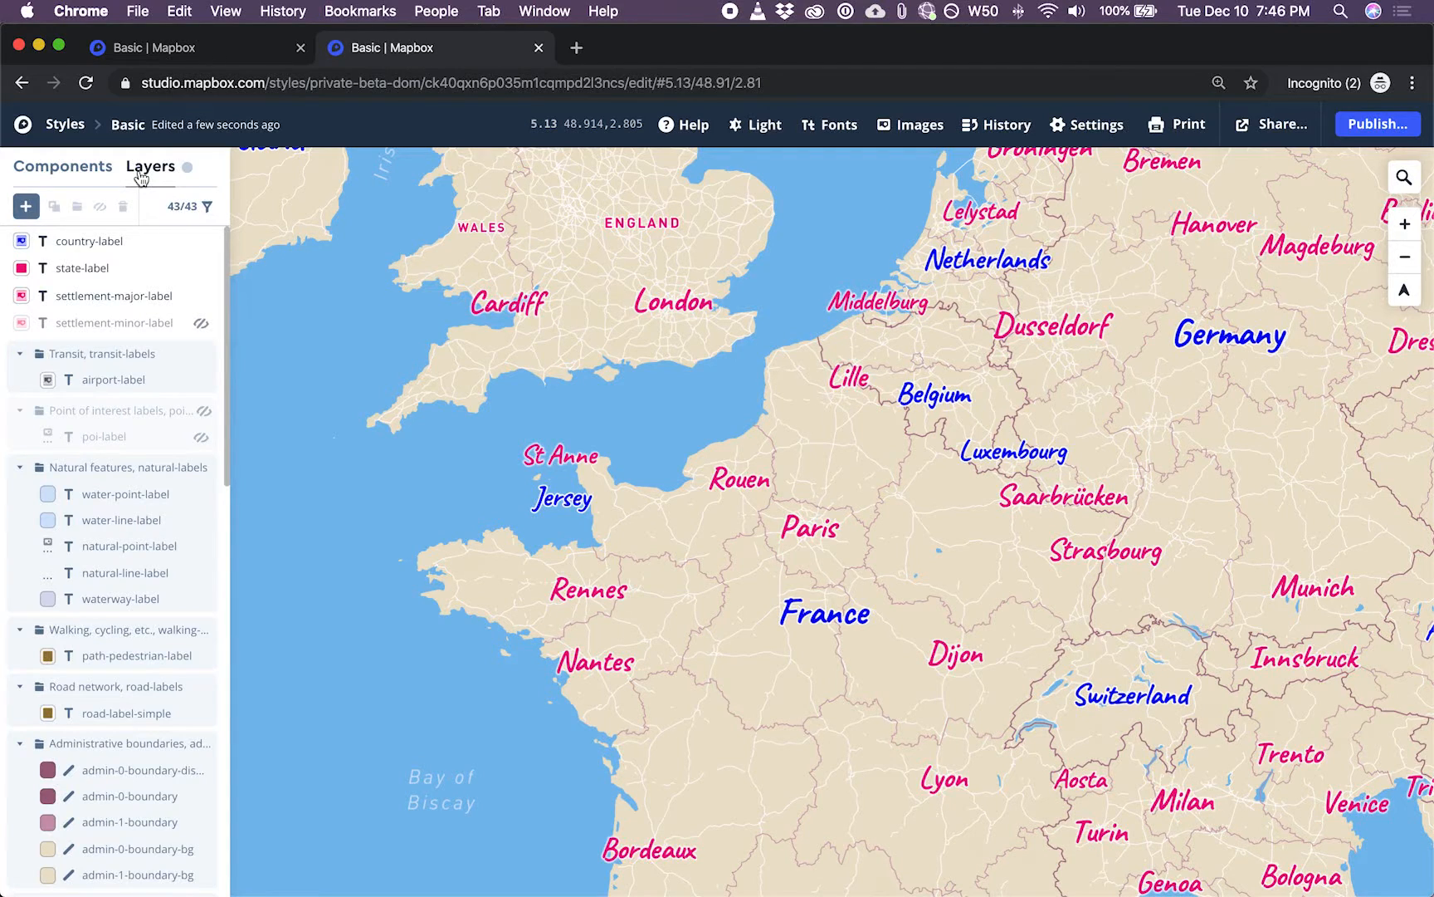